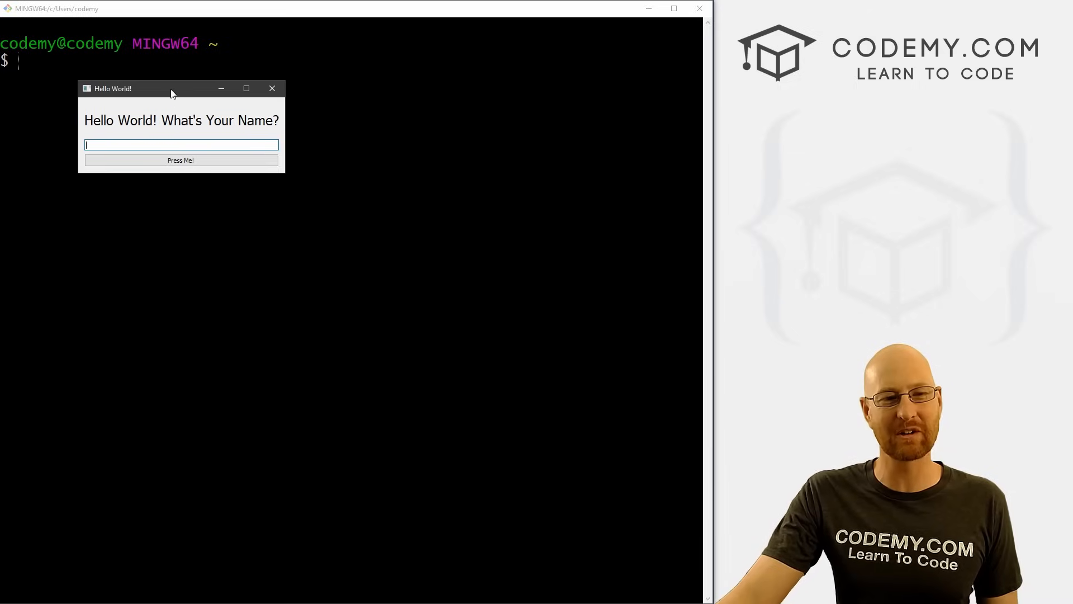
Step: Enter the name John, press Press Me! to show 'Hello John!', then close the app window
left_click_drag(171, 87, 185, 100)
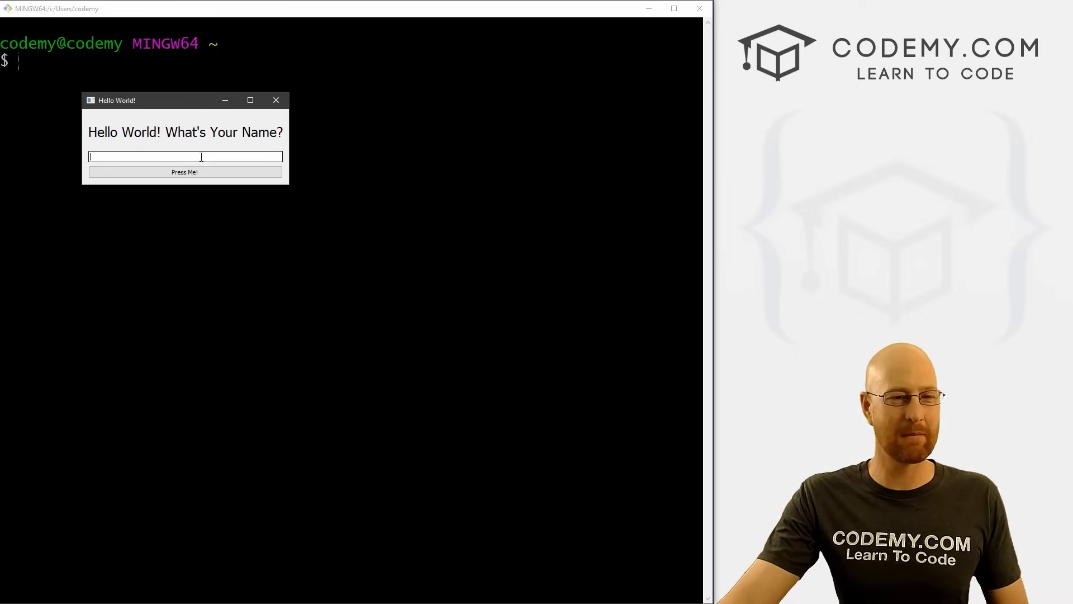
type("Jo")
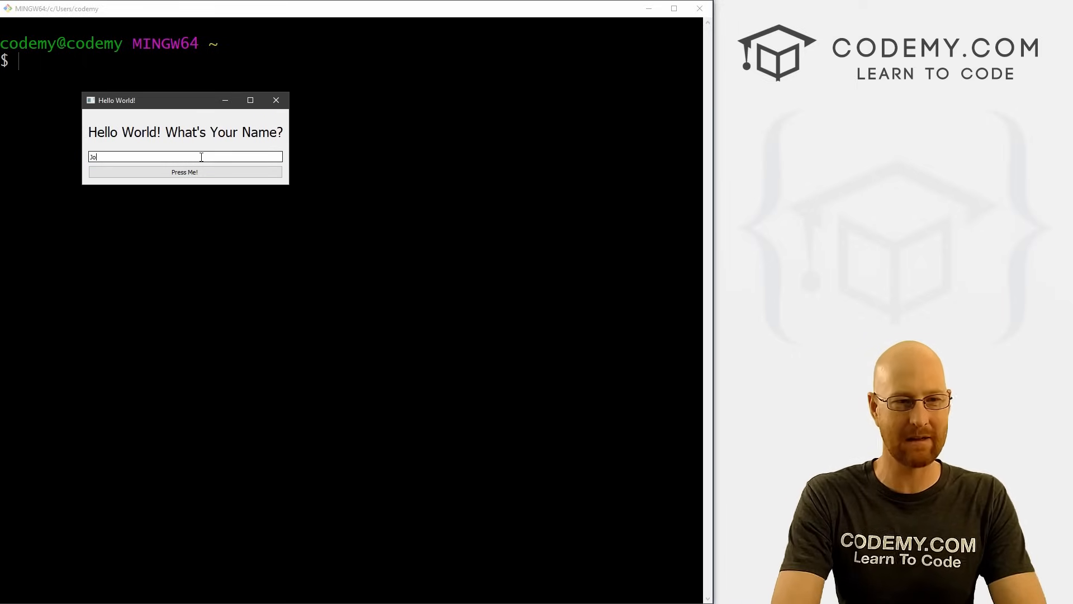
left_click(185, 172)
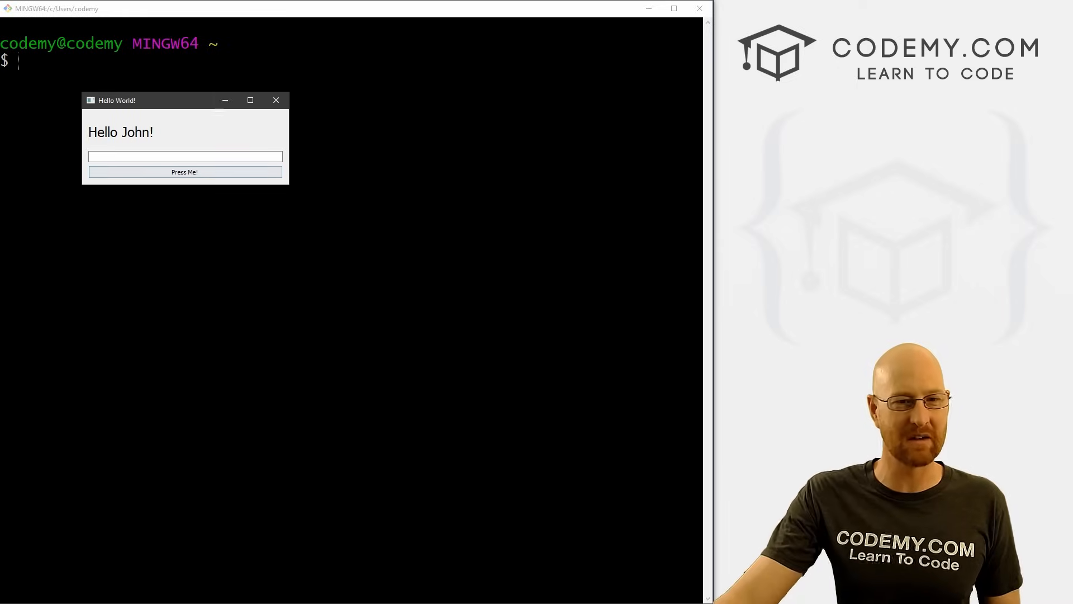
left_click(275, 101)
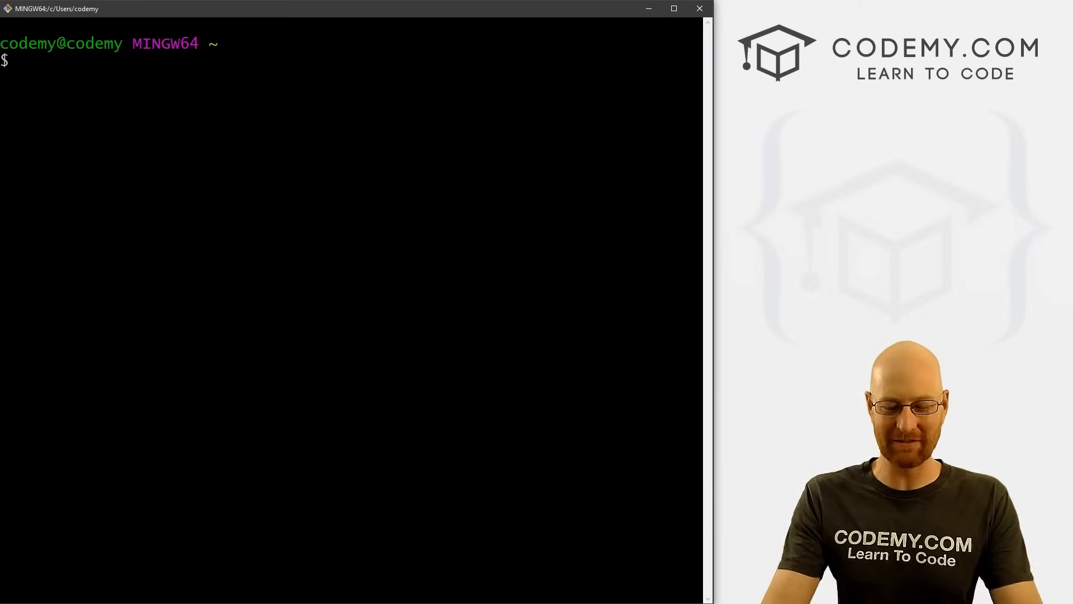
Step: Create /c/pyqt5 with mkdir, cd into it and list its contents
type("mkdir")
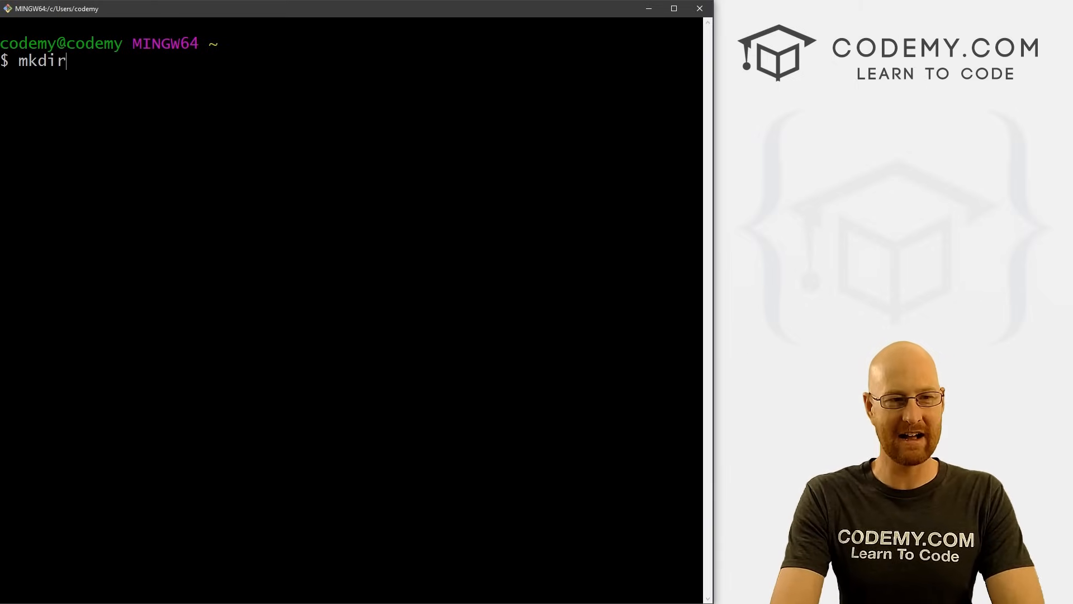
type("/c/")
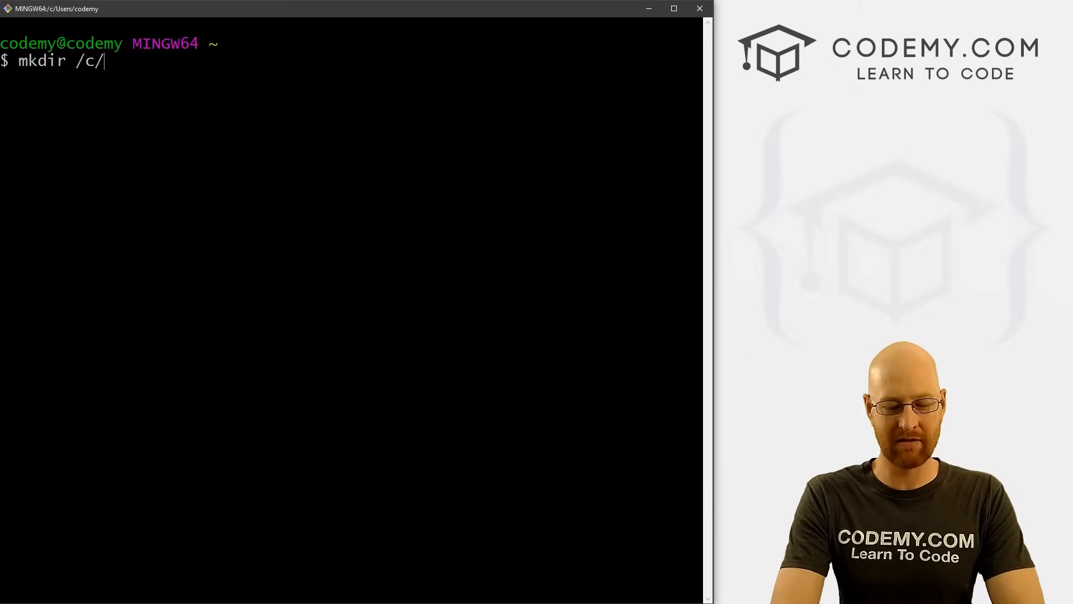
type("pyqt5")
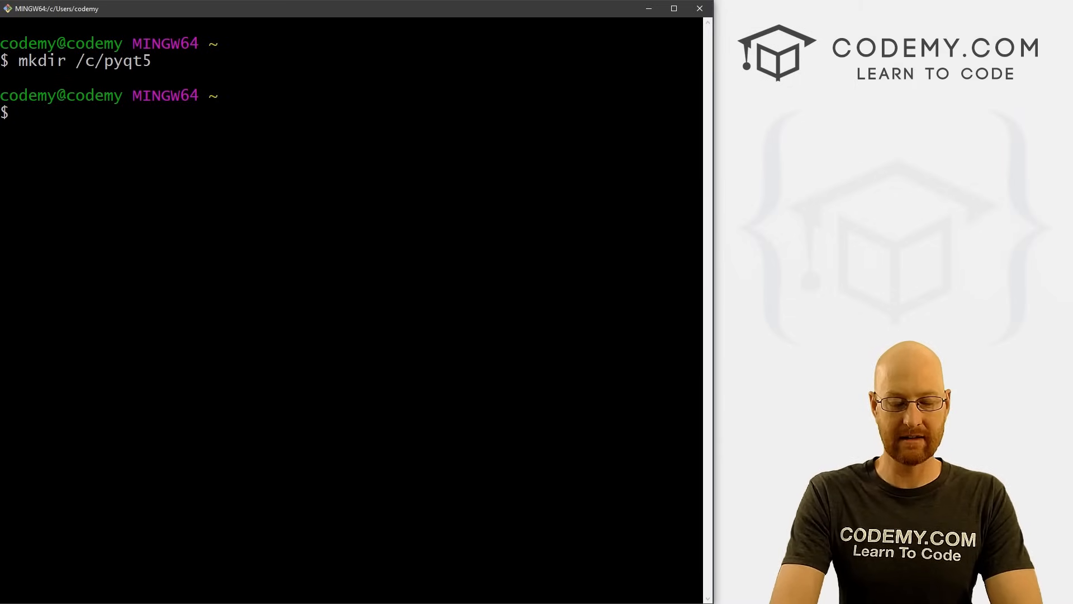
type("cd /")
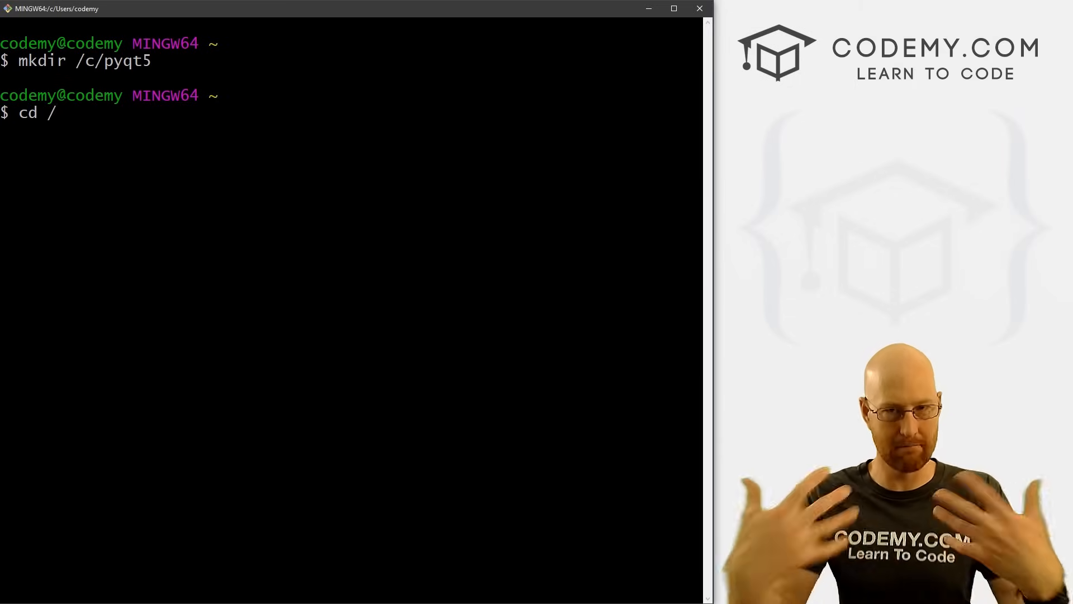
type("c/")
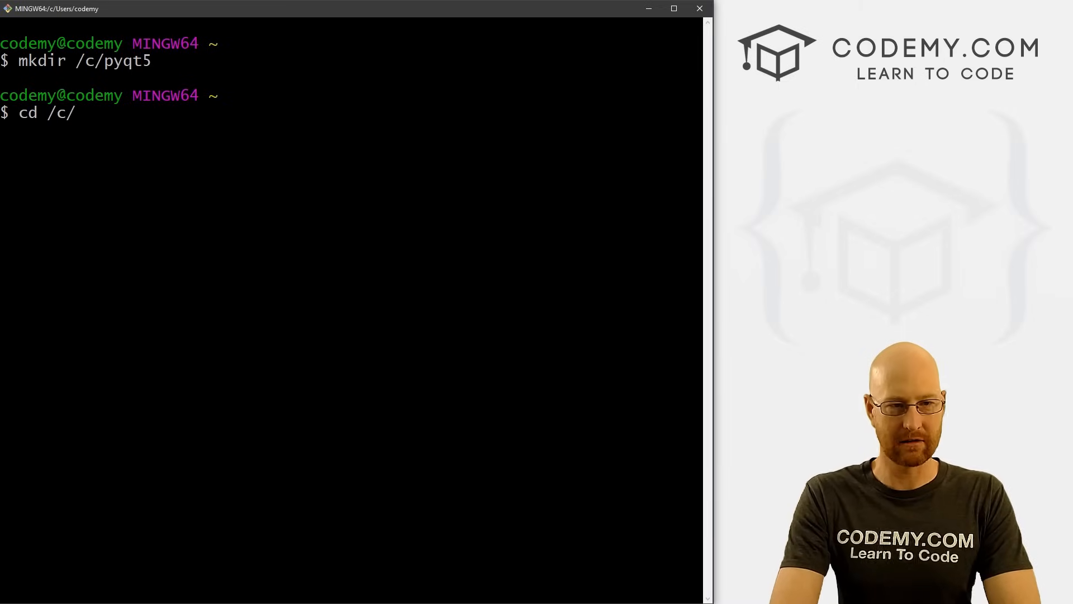
type("pyqt5")
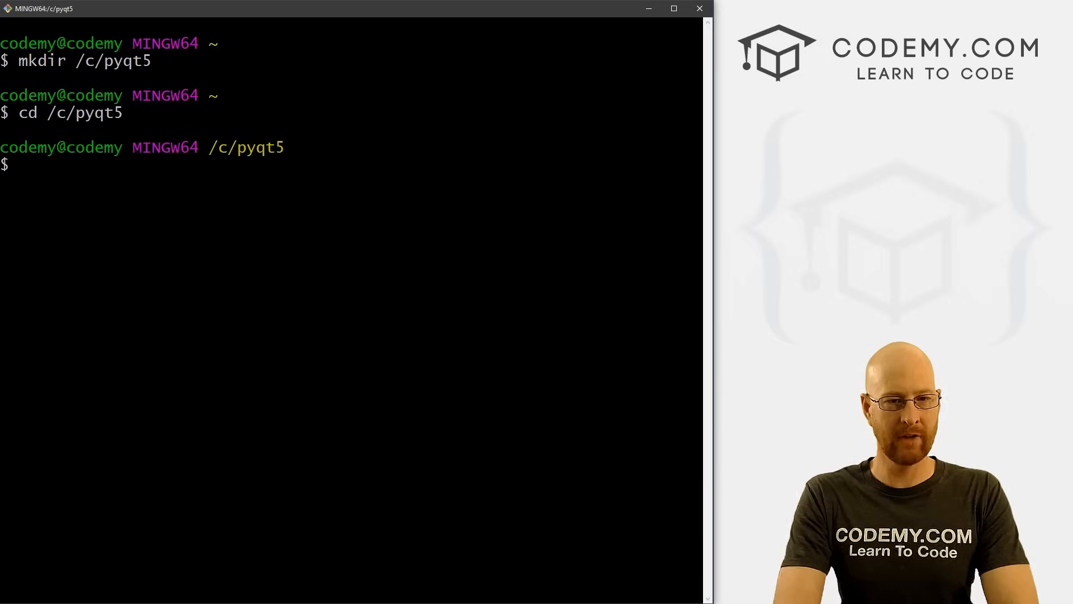
type("ls")
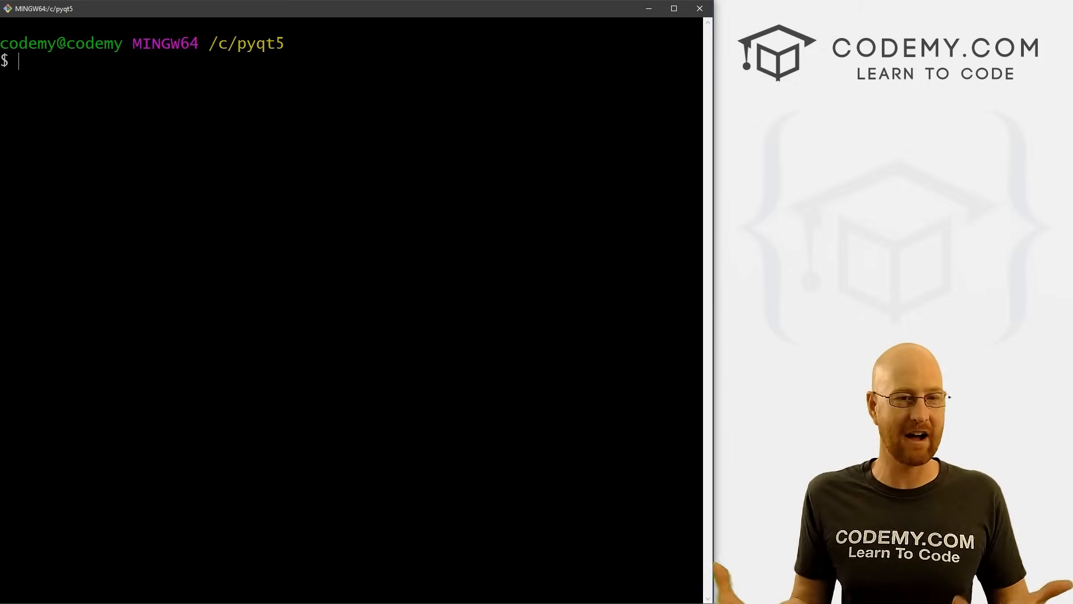
Step: Create a virtual environment named virt with python -m venv virt
type("python")
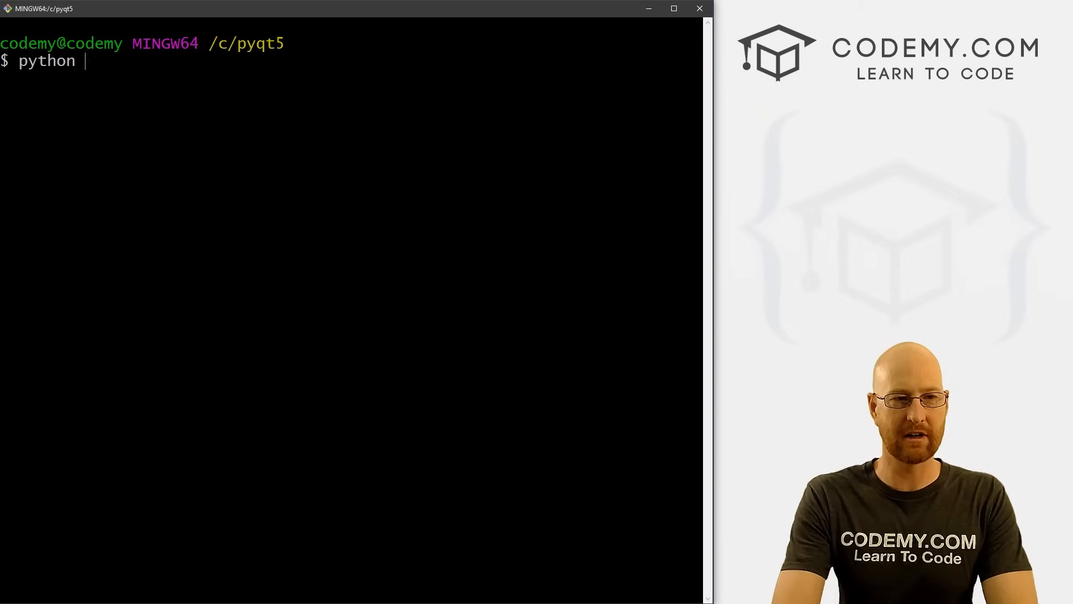
type("-m venv")
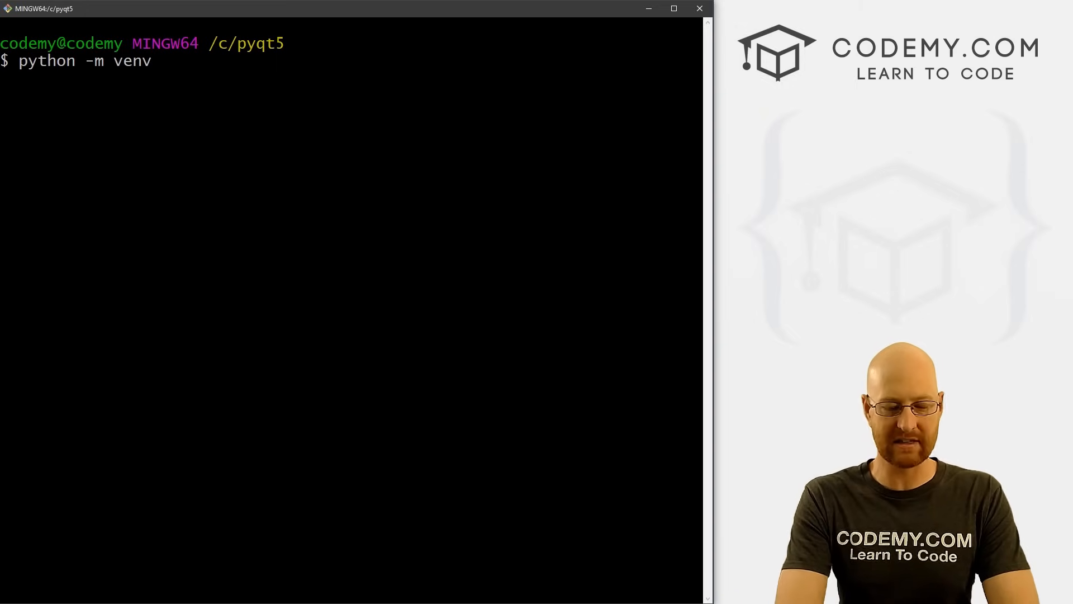
type("virt")
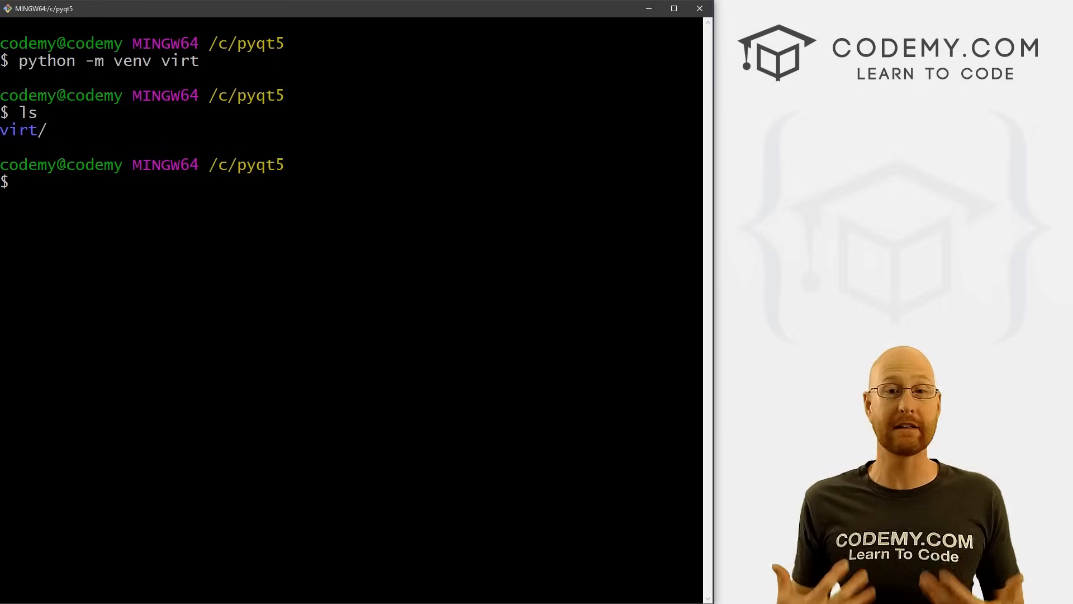
Step: Activate virt via source virt/Scripts/activate, deactivate and reactivate it, then clear the screen
type("source virt/Scripts/activate")
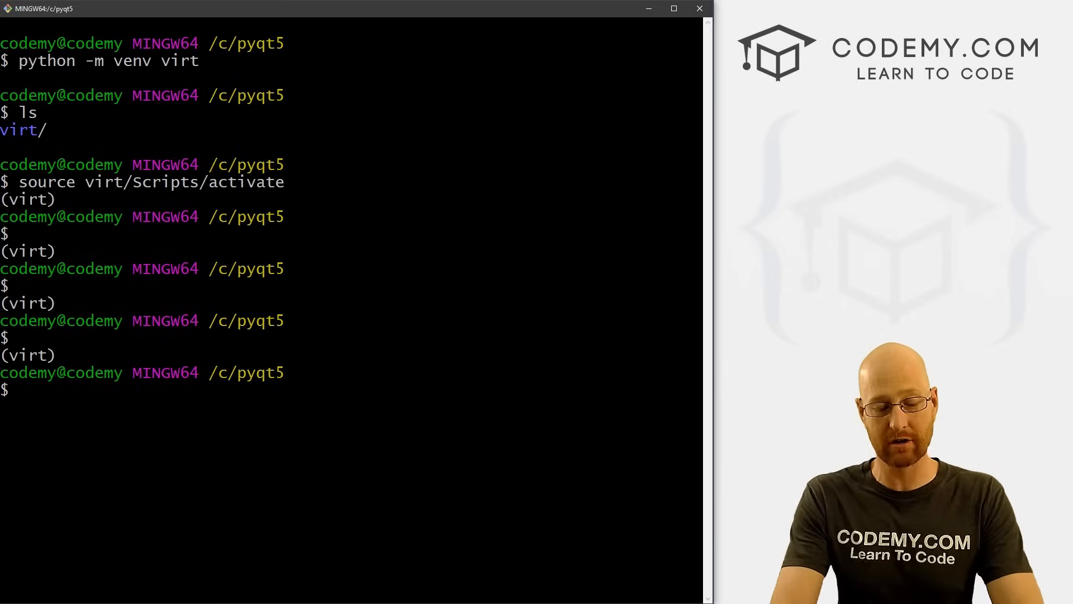
type("deactivate")
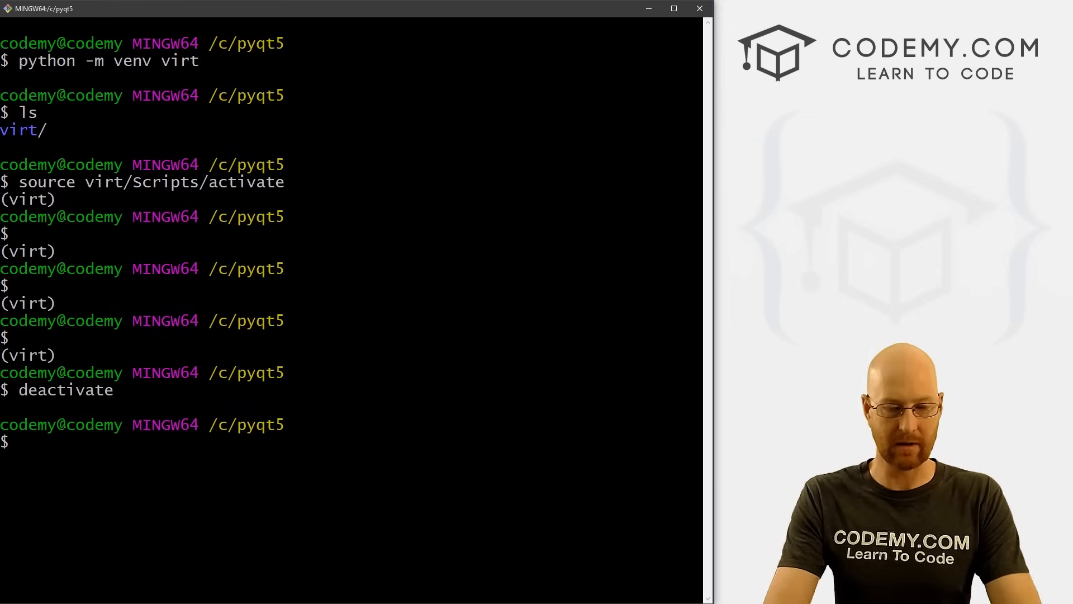
type("source virt/Scripts/activate")
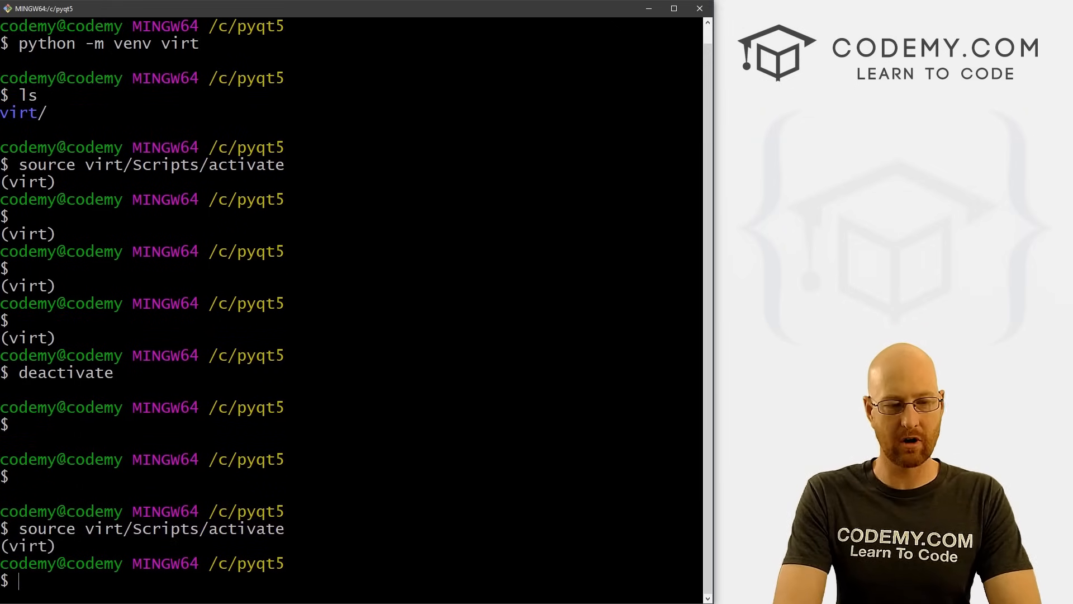
type("source")
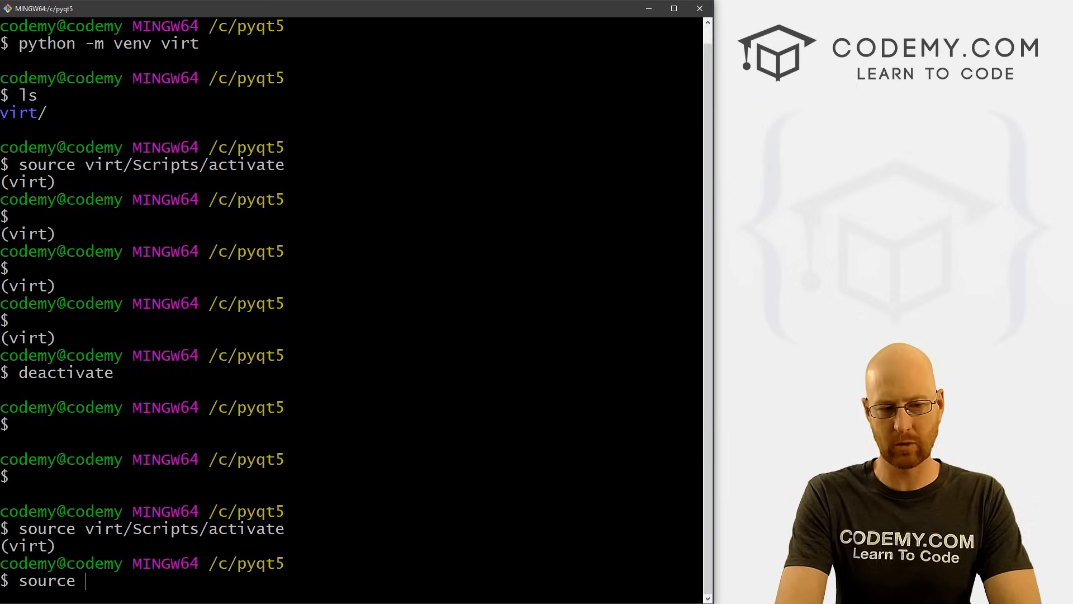
type("bin/")
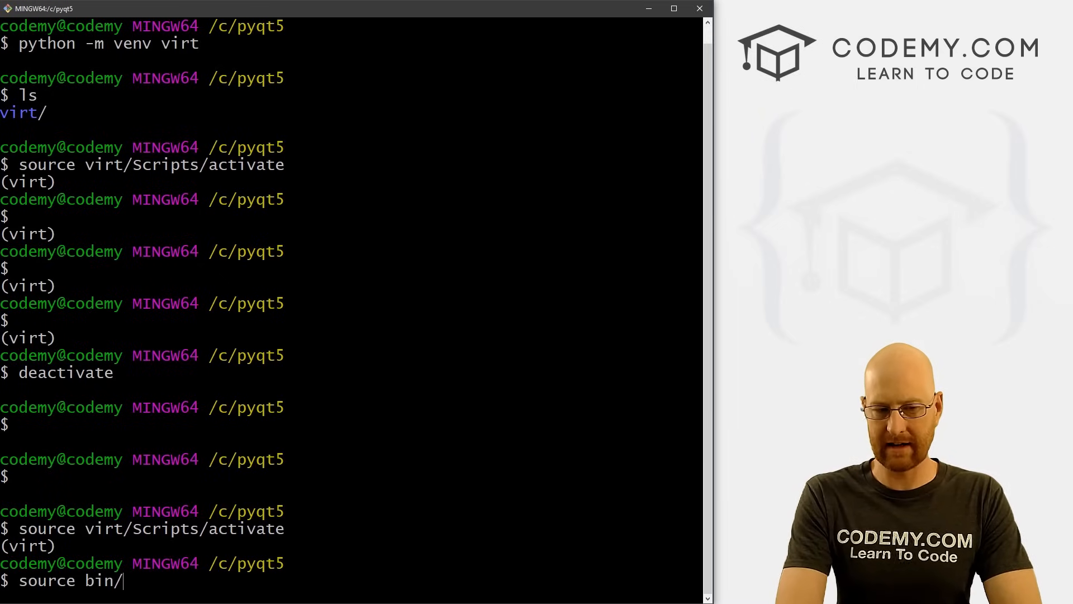
type("activate")
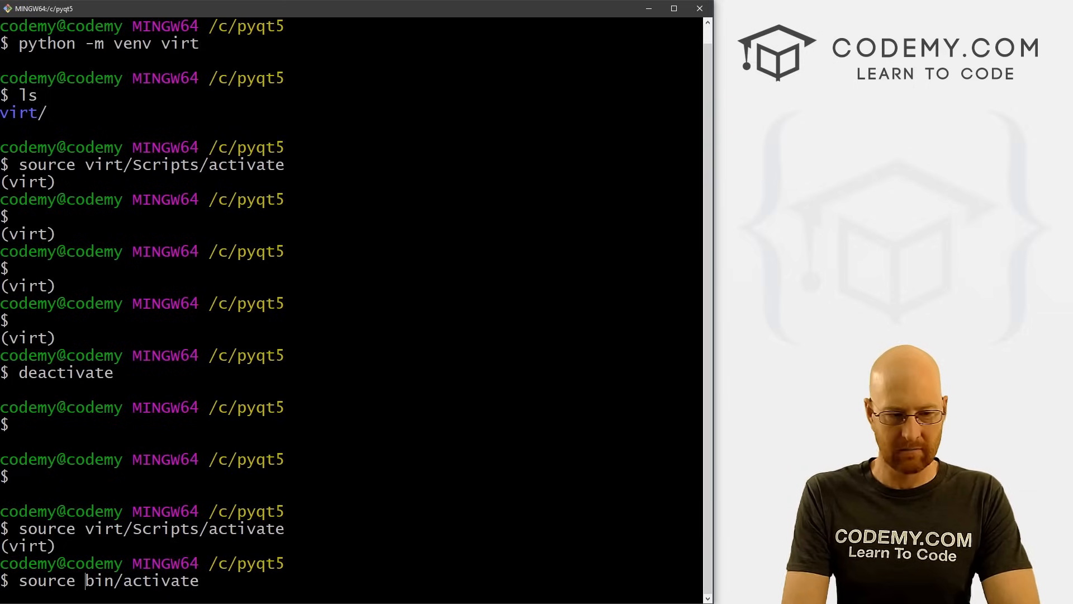
type("/")
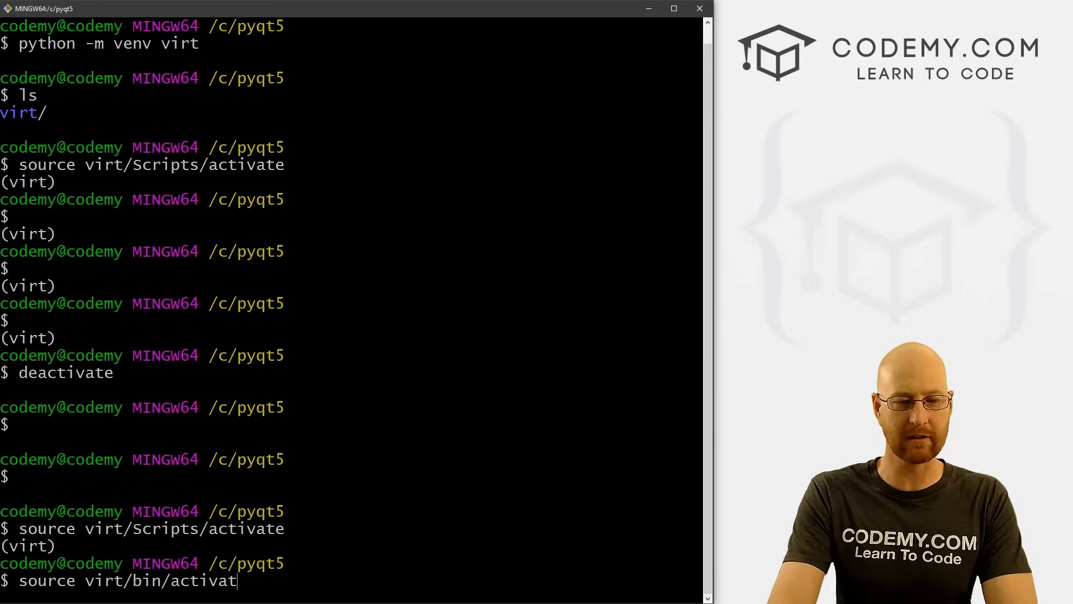
type("cle")
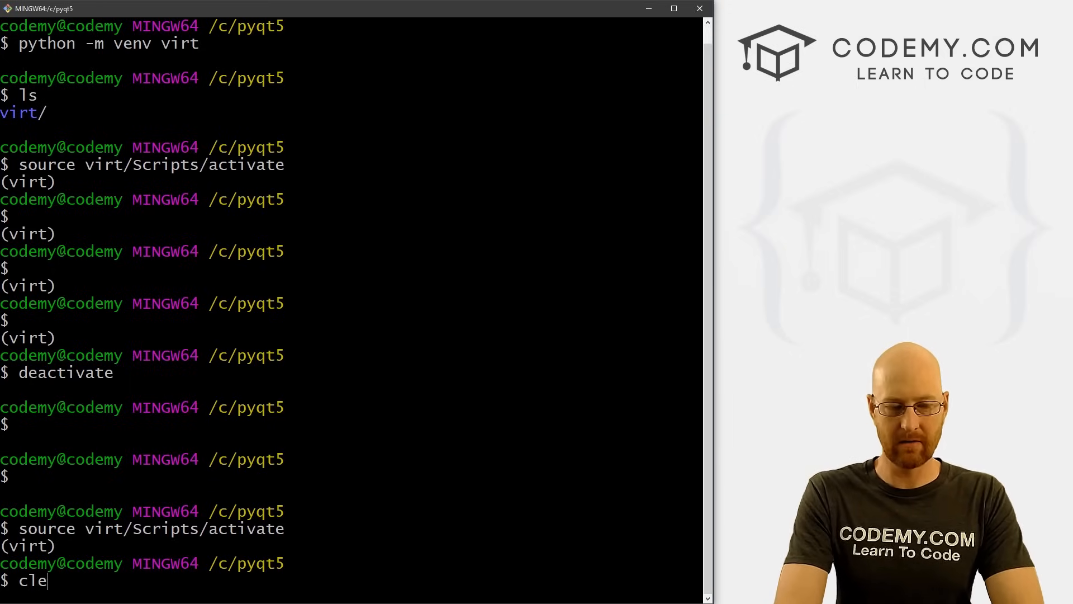
key("Enter")
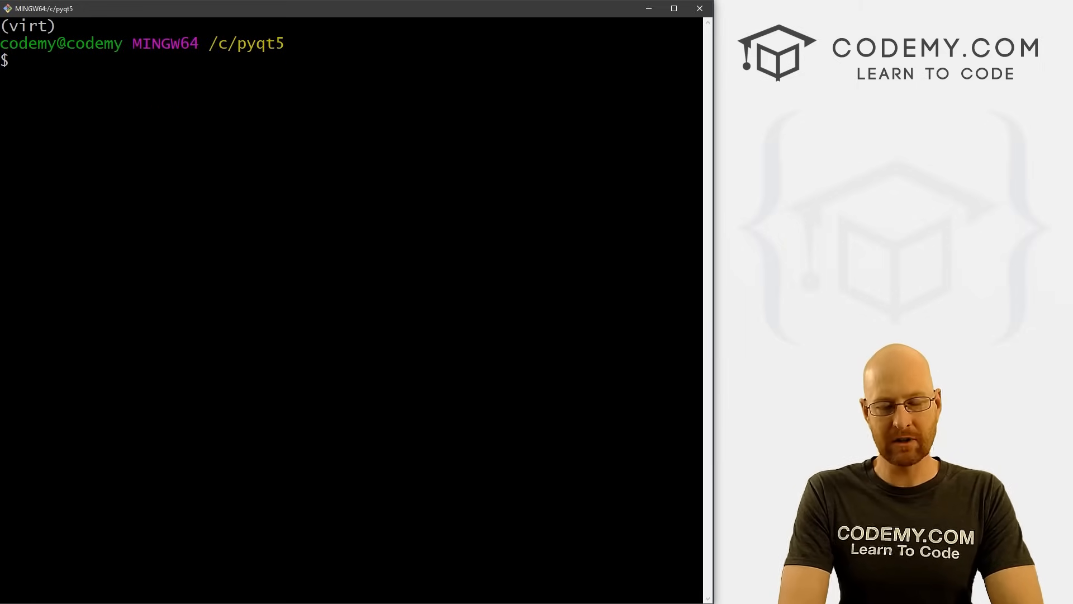
Step: Install PyQt5 with pip install PyQt5 and confirm PyQt5 5.15.2 and PyQt5-sip are listed
type("pip i")
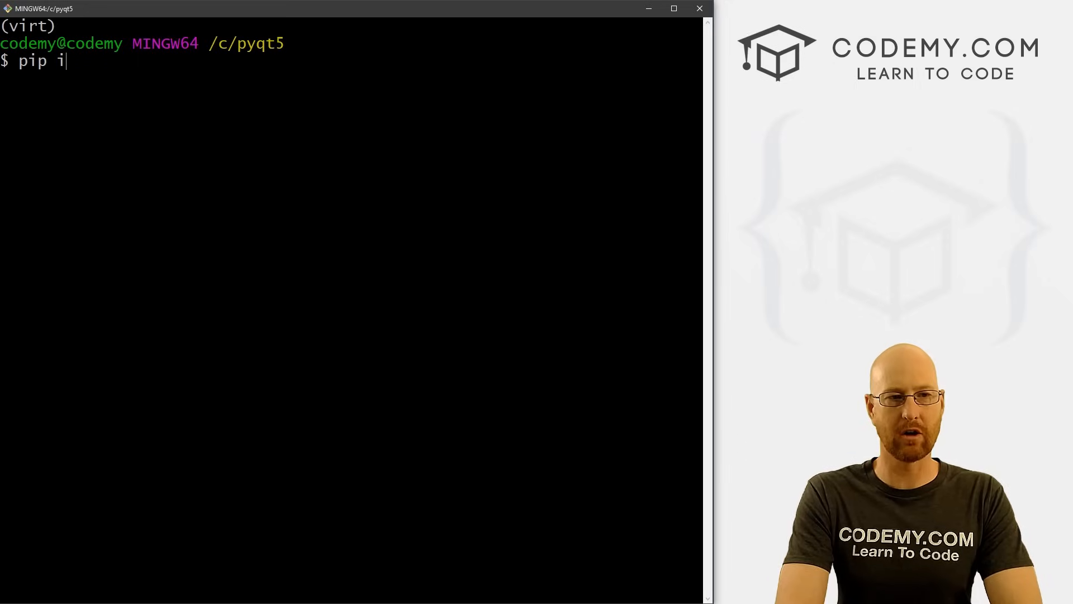
type("nstall")
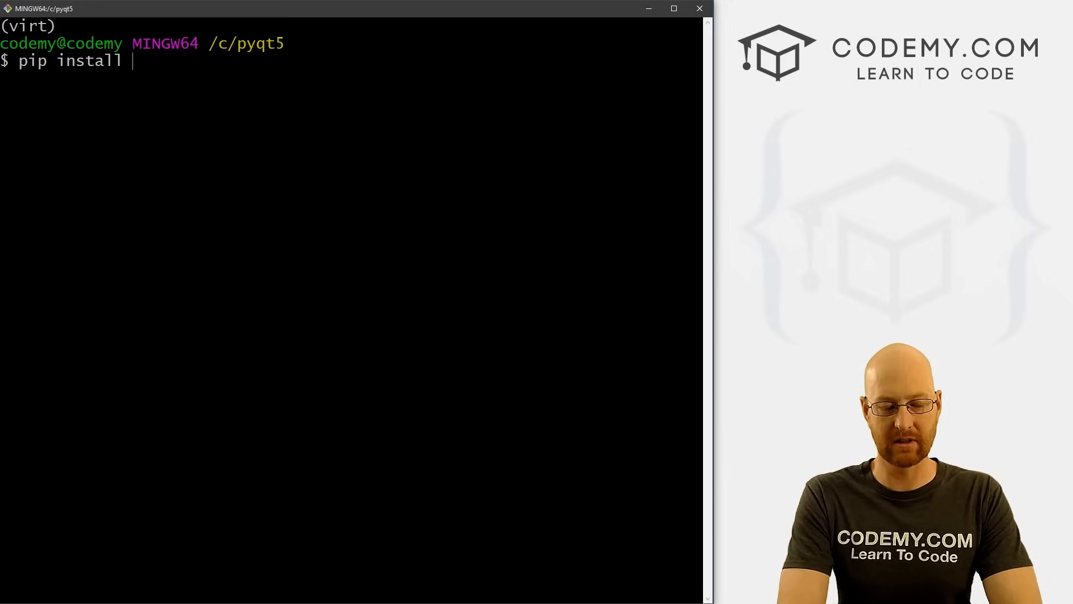
type("PyQ")
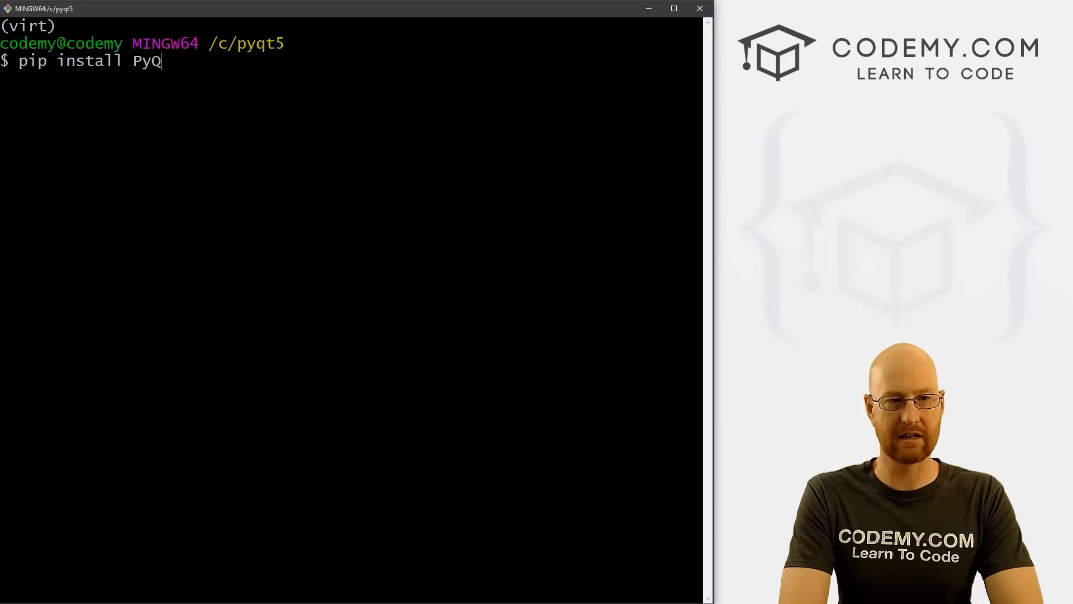
type("t5")
type("pip freeze")
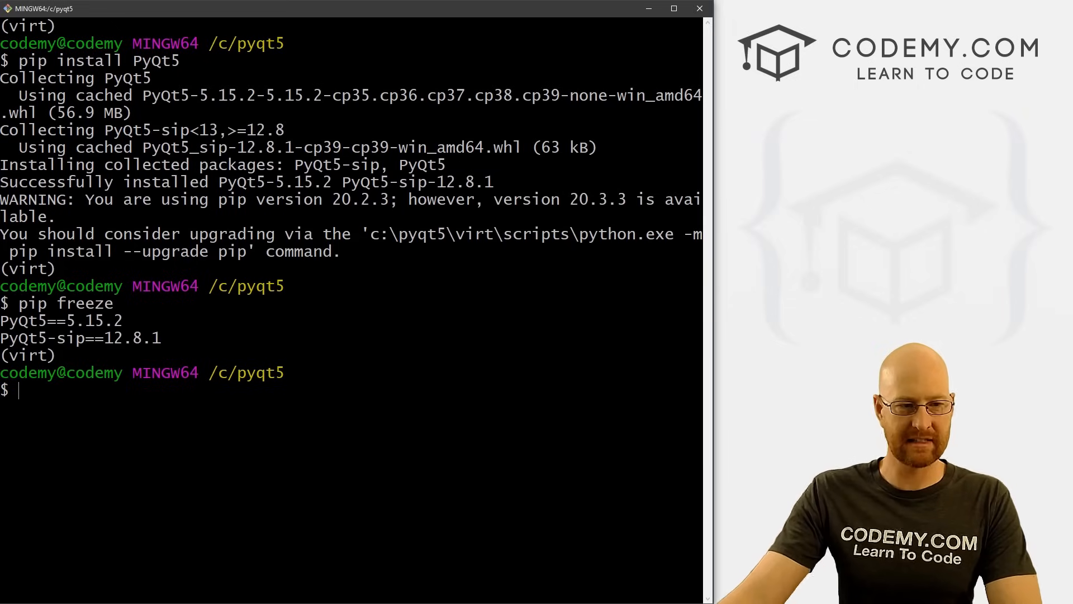
double_click(87, 321)
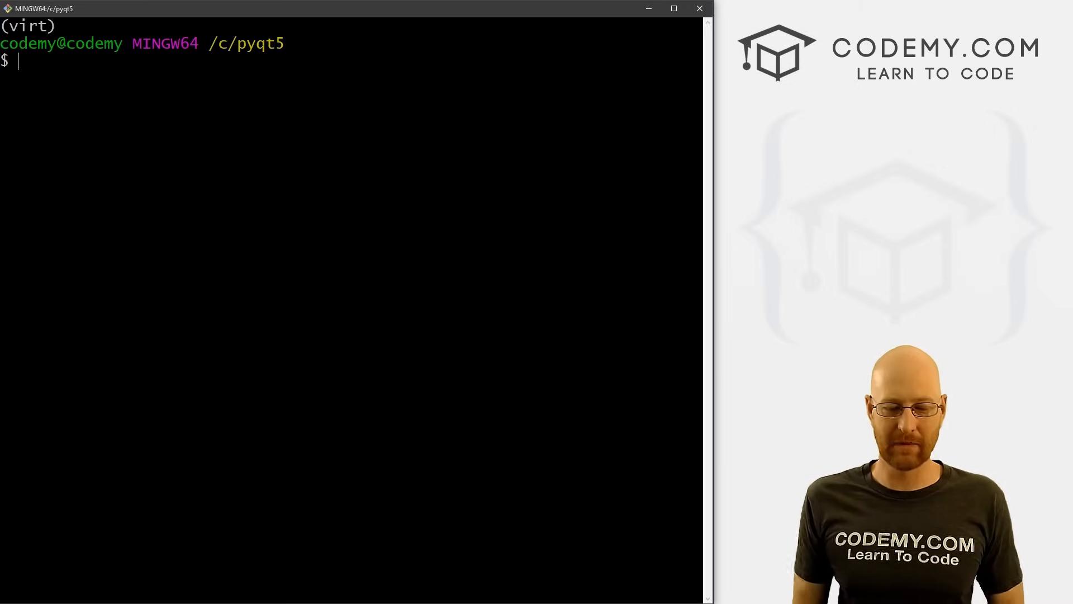
Step: Create an empty hello.py with touch hello.py and list the folder contents
type("touch")
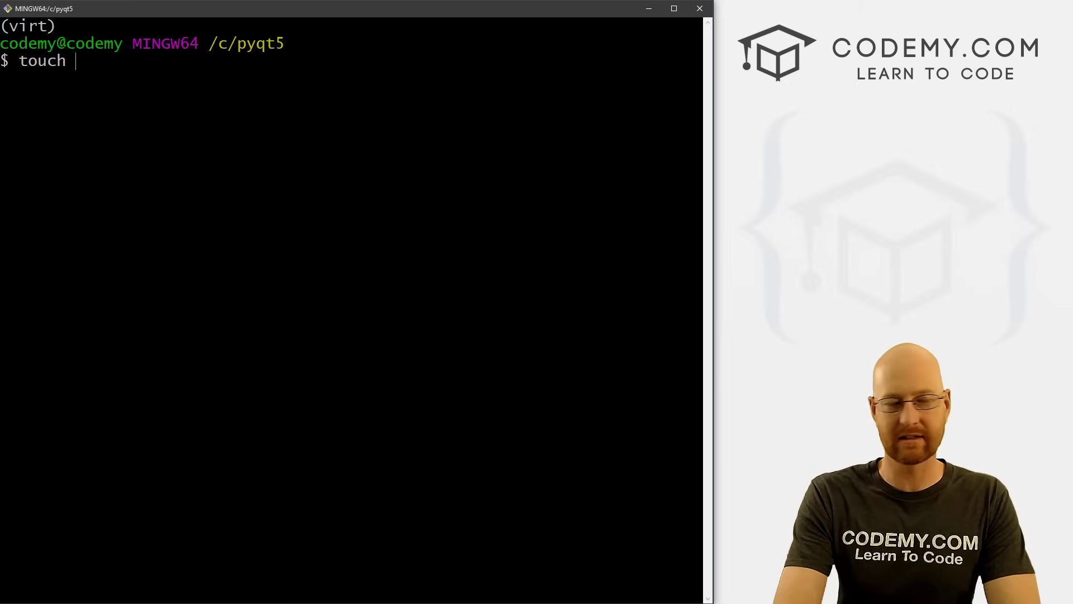
type("hello.py")
type("ls")
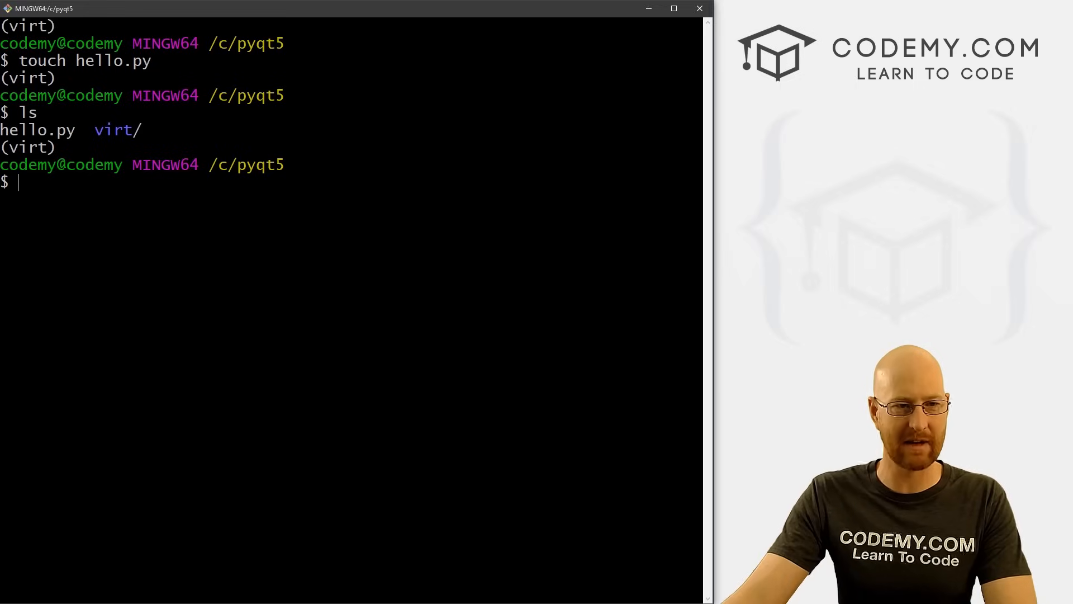
type("c")
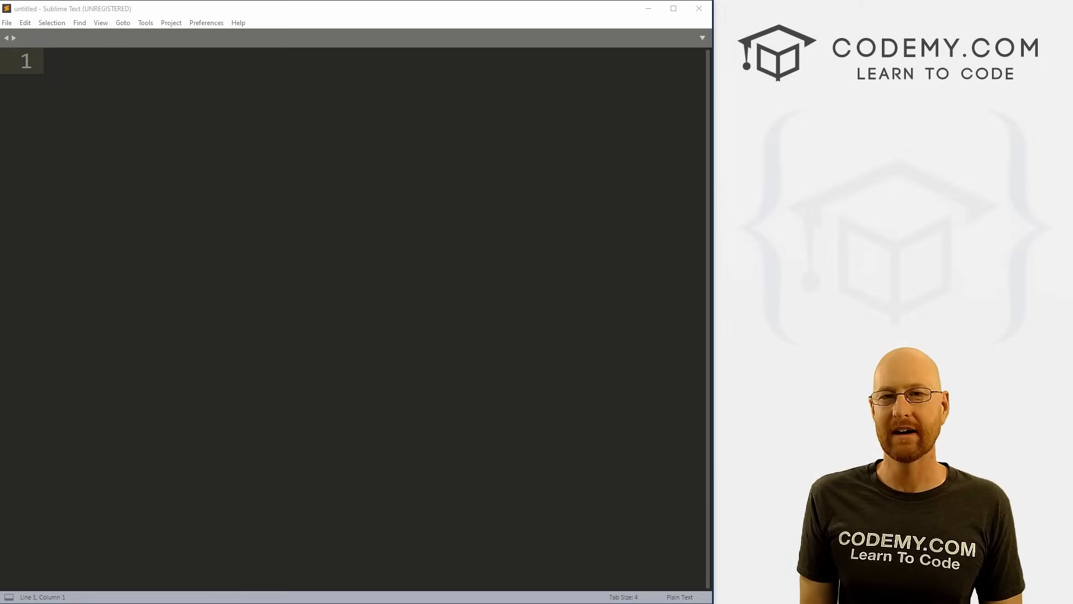
Step: Open hello.py from the C:\pyqt5 folder via File > Open File
left_click(7, 22)
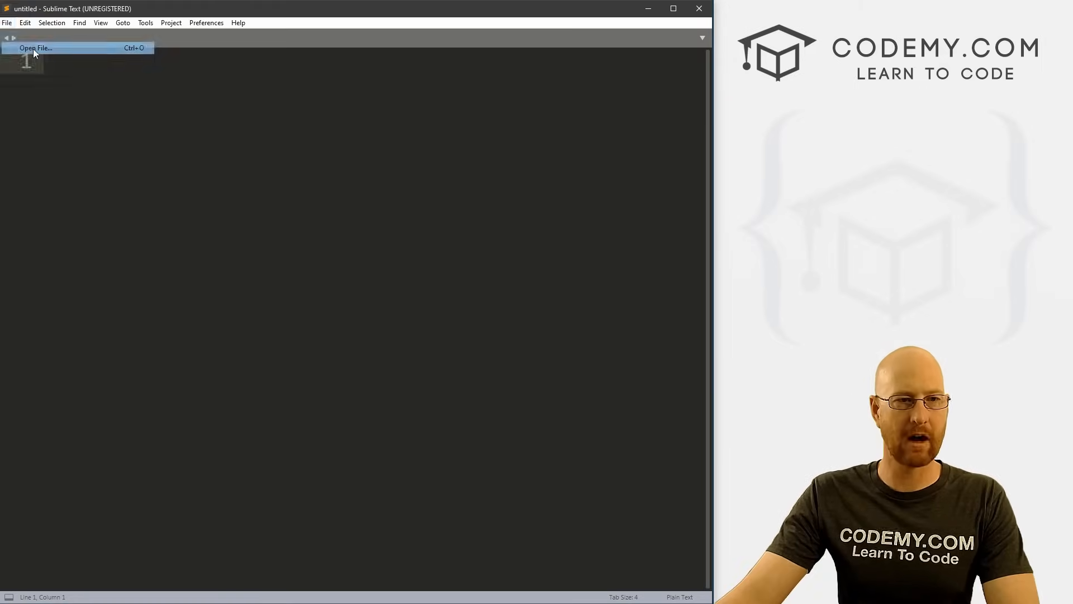
left_click(34, 48)
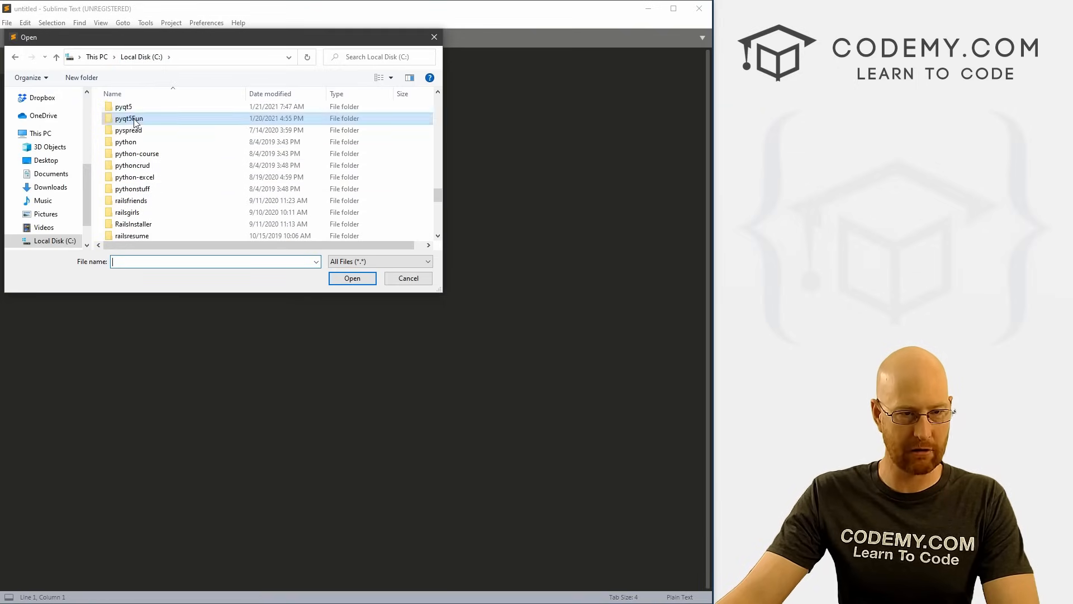
double_click(124, 118)
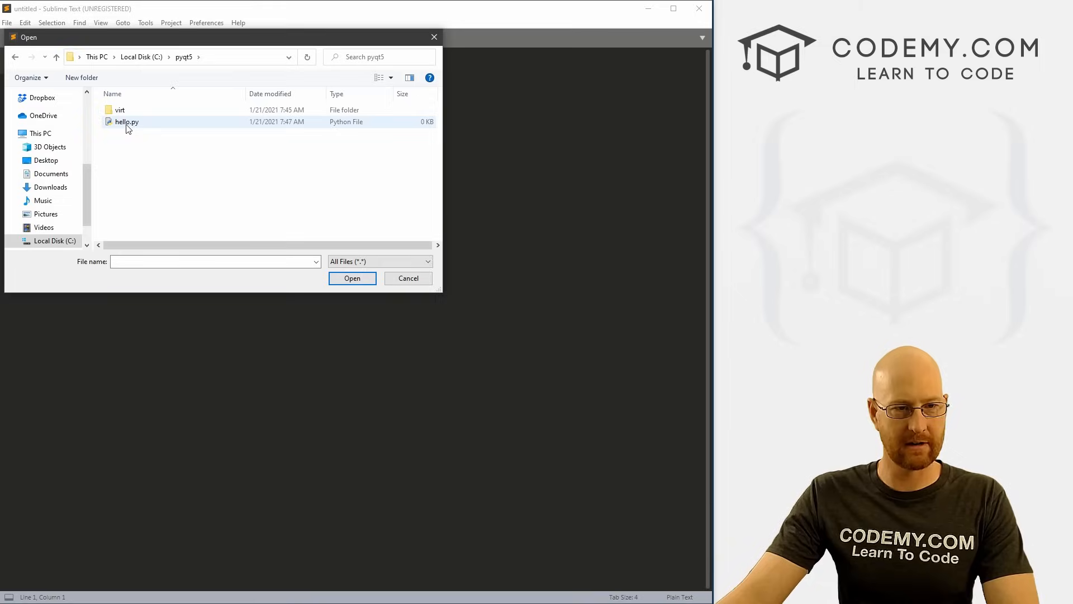
double_click(123, 122)
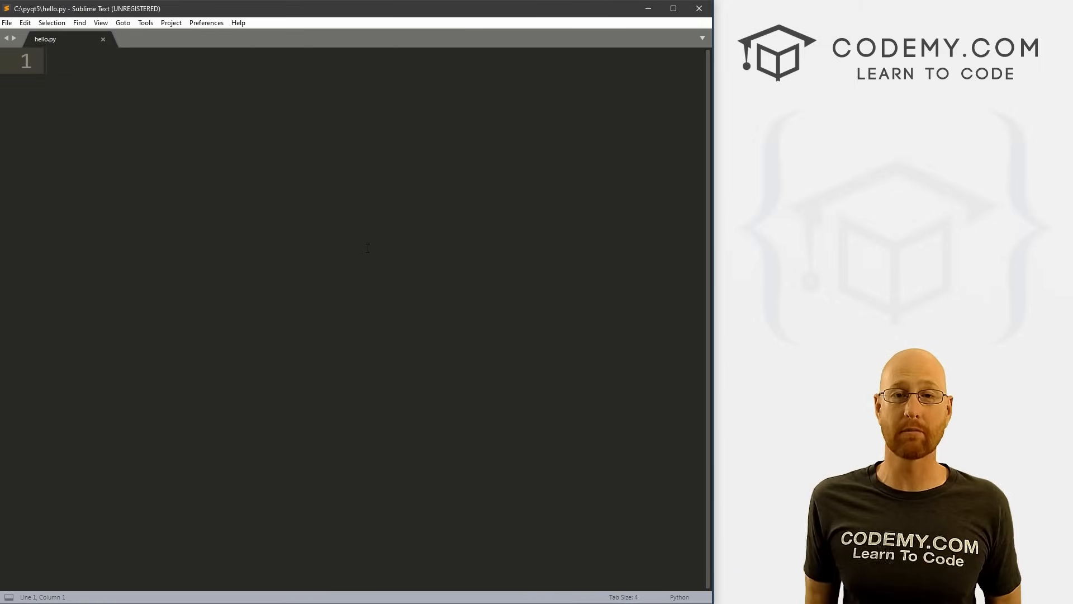
Step: Write the line import PyQt5.QtWidgets as qtw at the top of hello.py
type("im")
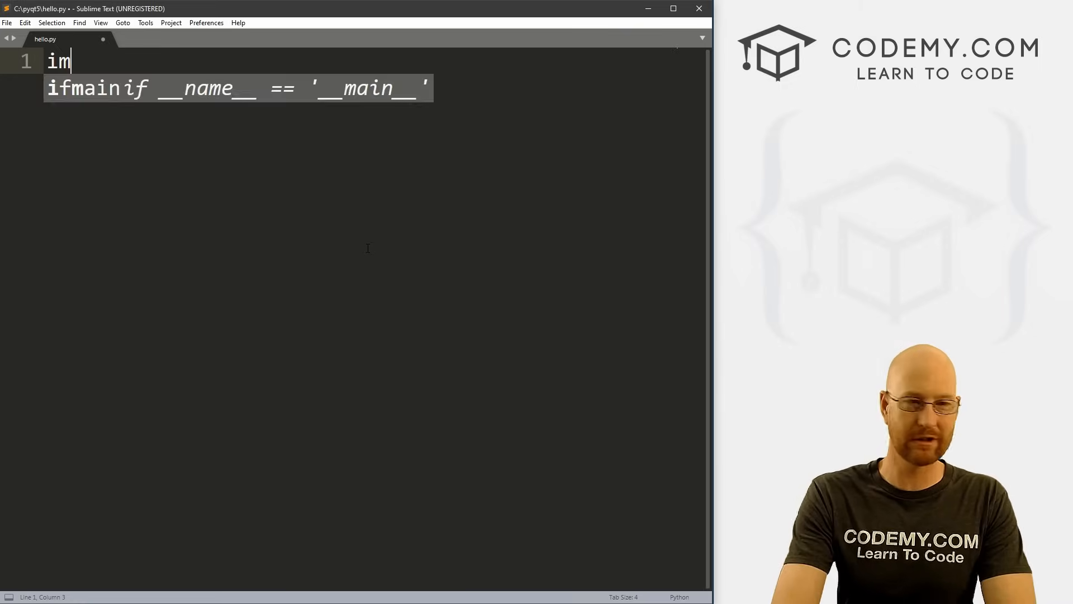
type("port")
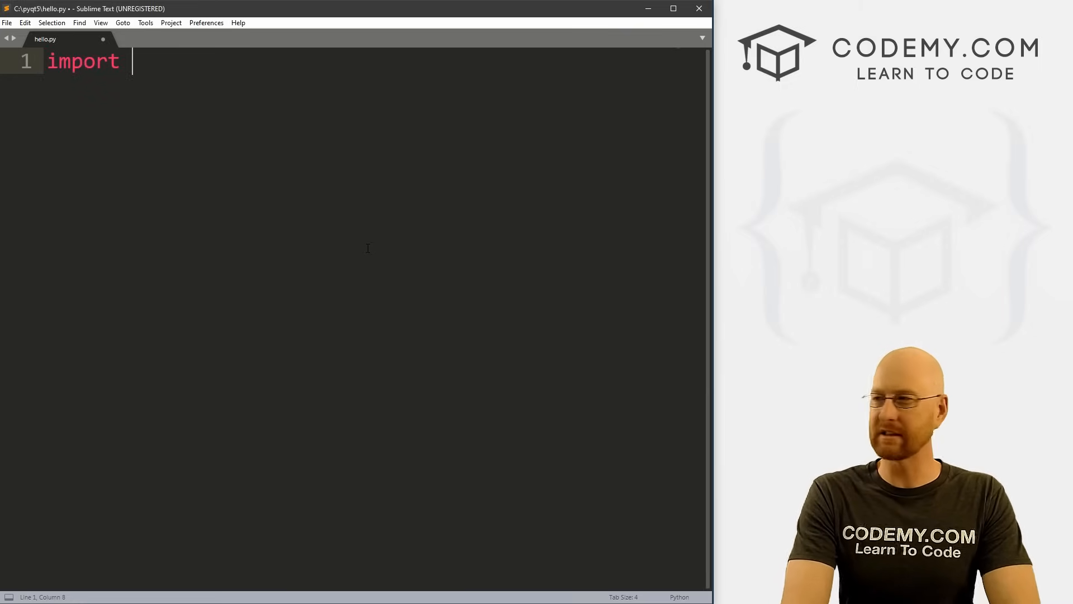
type("P")
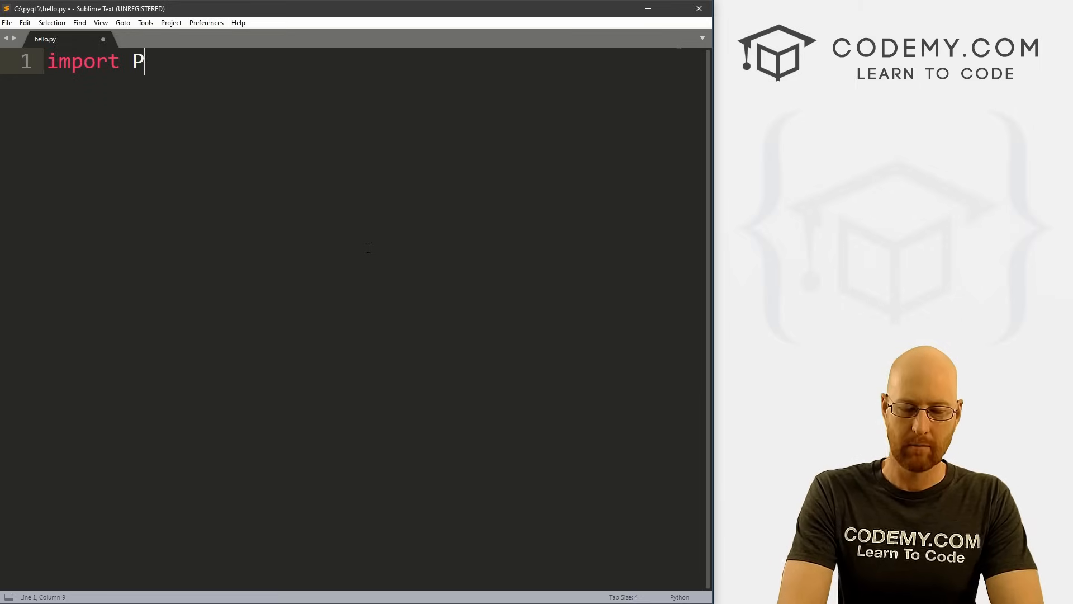
type("yQt5.")
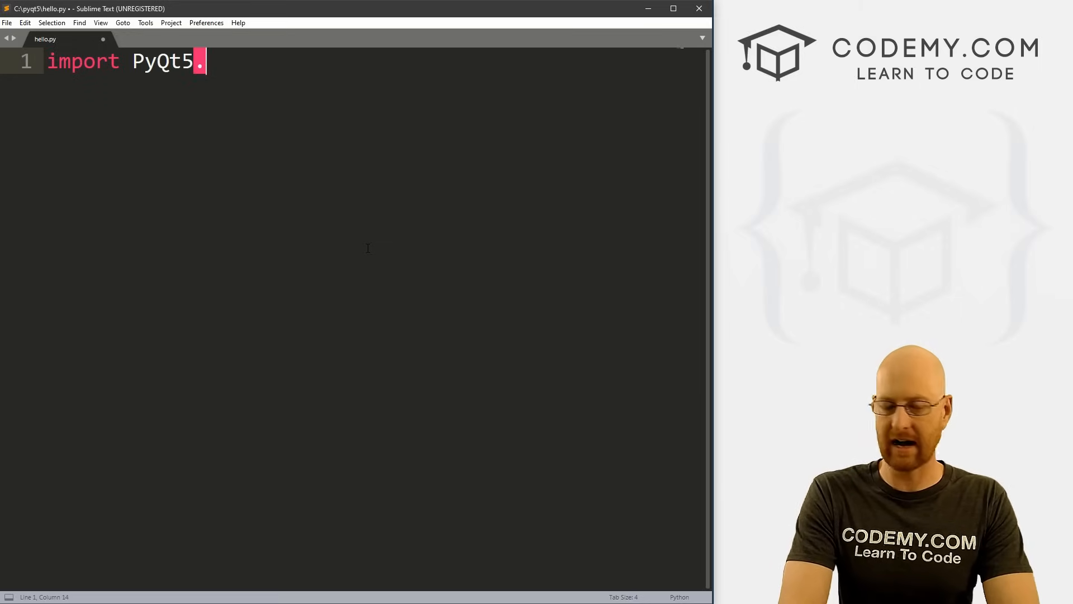
type("QtWid")
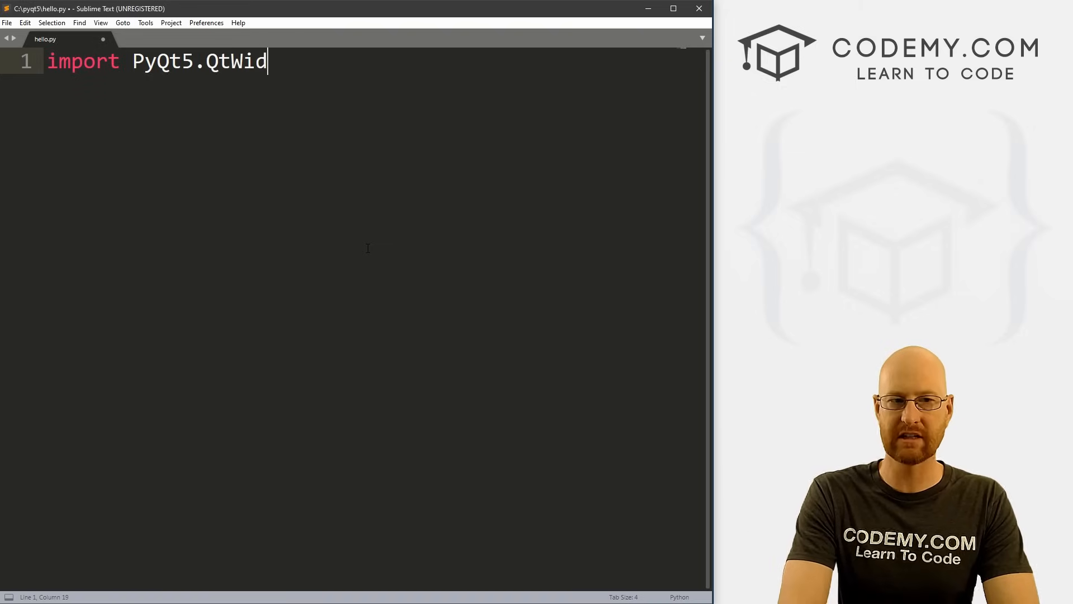
type("gets as")
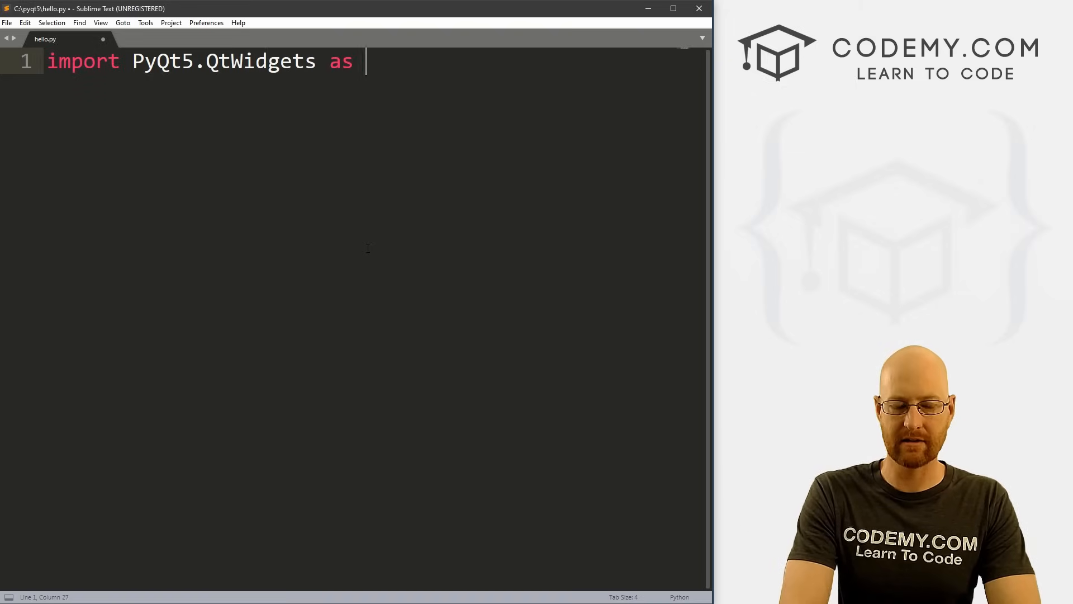
type("qtw")
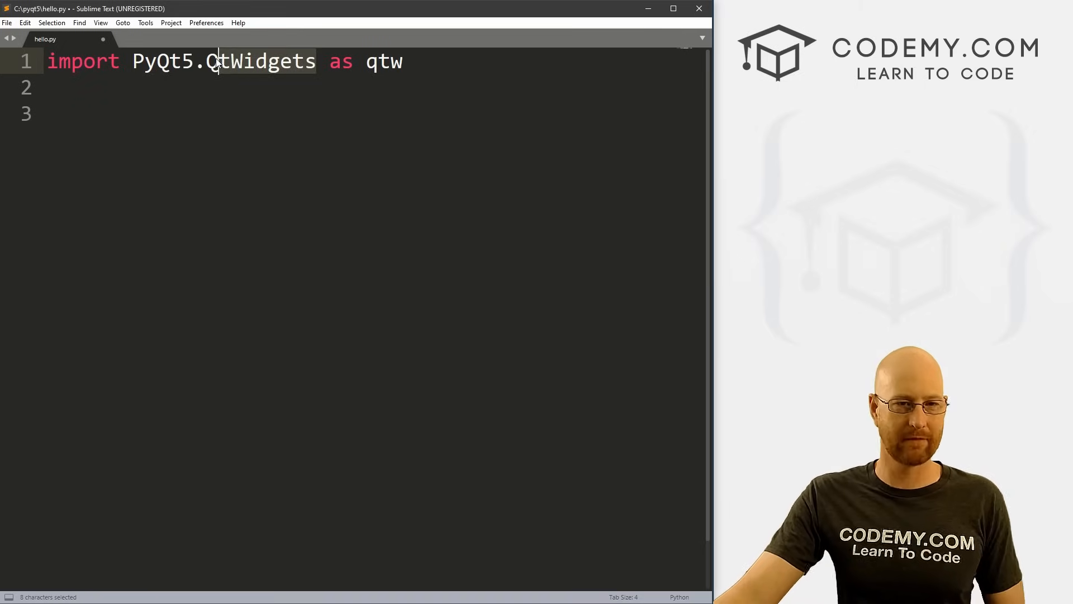
Step: Add blank lines after the import and save the file
left_click(221, 62)
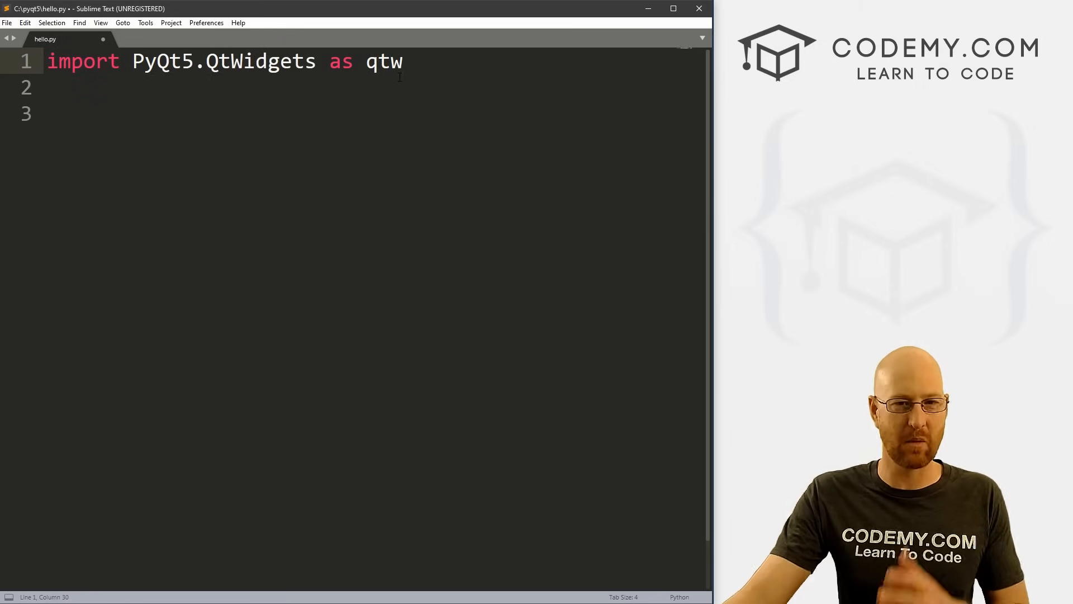
key("Enter")
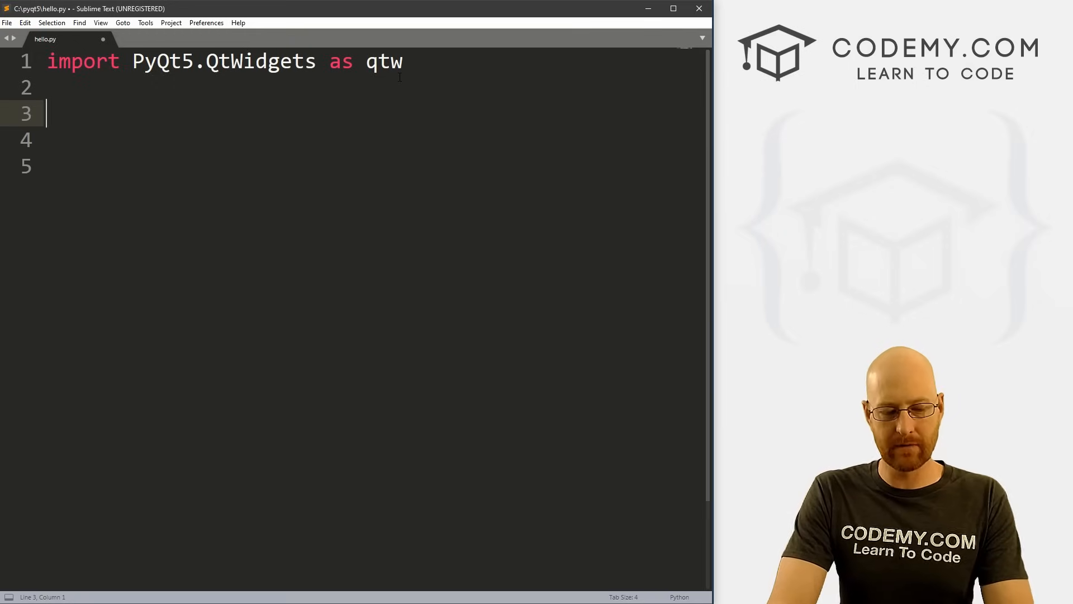
key("ctrl+s")
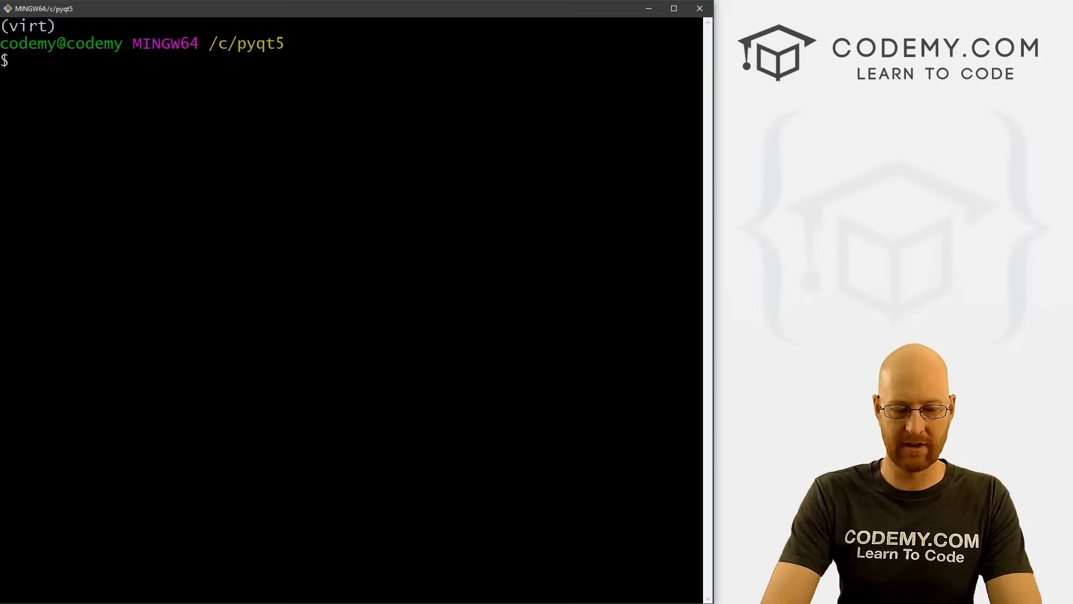
type("python hello.py")
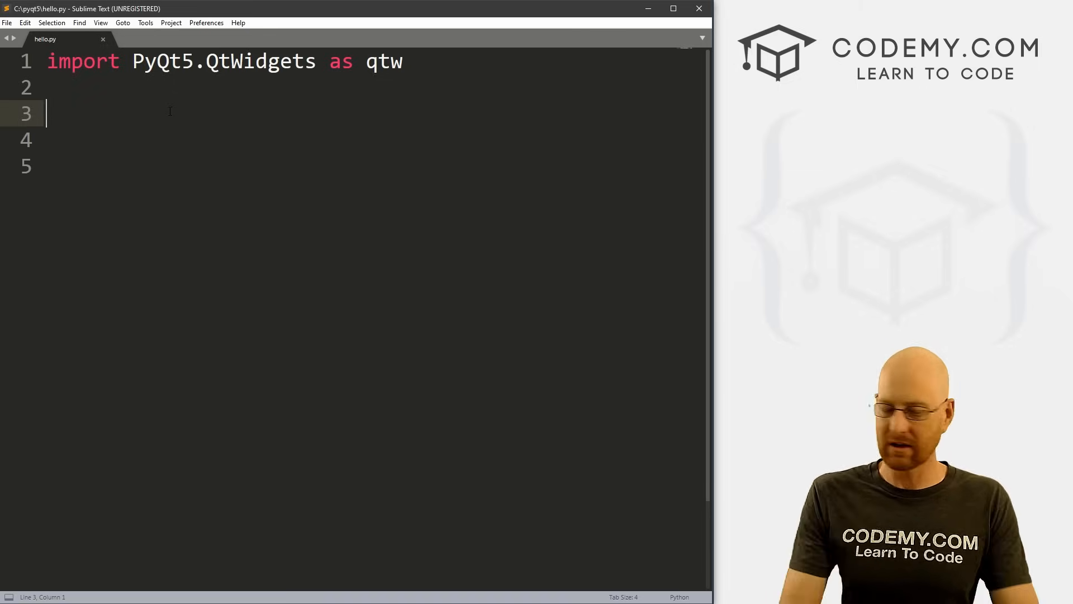
Step: Define class MainWindow(qtw.QWidget): below the import
type("class")
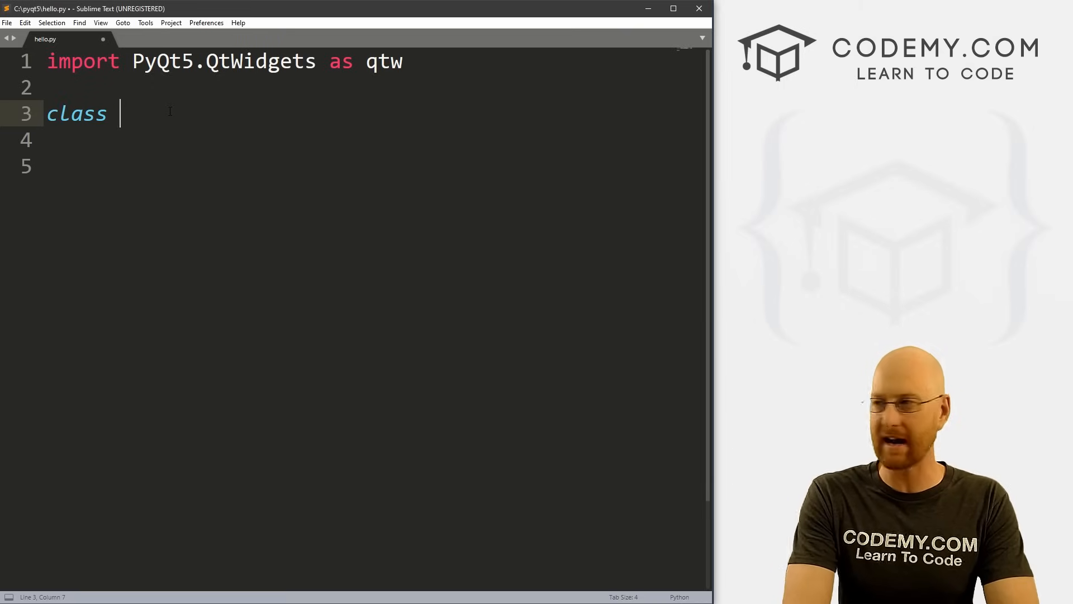
type("MainWin")
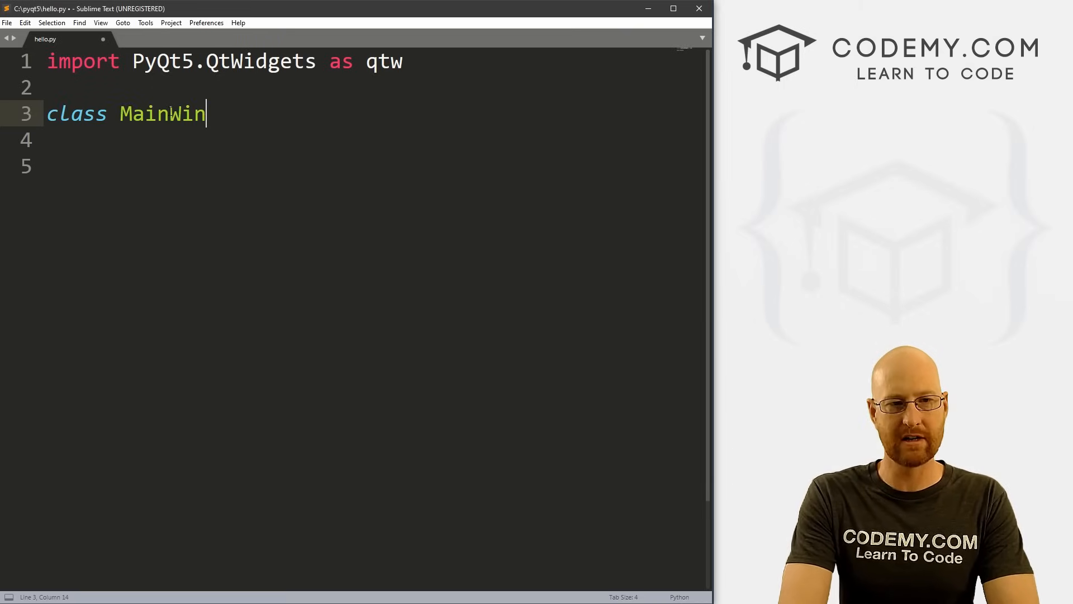
type("dow()")
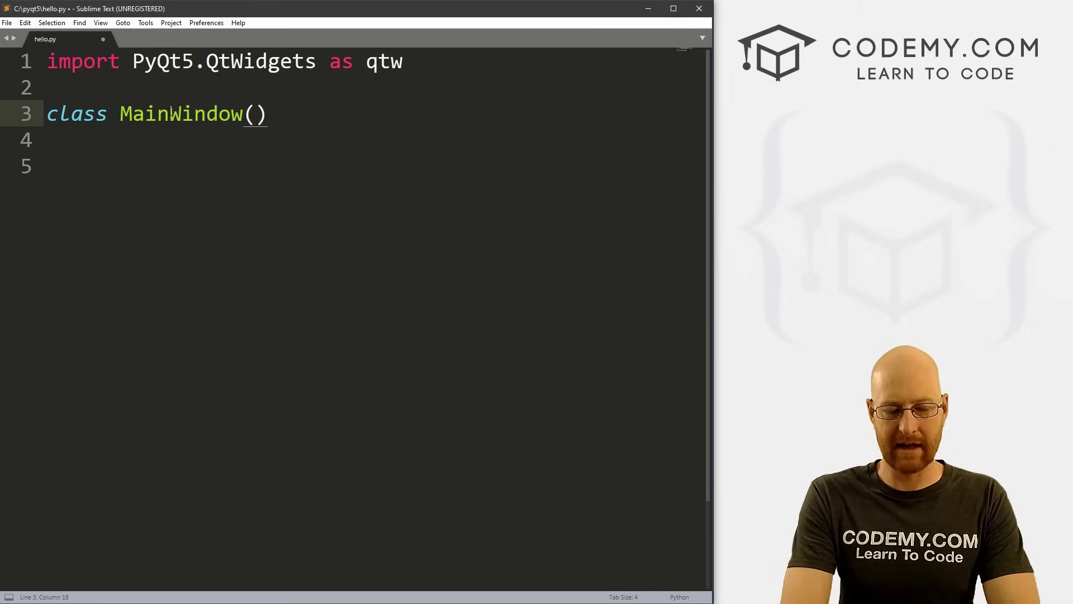
type("qtw.")
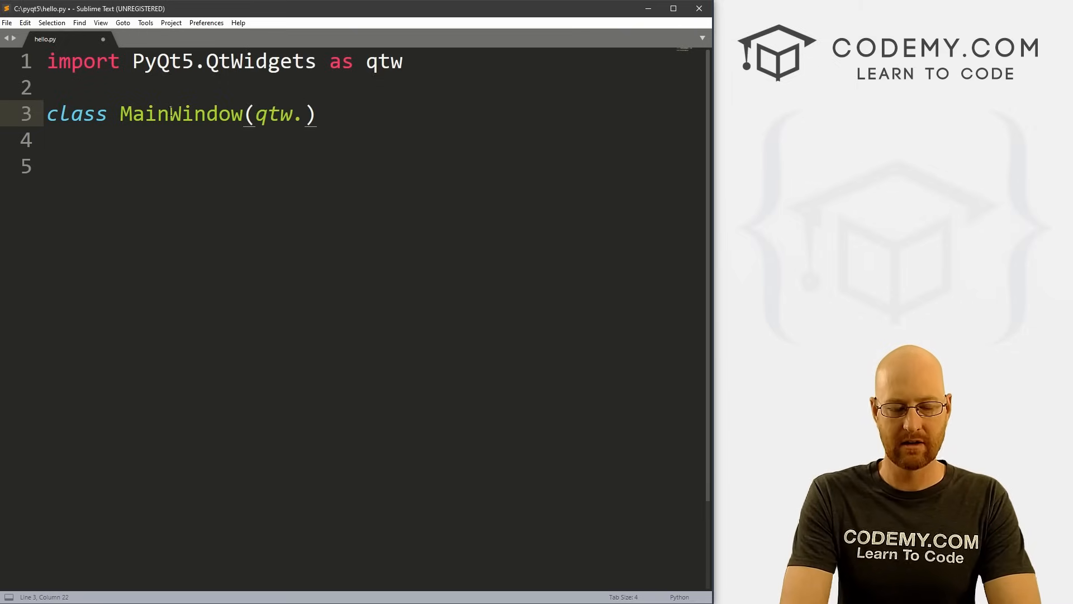
type("QWidget")
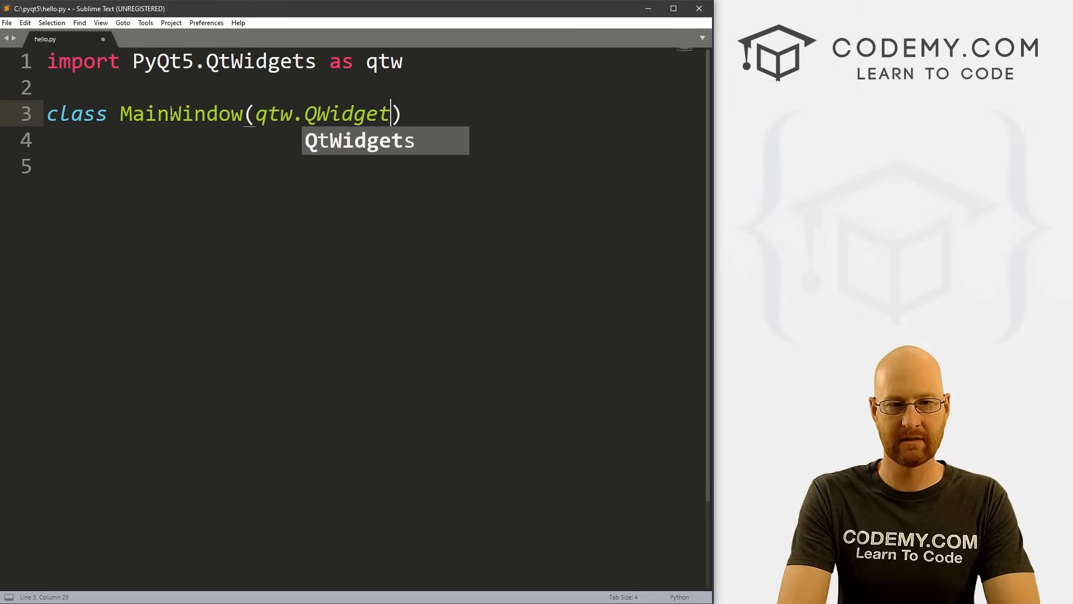
type(":")
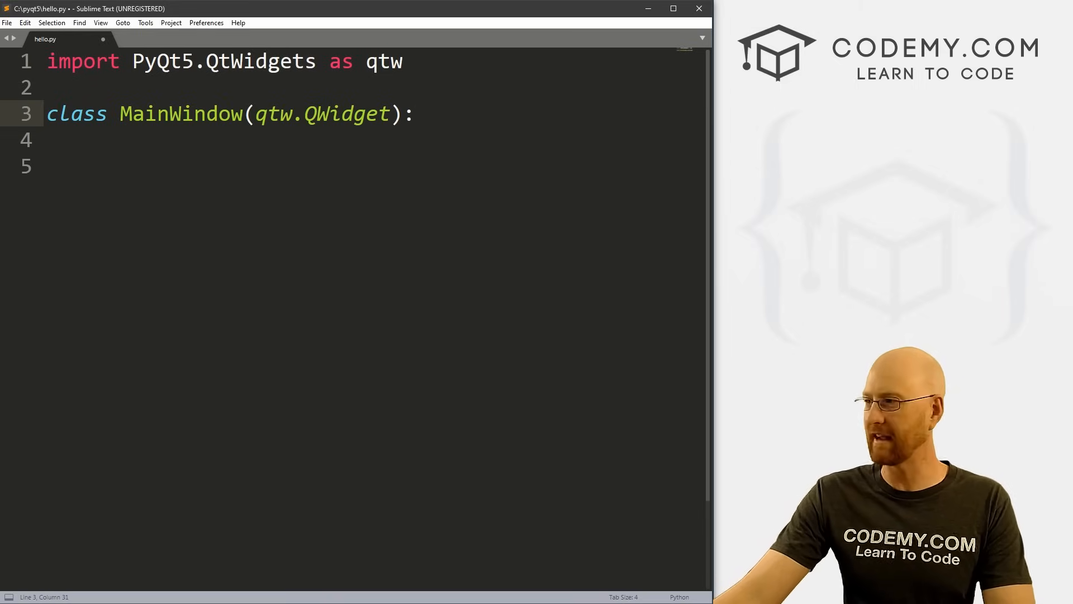
Step: Add def __init__(self): calling super().__init__() inside MainWindow
type("def __i")
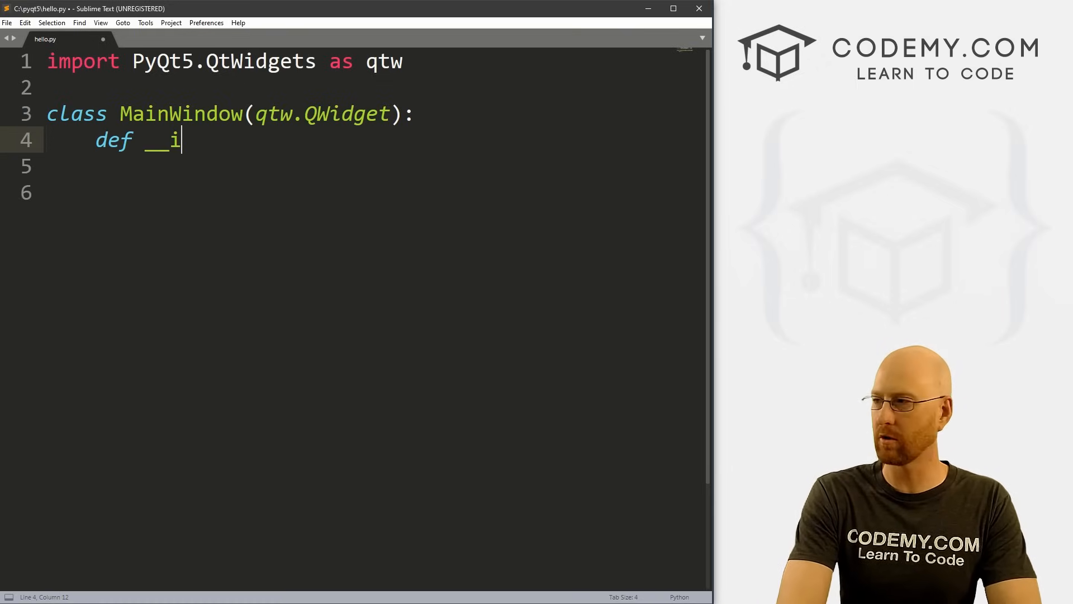
type("nit__(")
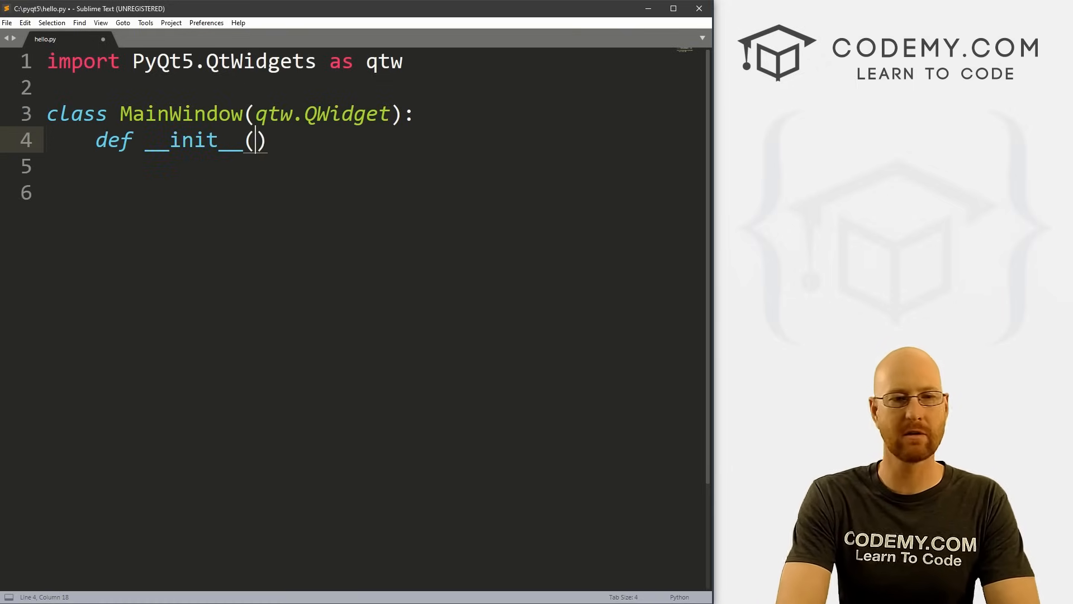
type("self")
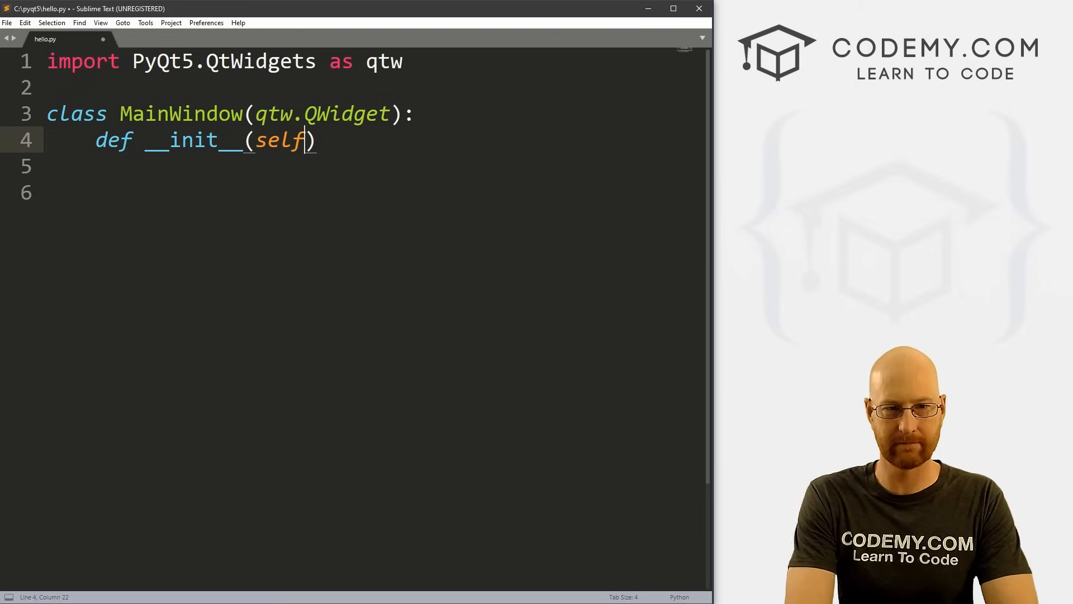
type(":")
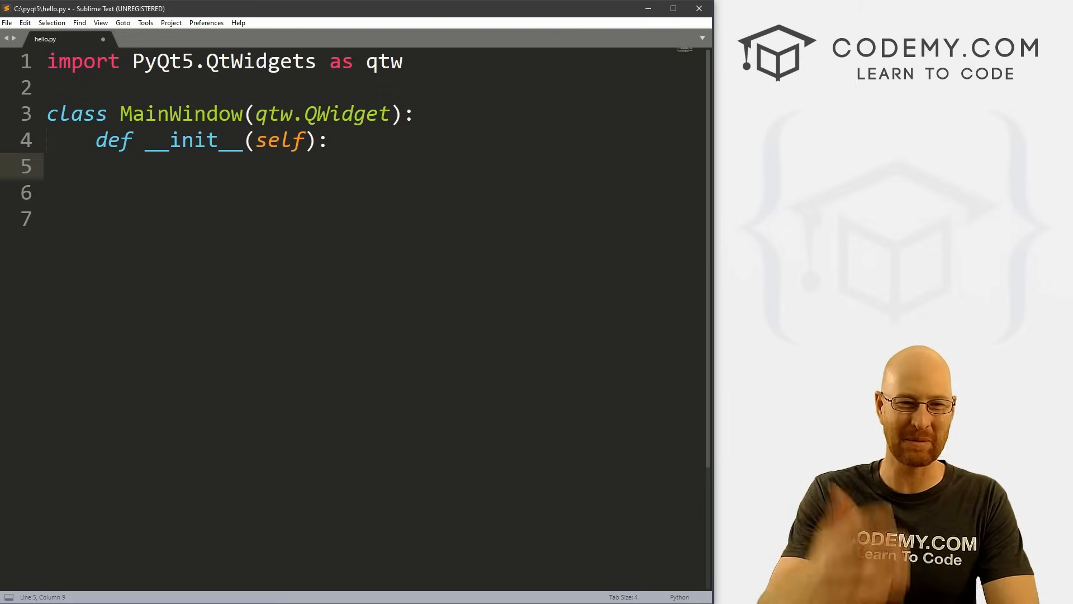
left_click(146, 140)
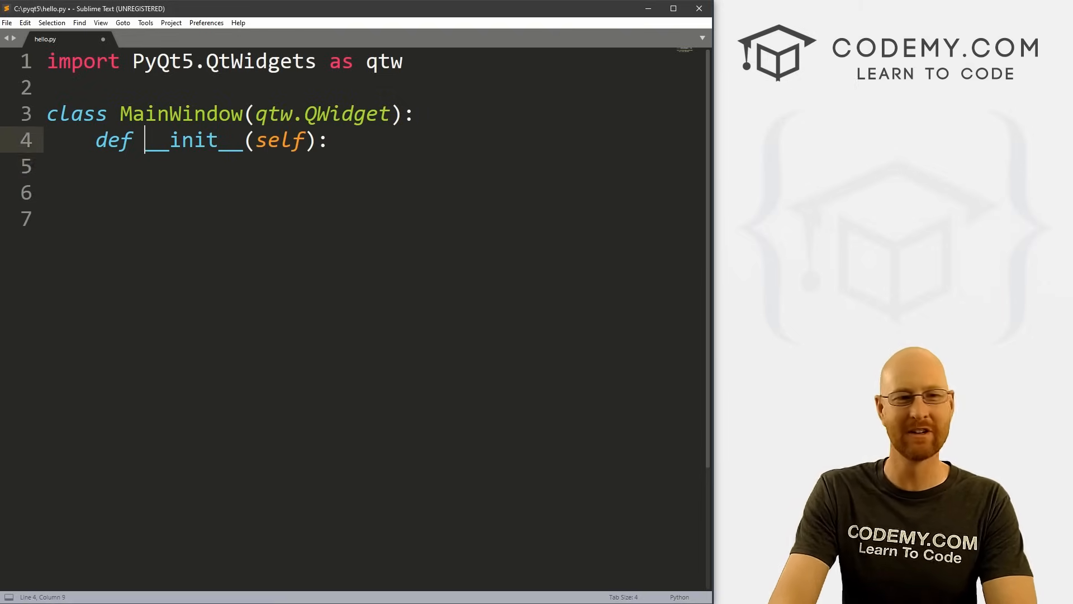
key("enter")
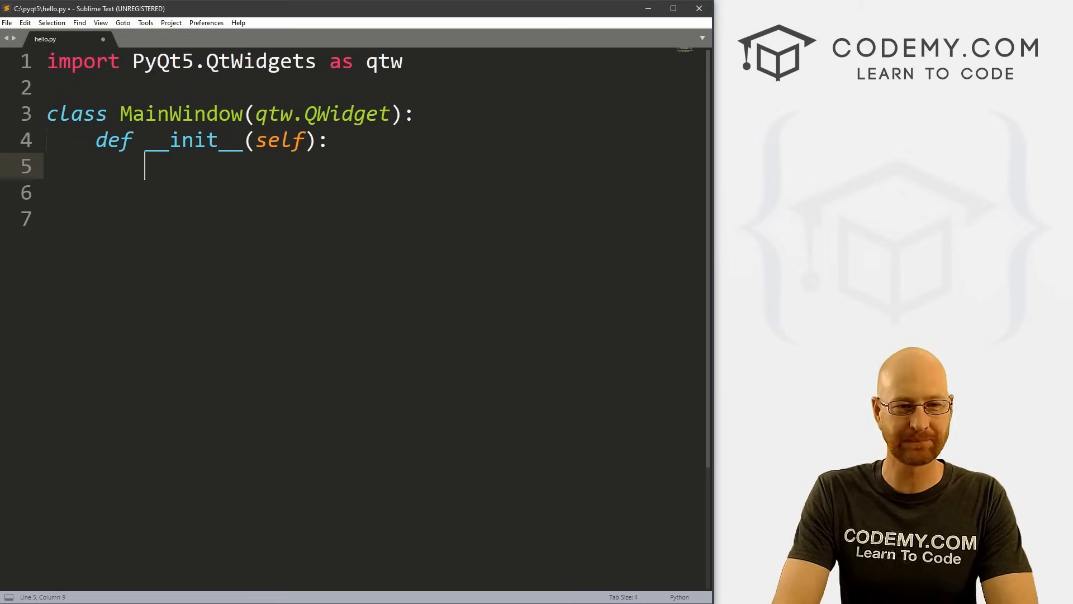
type("super().__init__")
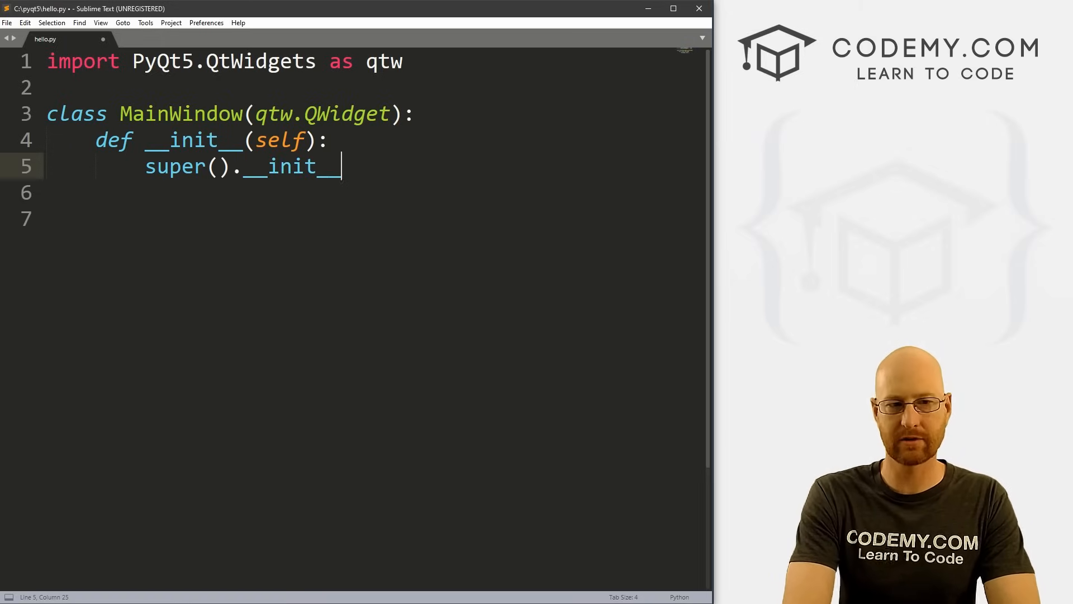
type("()")
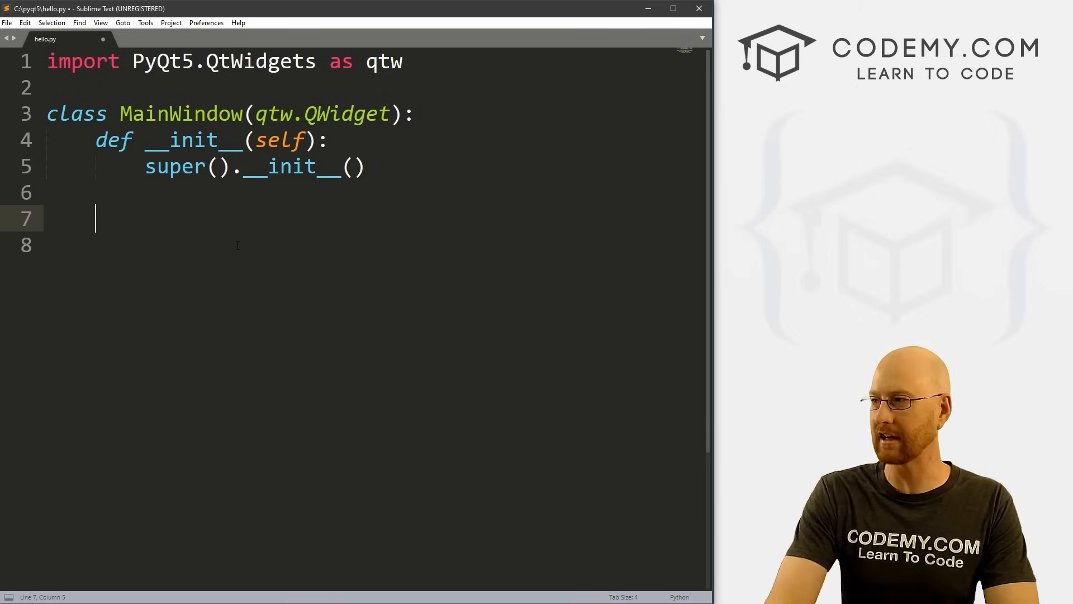
Step: Add self.show() at the end of __init__ to display the window
type("se")
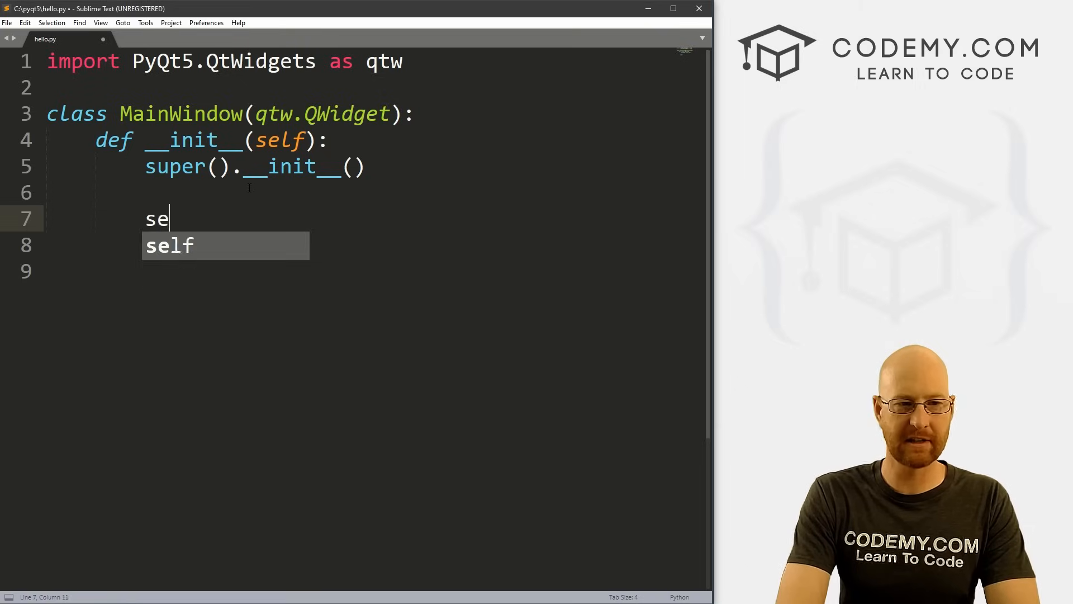
type("lf.")
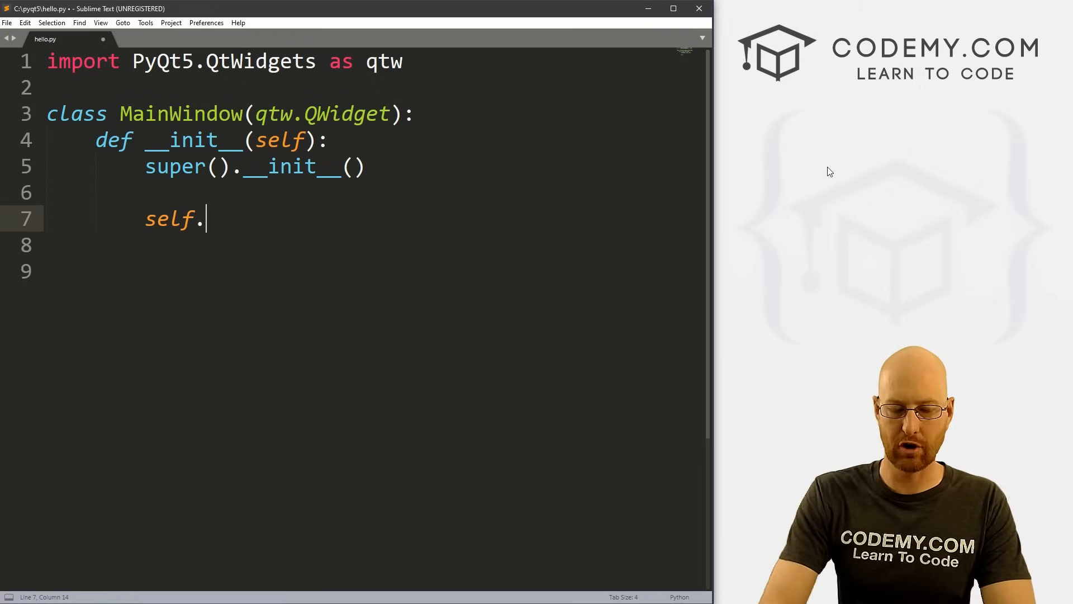
type("show()")
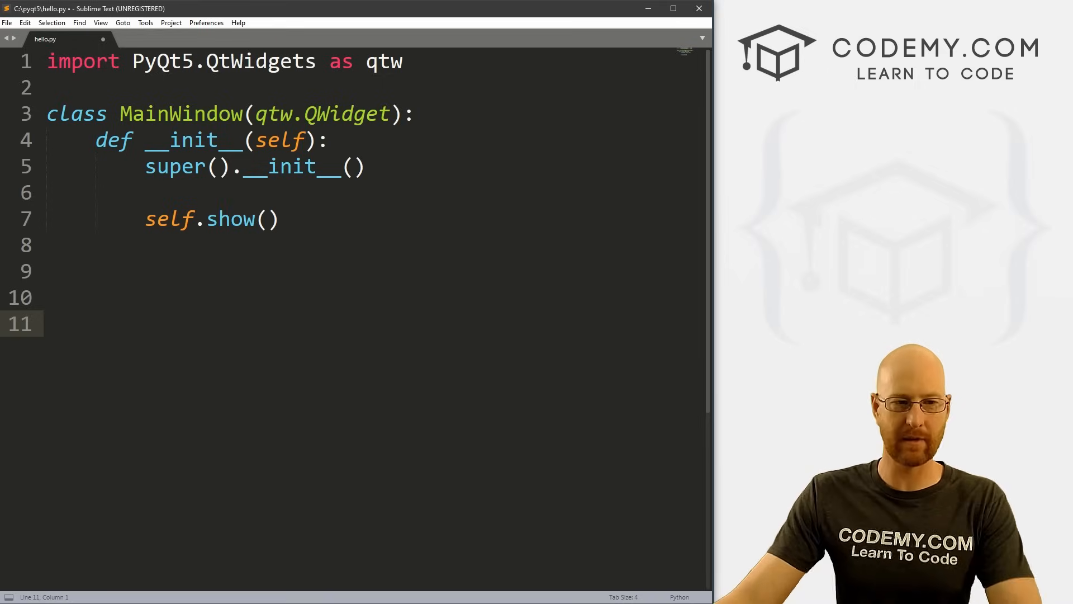
Step: Below the class, create the application with app = qtw.QApplication([])
type("ap")
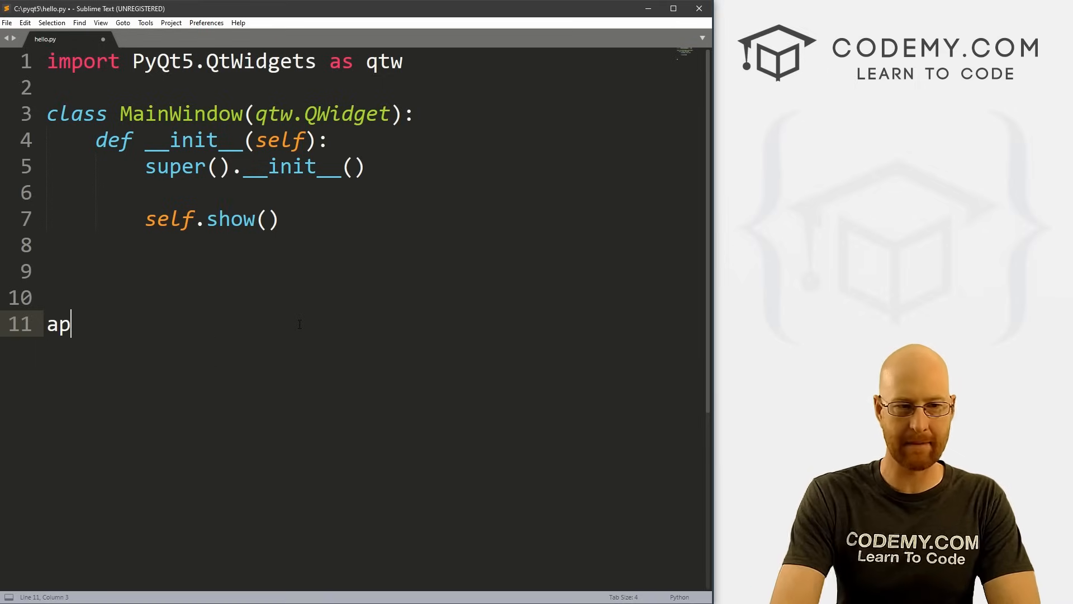
type("p =")
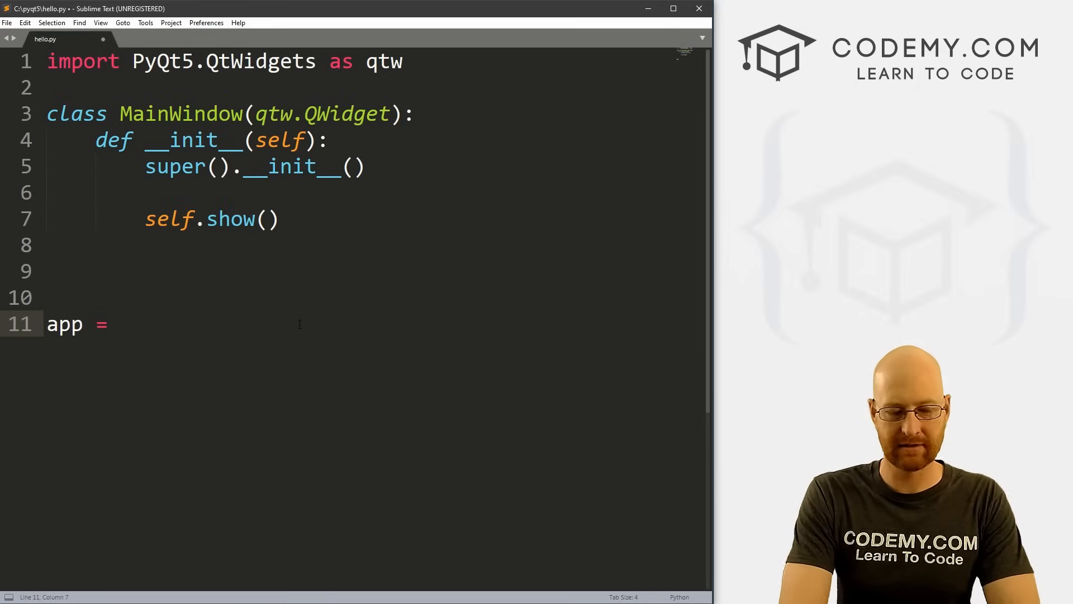
type("qtw.Q")
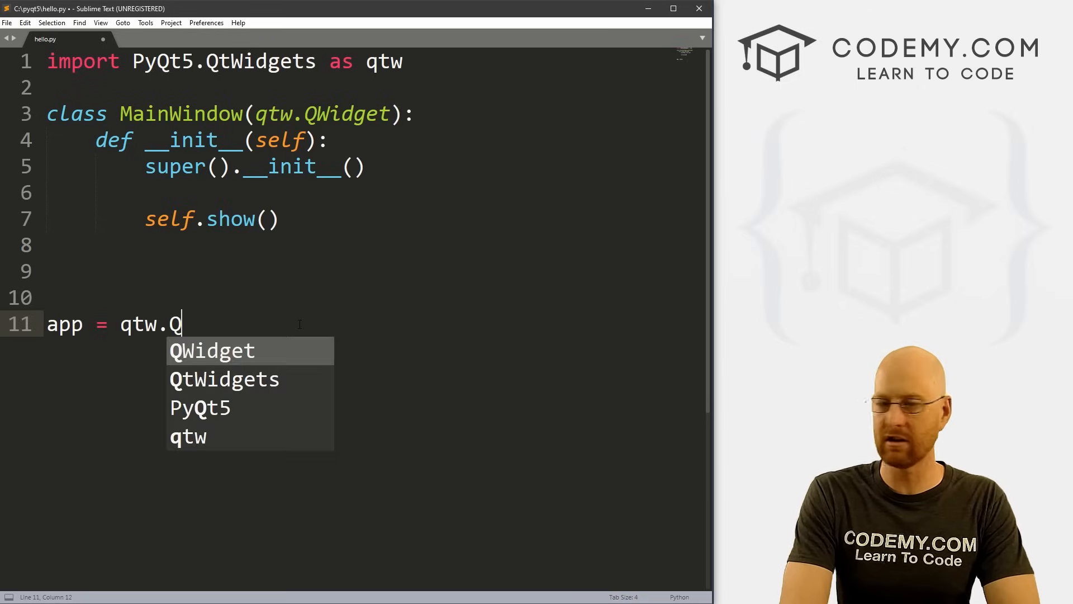
type("Application")
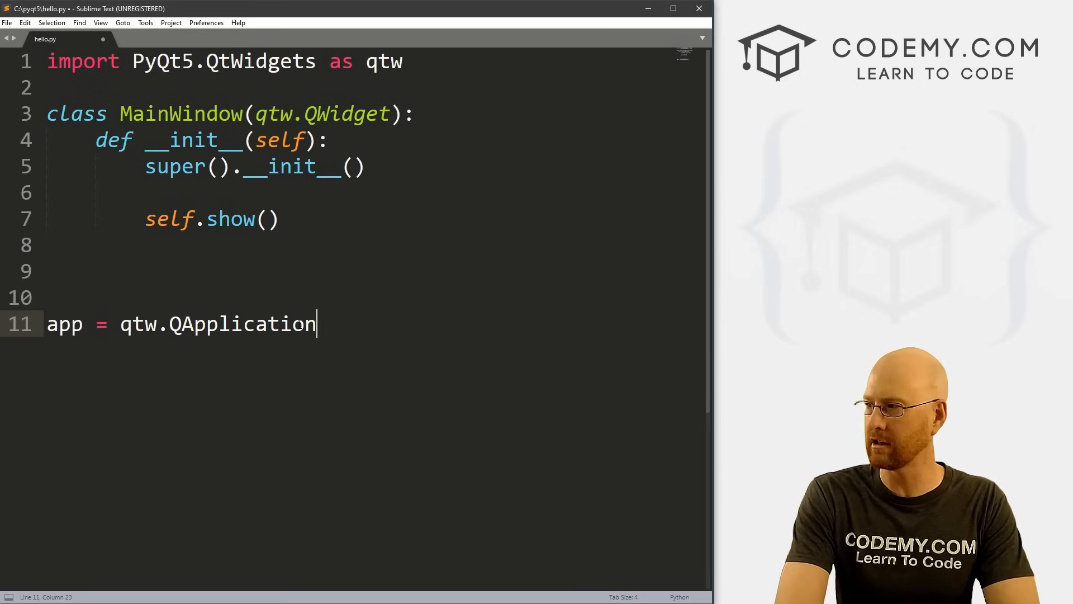
type("([])")
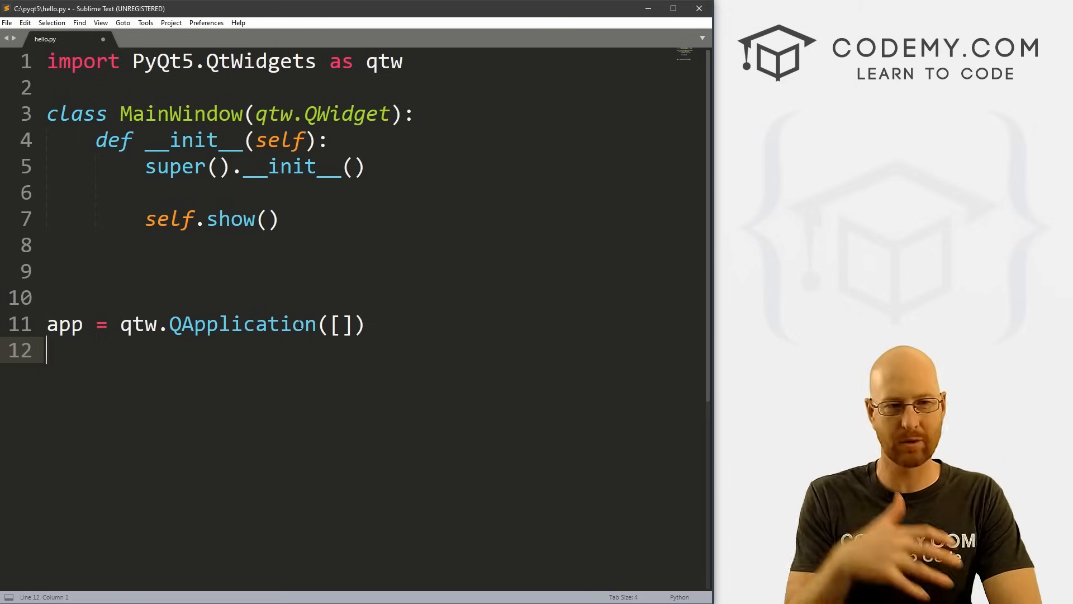
Step: Instantiate mw = MainWindow() and run the event loop with app.exec_()
double_click(184, 114)
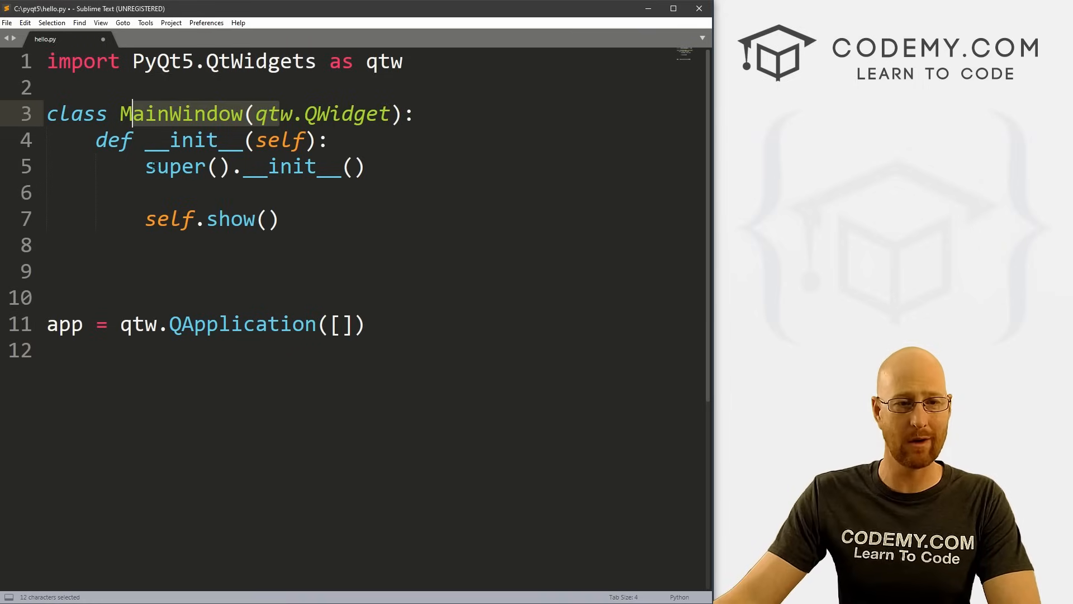
type("mw =")
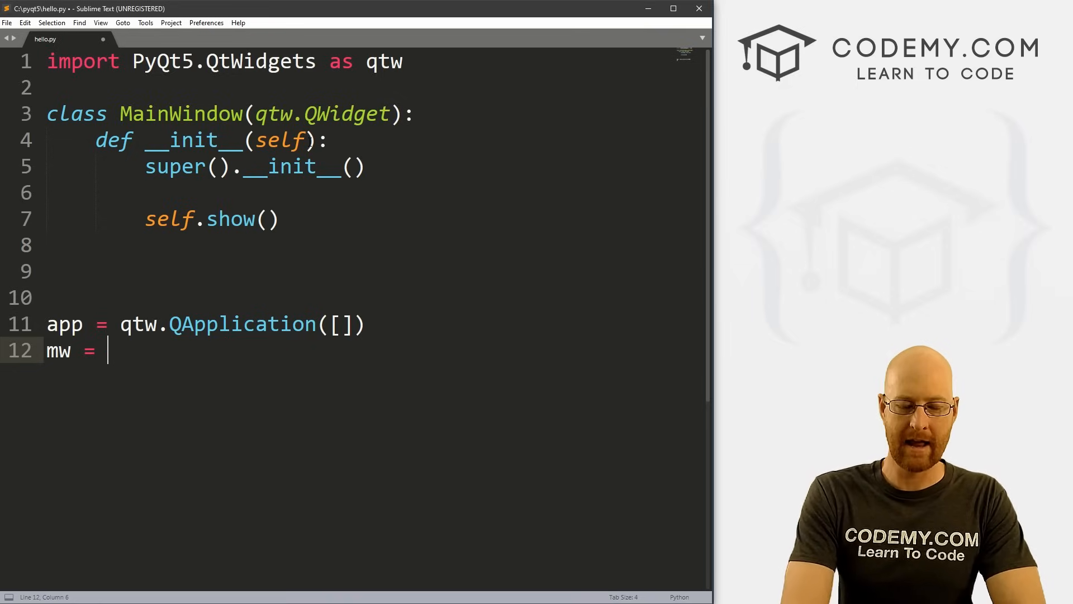
type("MainWindow()")
type("# Run The App")
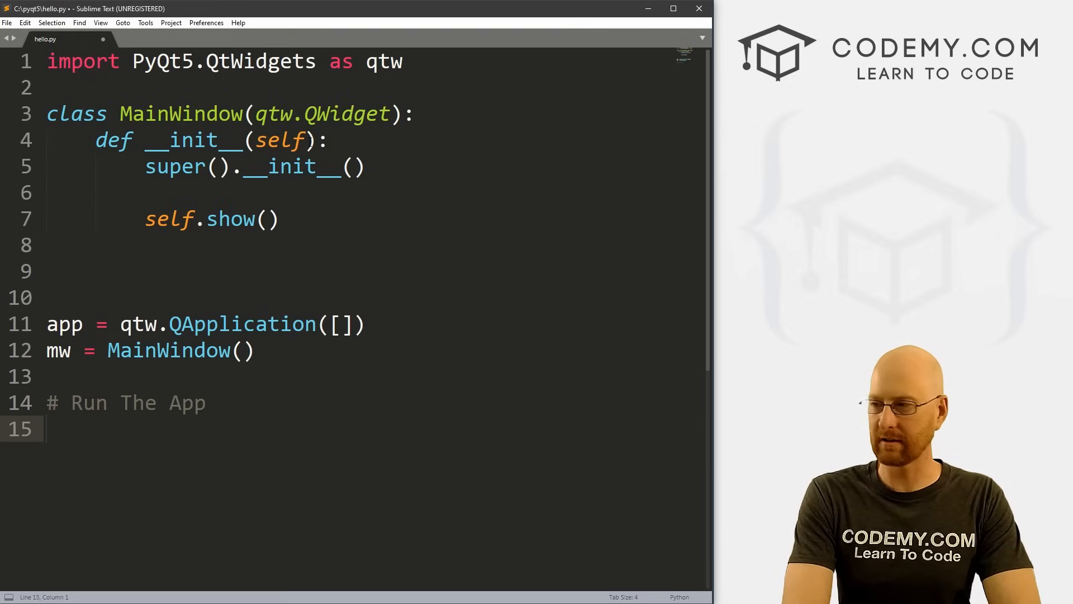
type("app.exec")
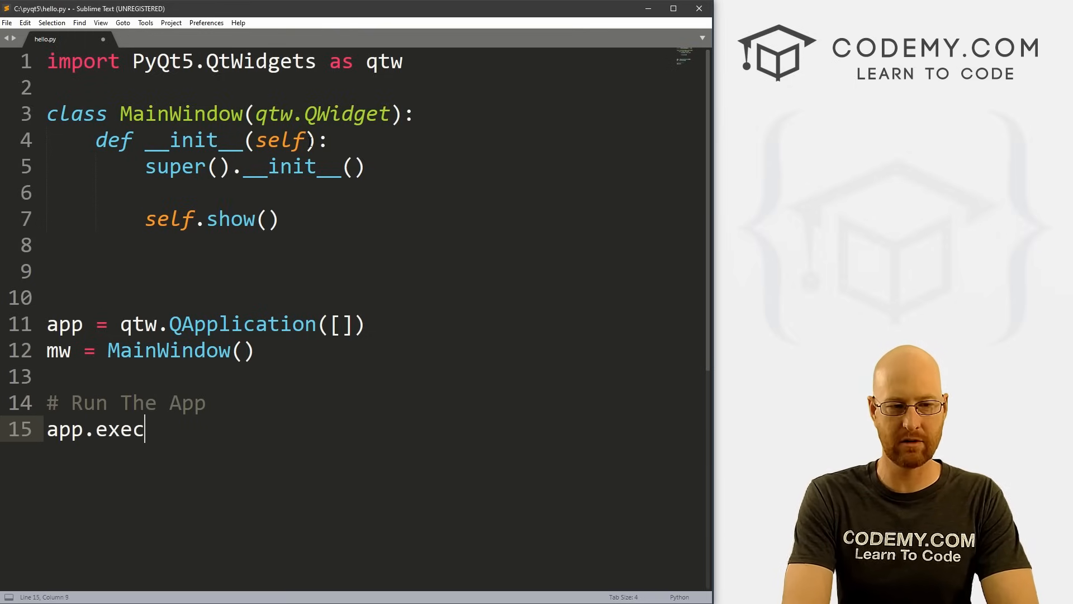
type("_()")
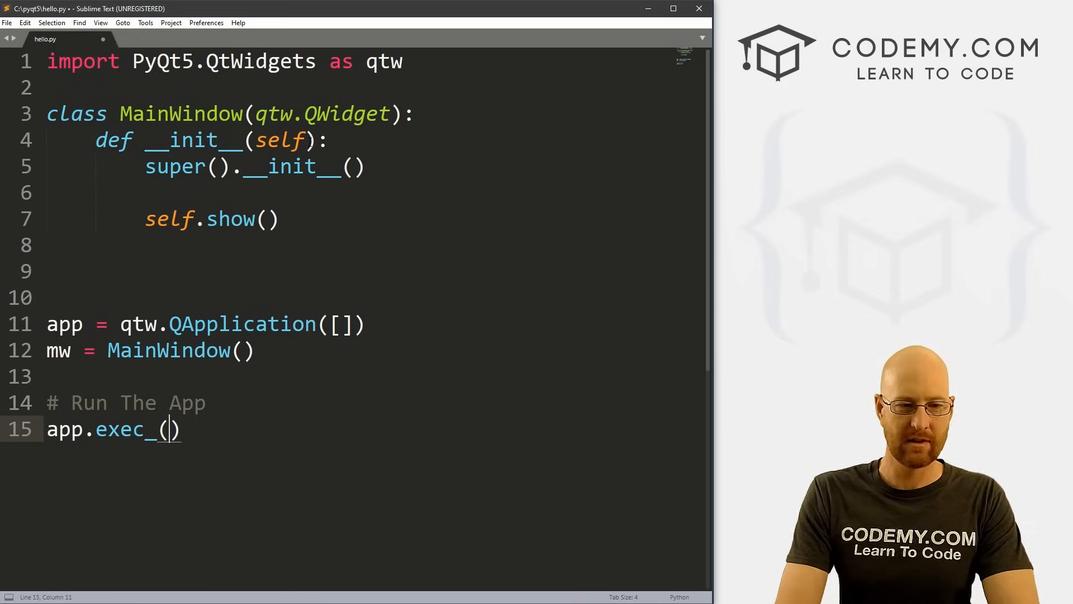
double_click(125, 429)
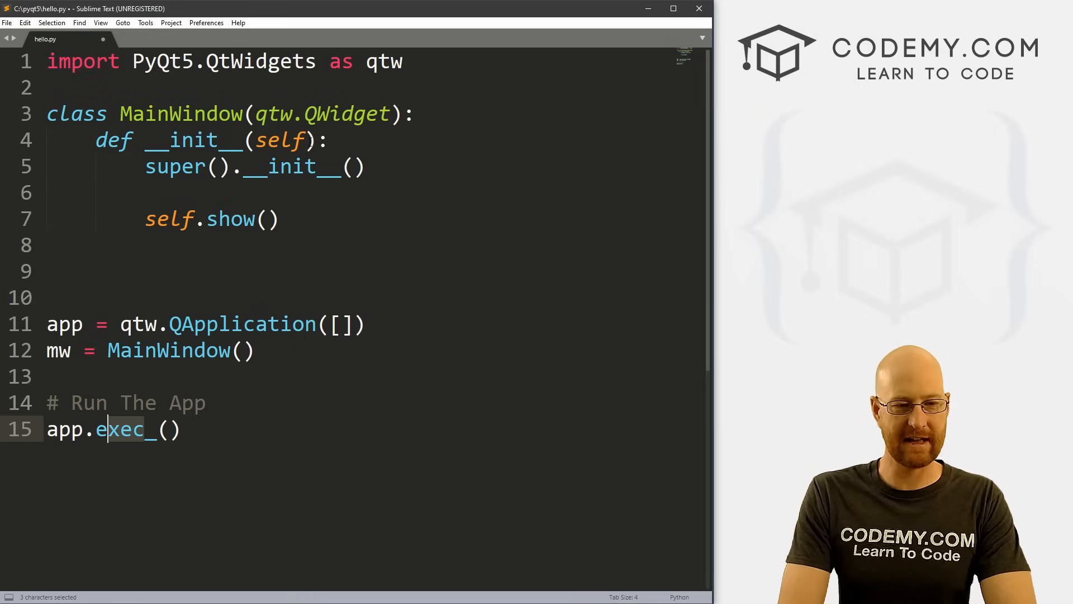
double_click(124, 430)
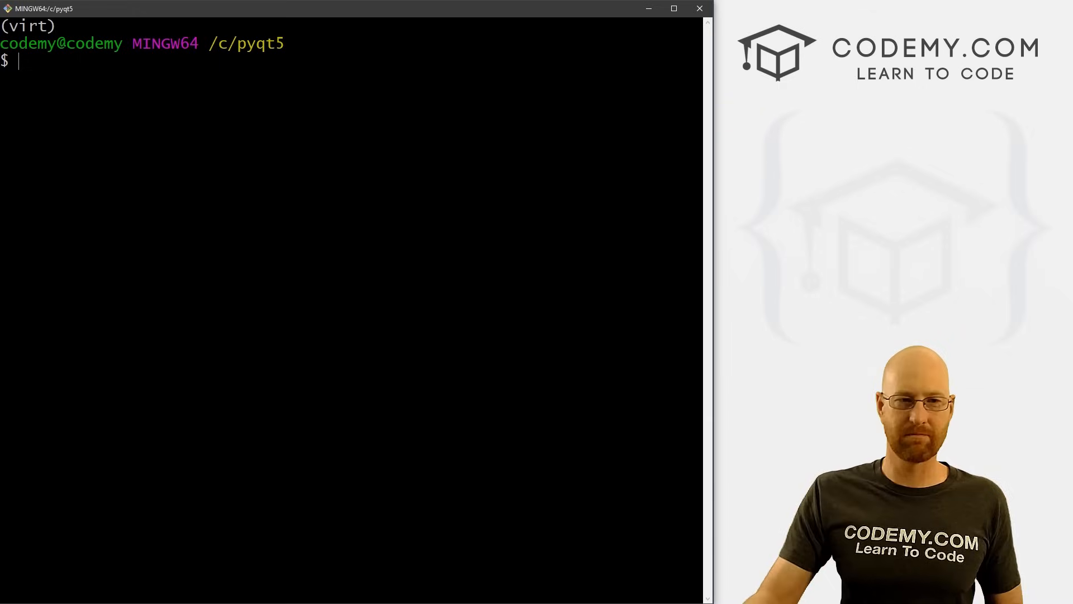
Step: Run python hello.py so a blank PyQt5 window opens
type("p")
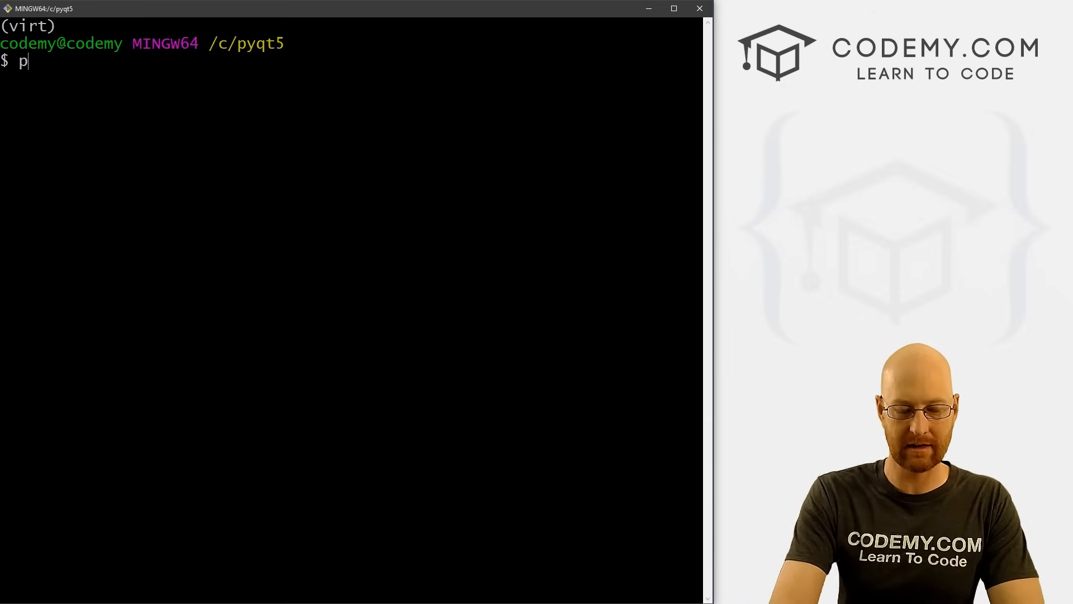
type("ython hello.py")
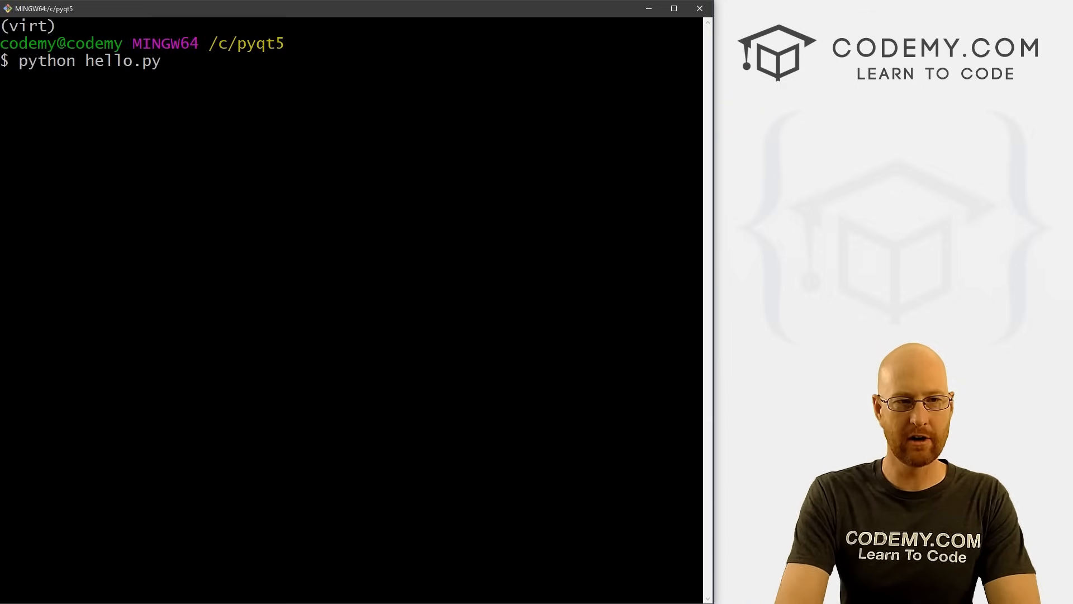
key("Return")
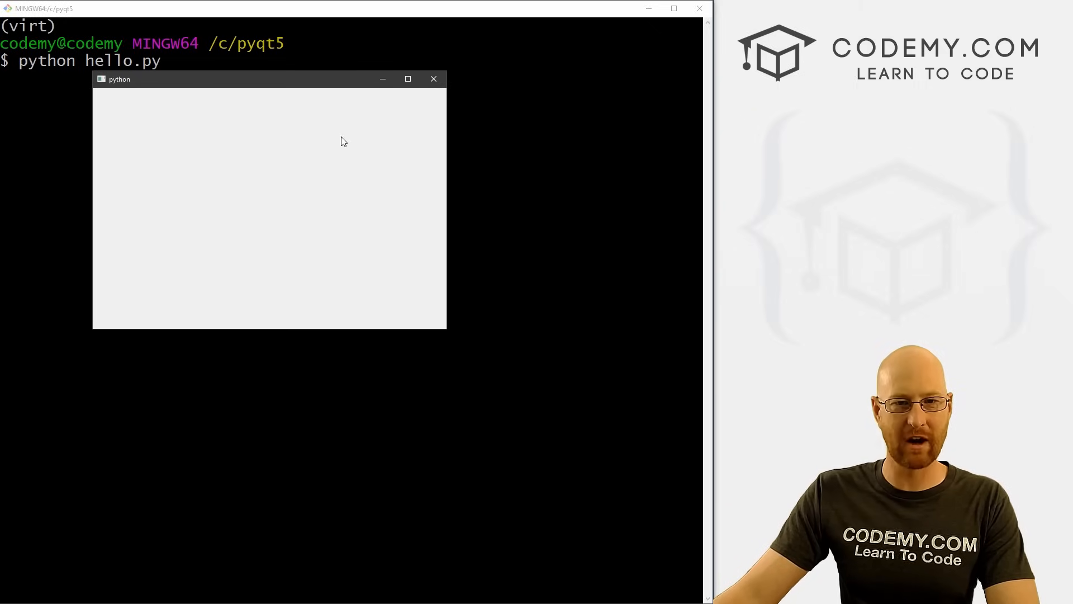
mouse_move(124, 82)
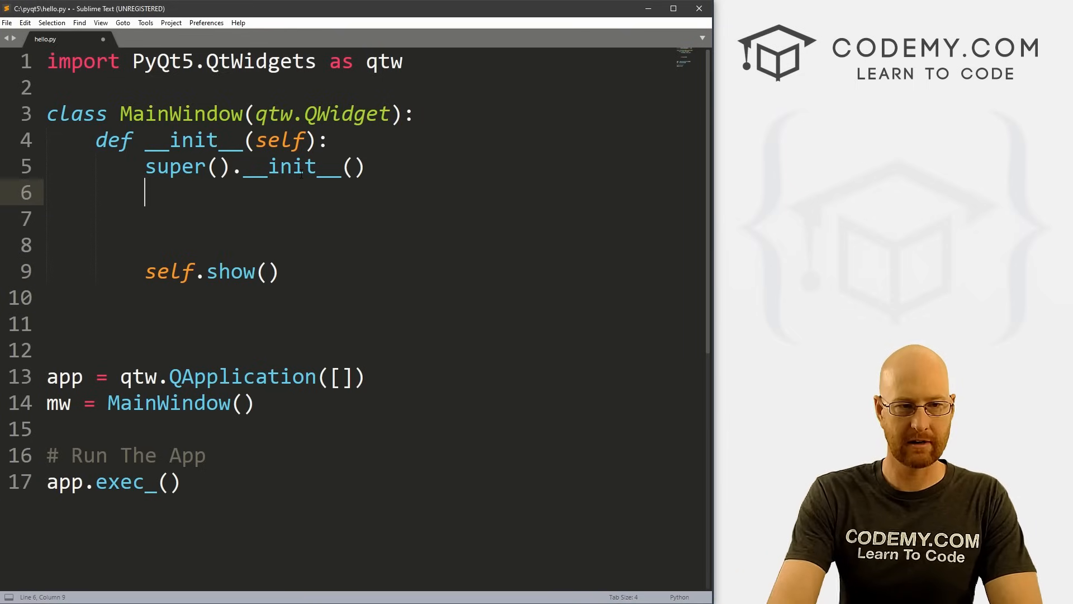
Step: Add a '# Add a title' comment and self.setWindowTitle("Hello World!!") under super().__init__()
type("# Add a title")
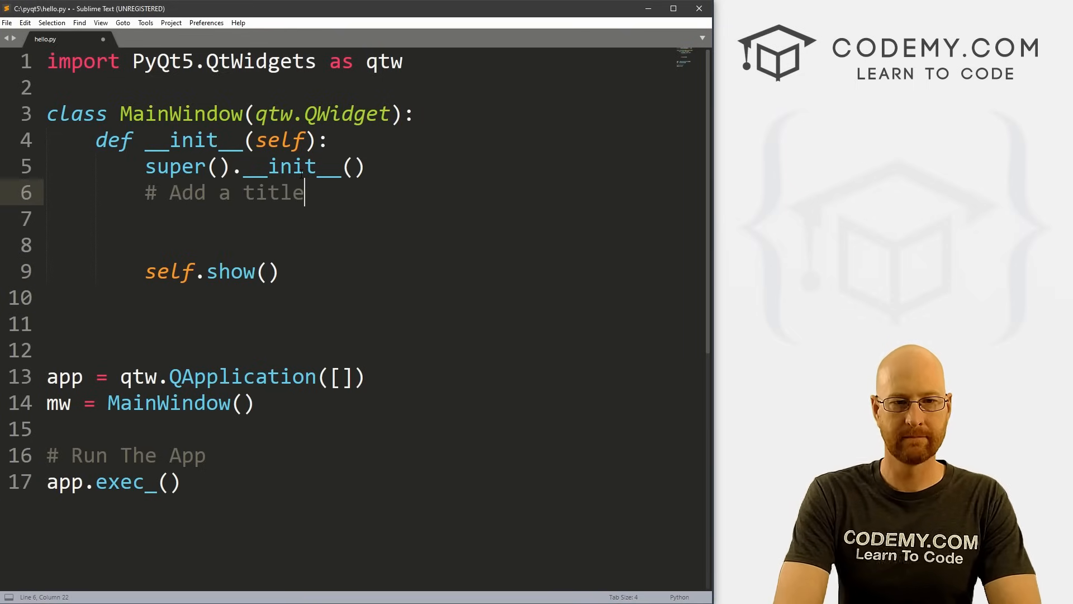
type("self.setW")
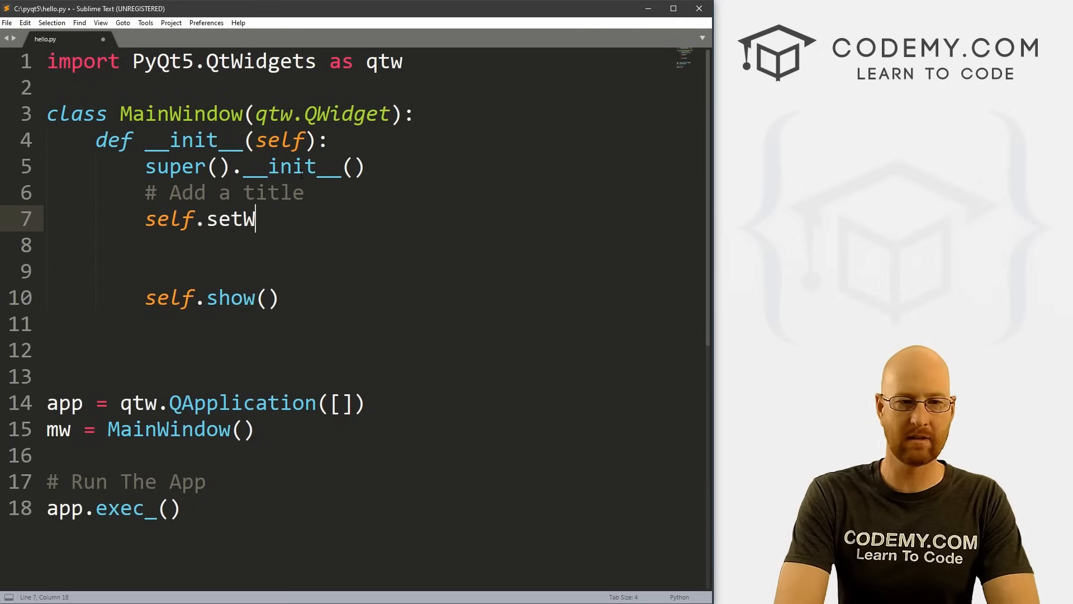
type("indowTitle()")
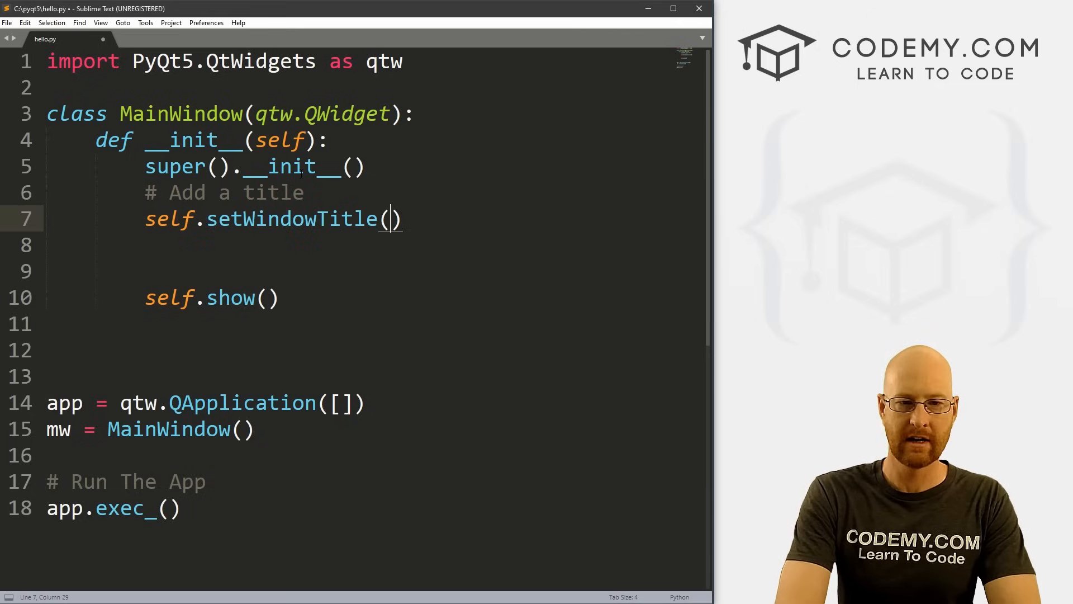
type("\"Hell\"")
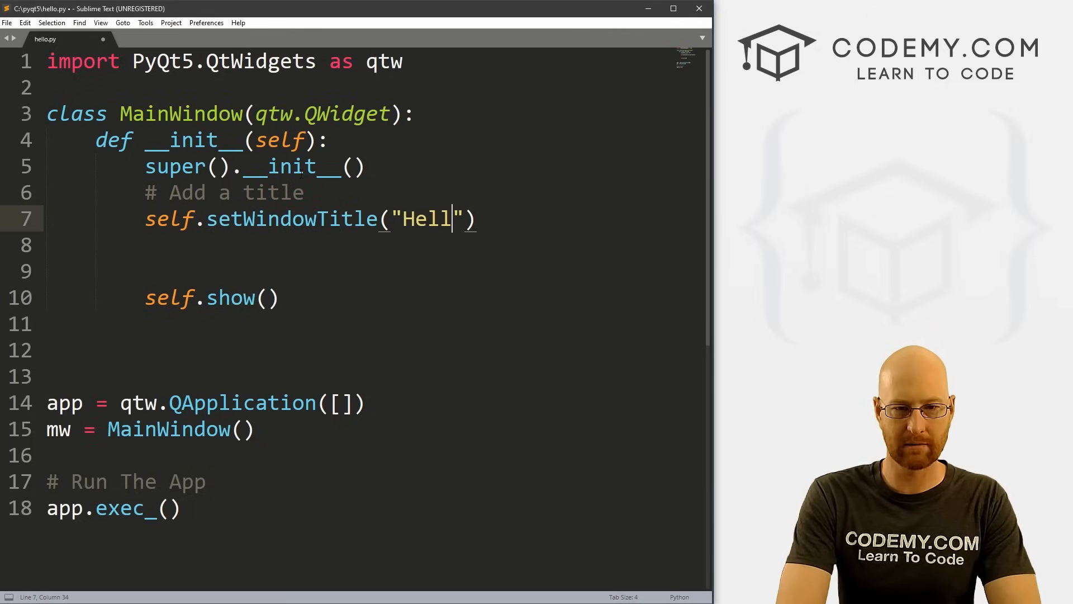
type("o World!!")
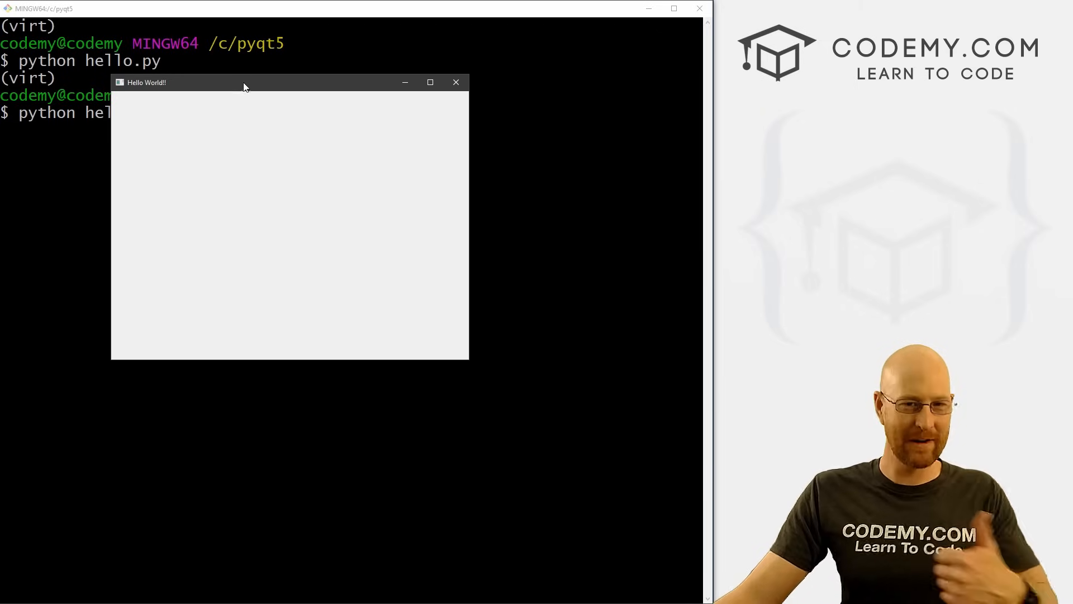
Step: Rerun python hello.py in Git Bash and check the window title bar reads Hello World!!
left_click(456, 83)
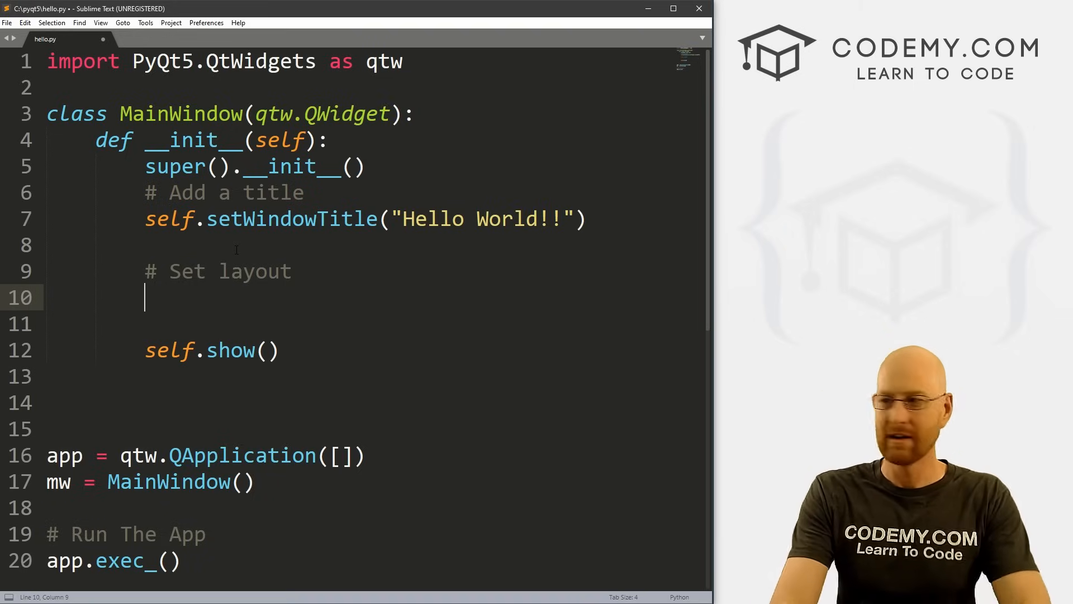
Step: Write self.setLayout(qtw.QVBoxLayout()) under the '# Set layout' comment and start a new line
type("self.")
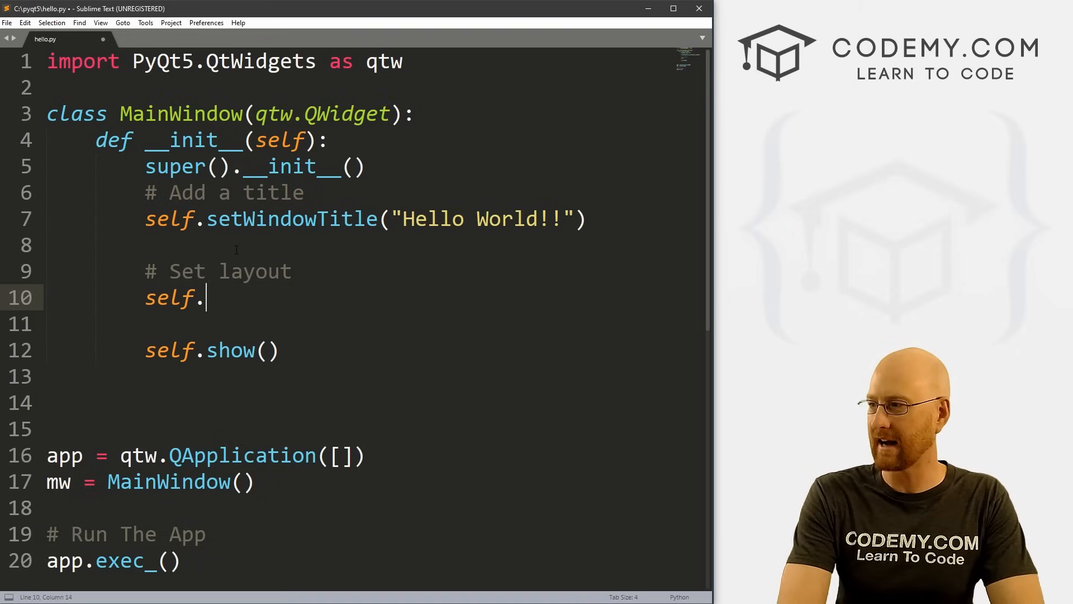
type("setLay")
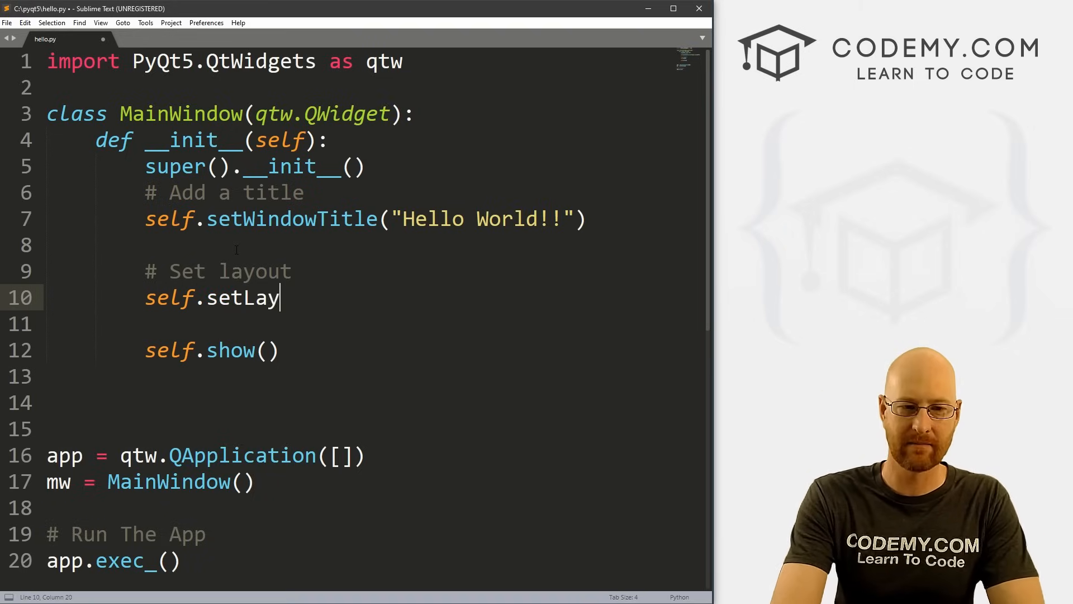
type("out")
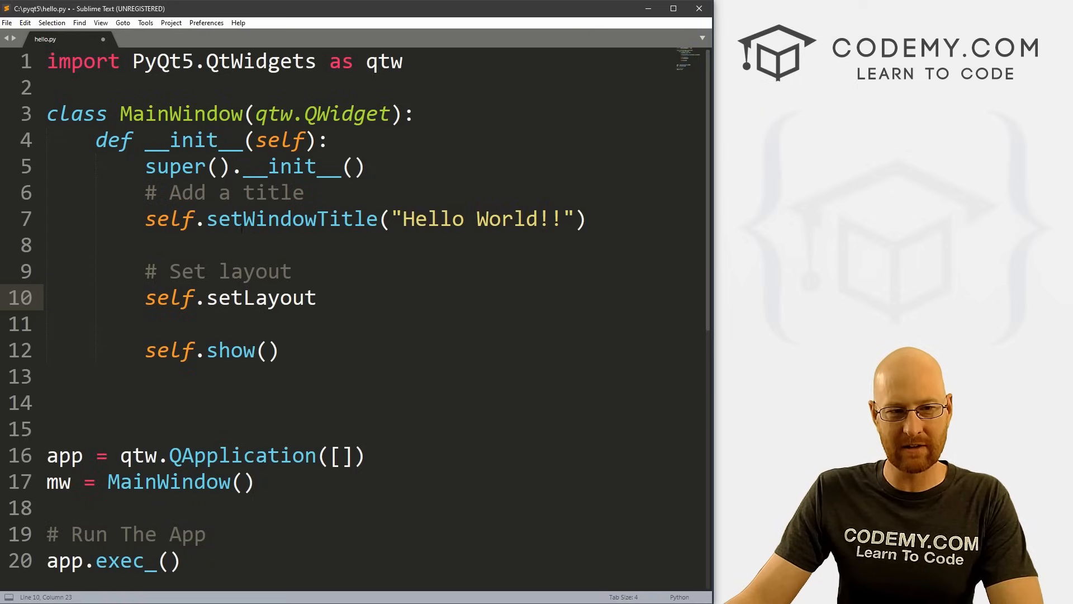
double_click(291, 219)
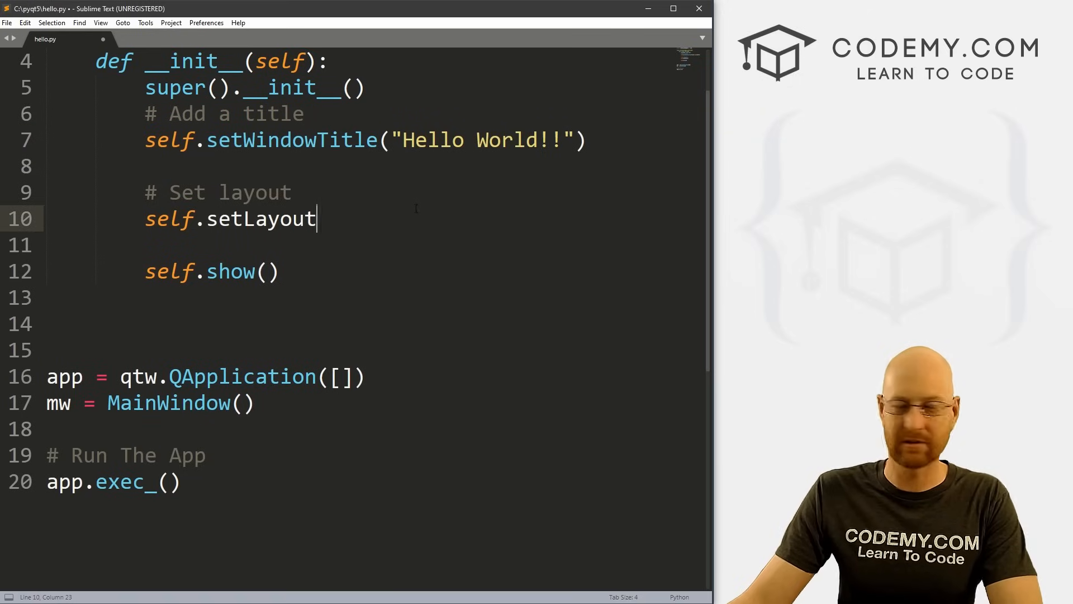
type("()")
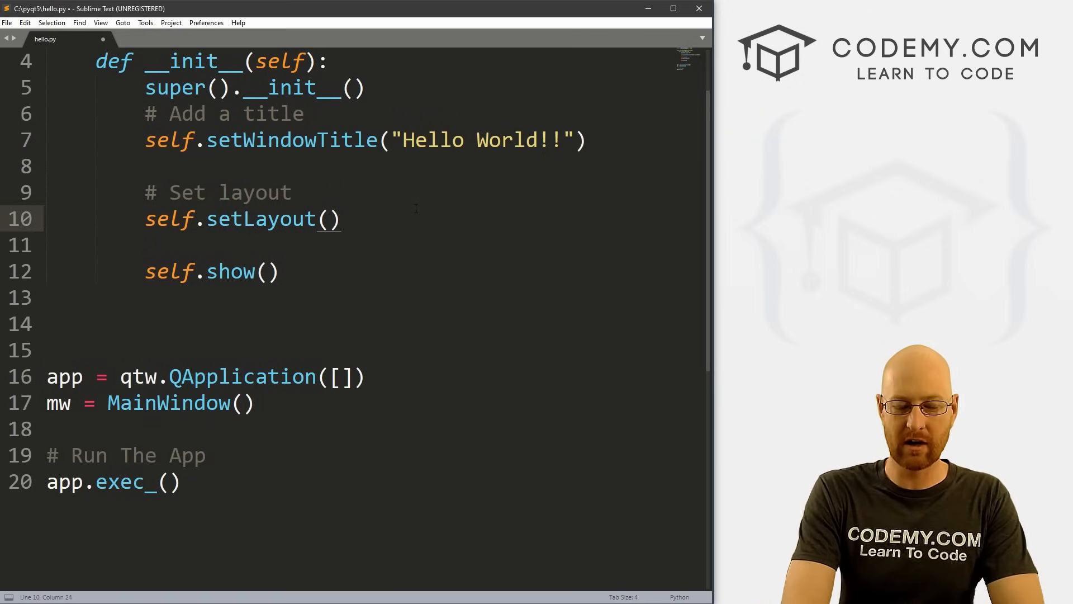
type("qtw.")
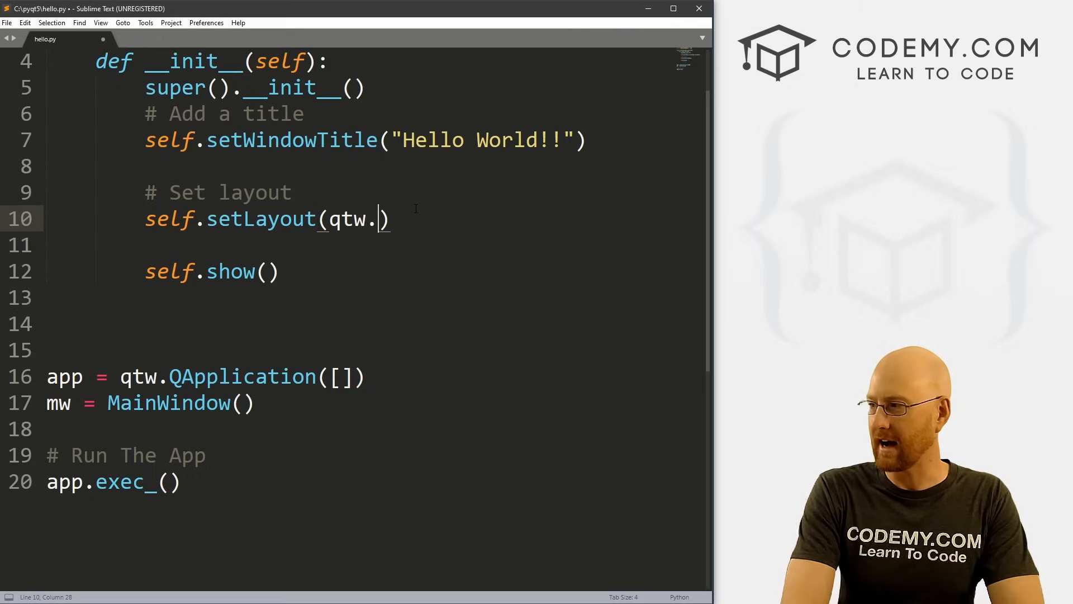
type("QVBoxLa")
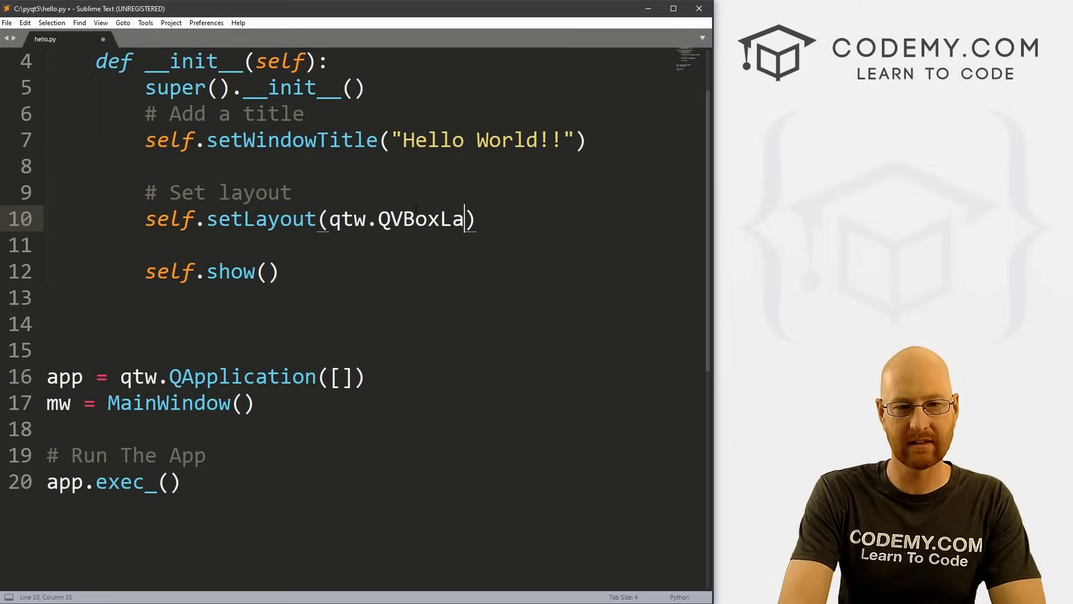
type("yout()")
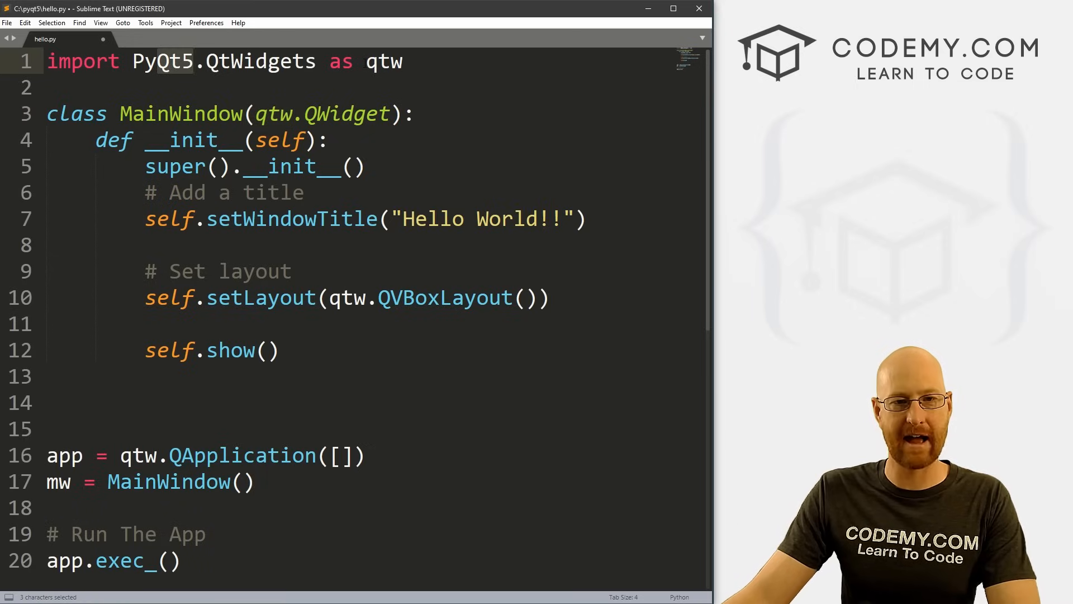
left_click(365, 297)
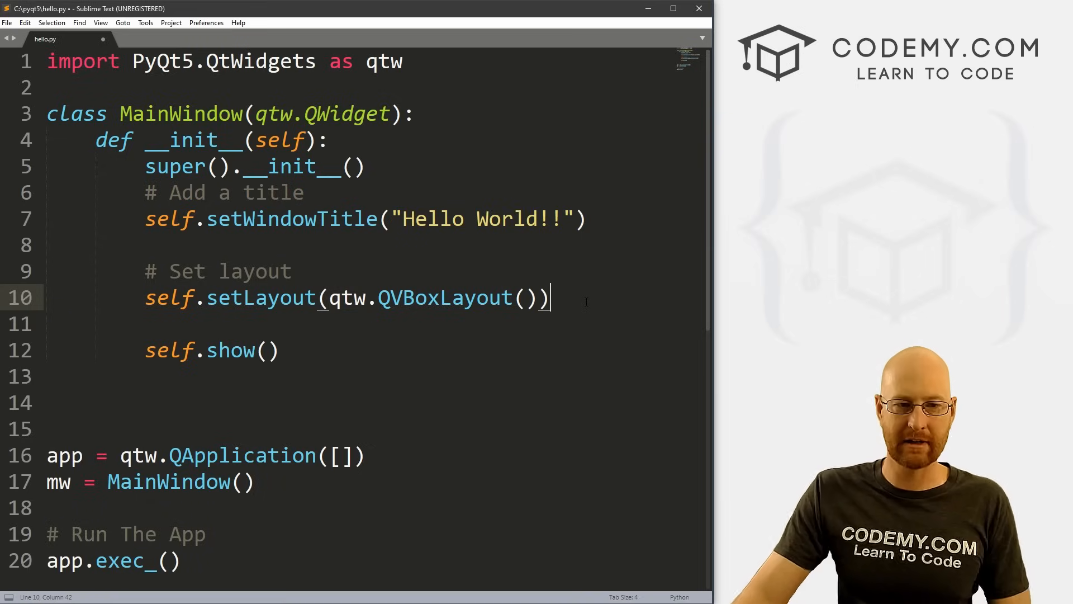
type(" Vertical")
key("Enter")
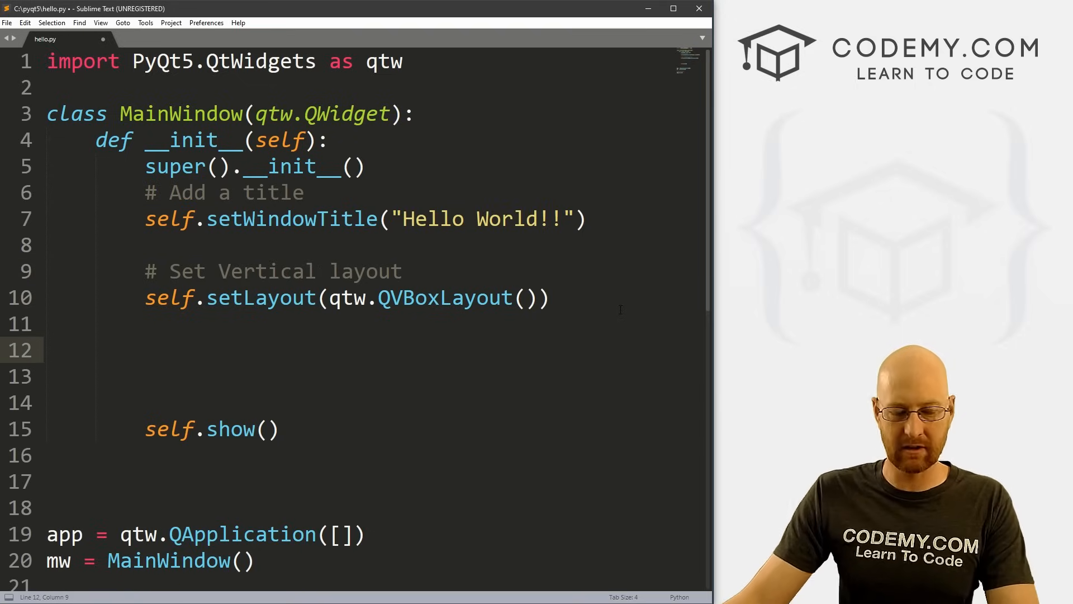
Step: Add a '# Create A Label' comment and my_label = qtw.QLabel("Hello World!")
type("# Cre")
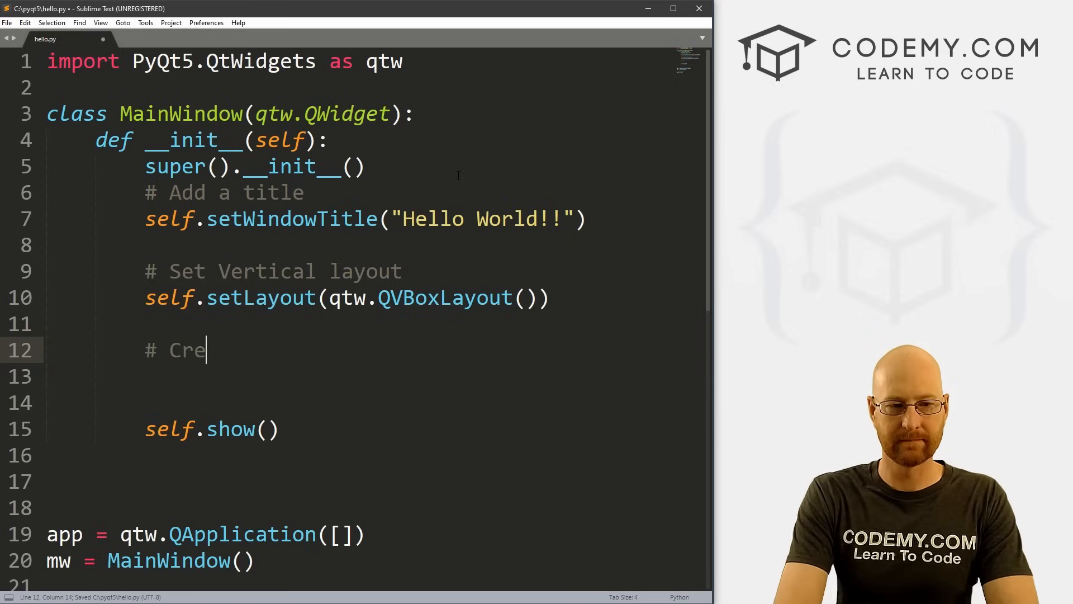
type("ate A LAb")
left_click(375, 377)
type("my")
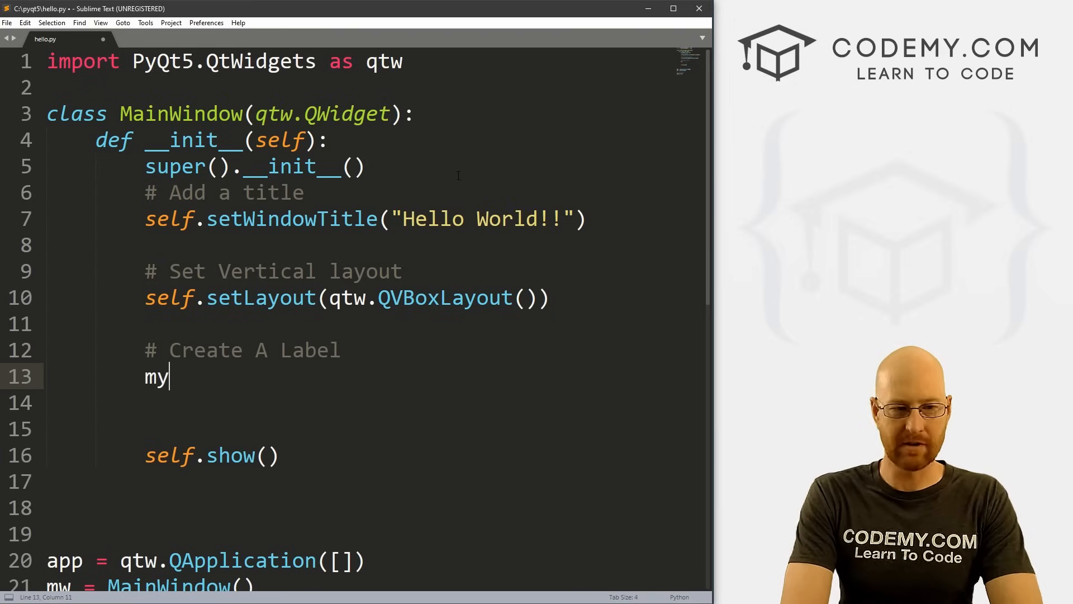
type("_label")
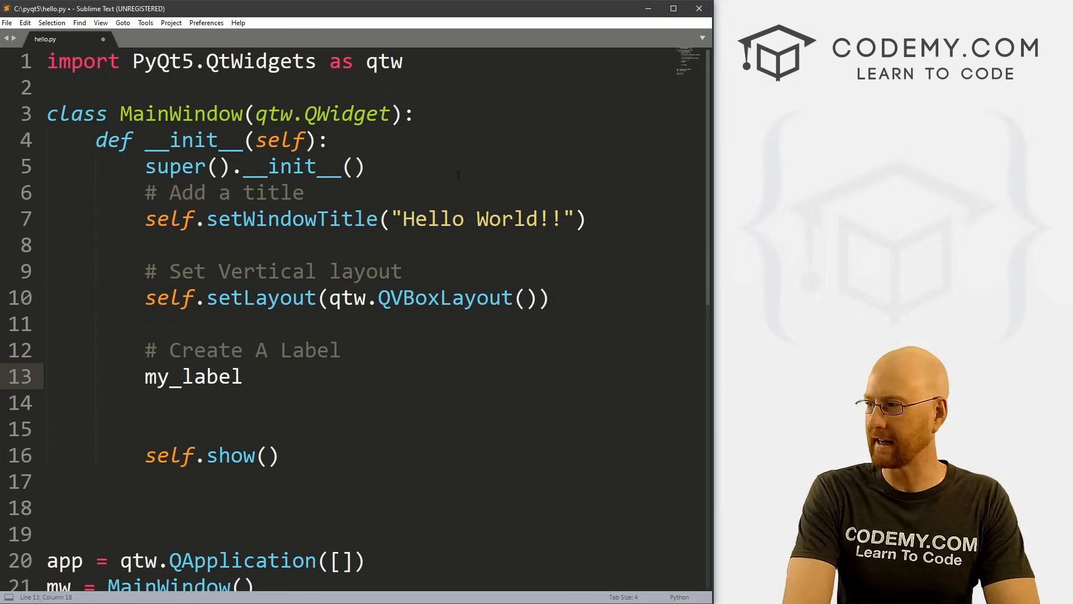
type("= qt")
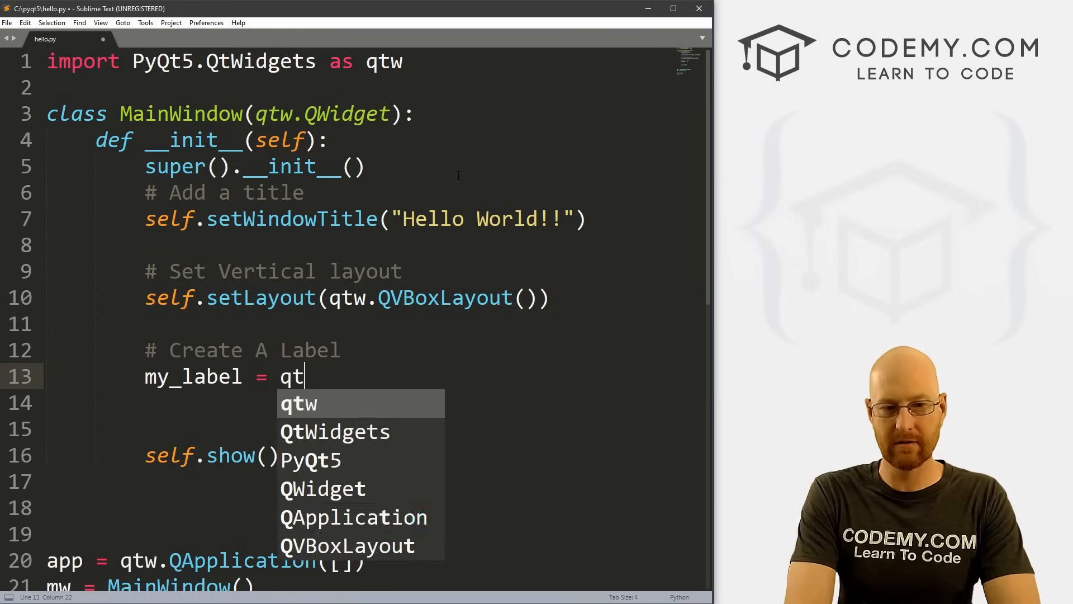
type("w.Q")
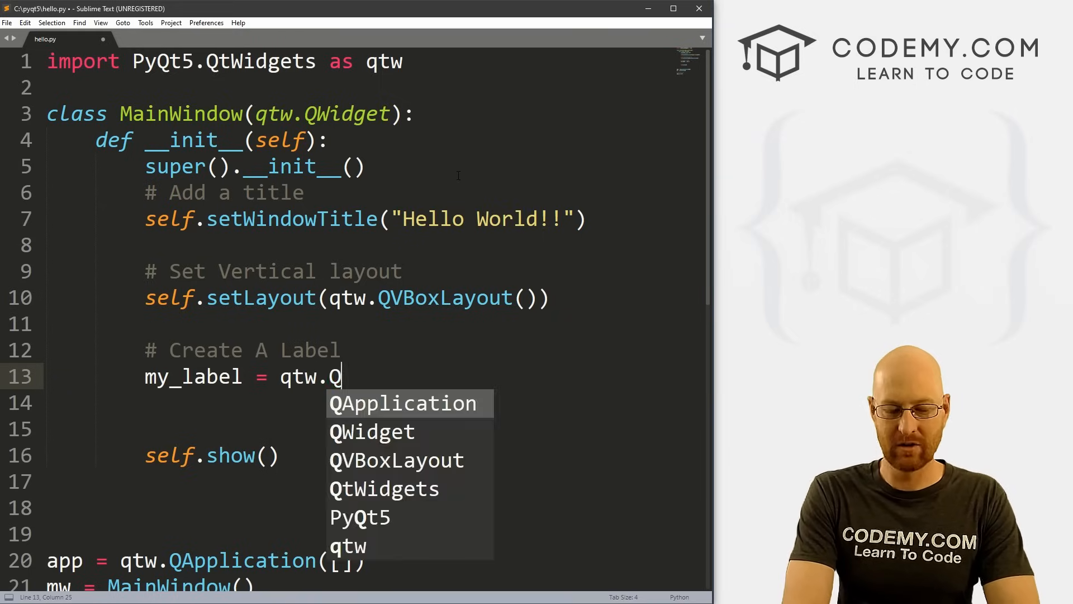
type("Label()")
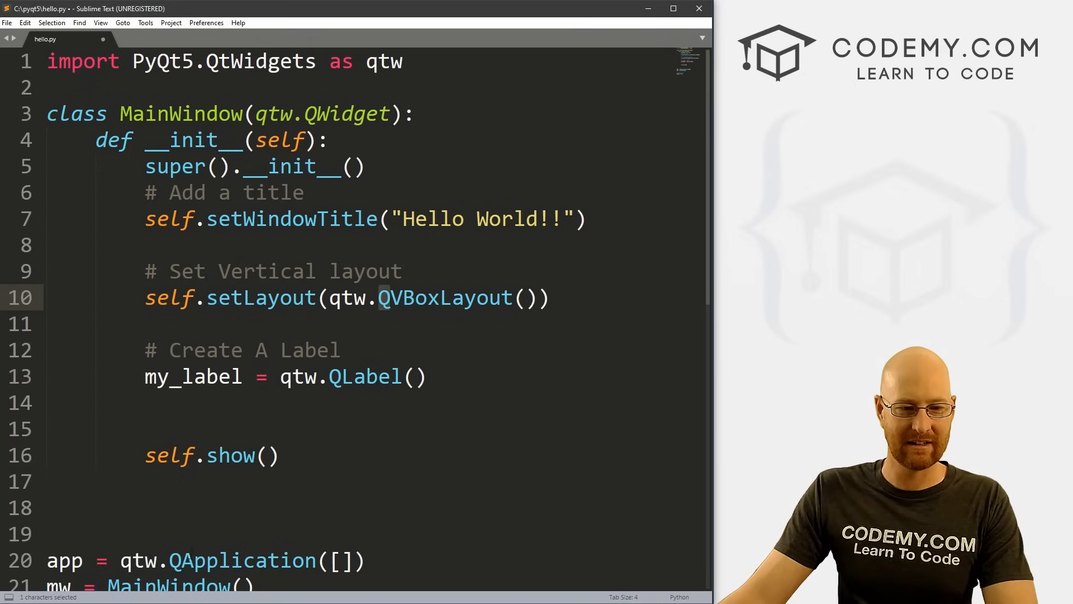
left_click(300, 114)
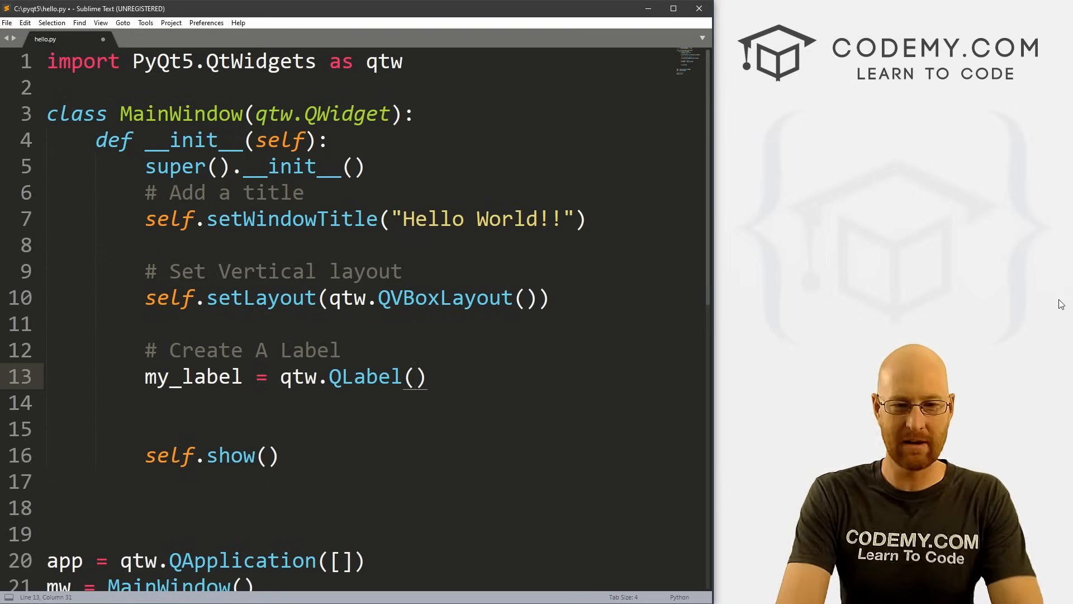
type("\"Hello\"")
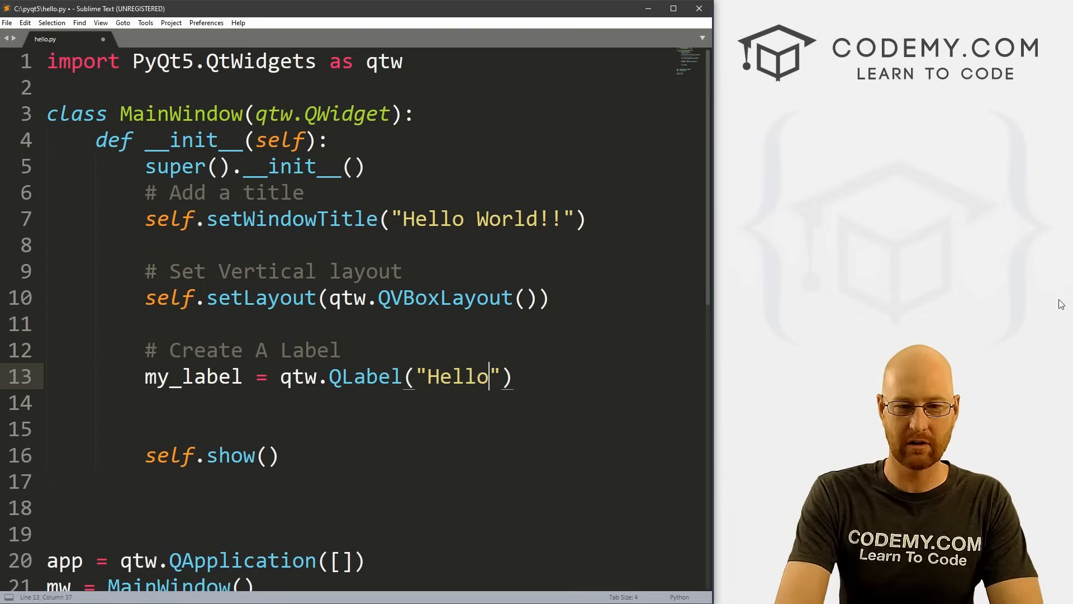
type("World!")
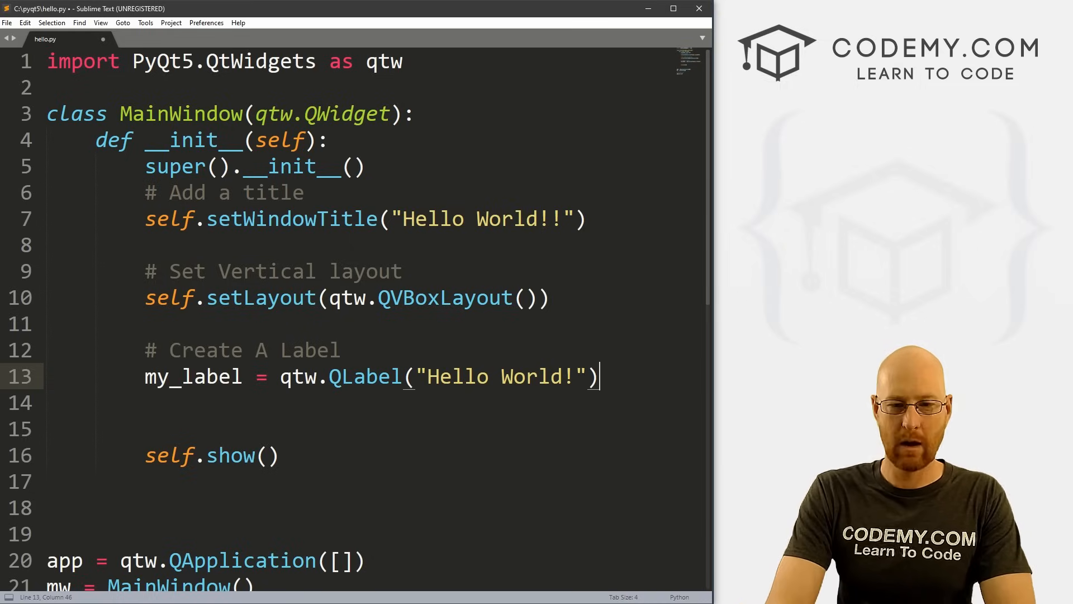
Step: Add self.layout().addWidget(my_label) below the label and save hello.py
key("Enter")
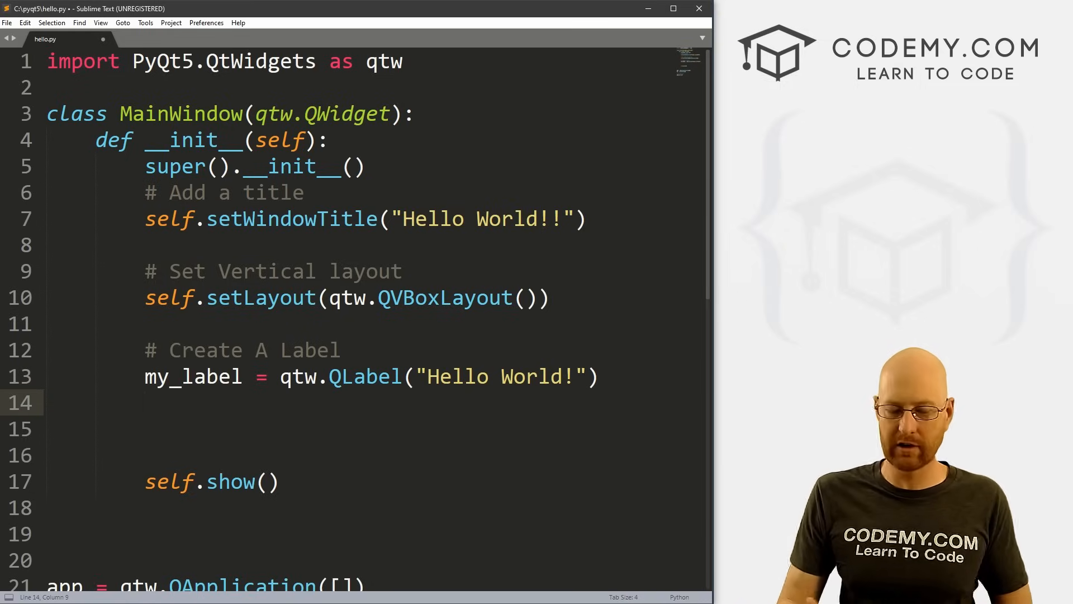
type("self.")
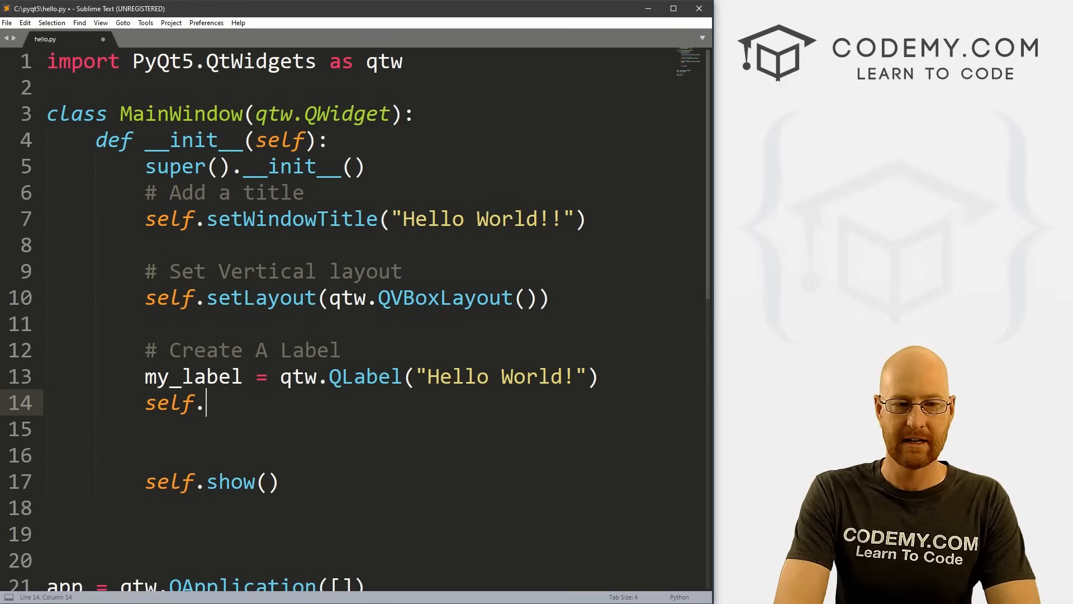
type("layout()")
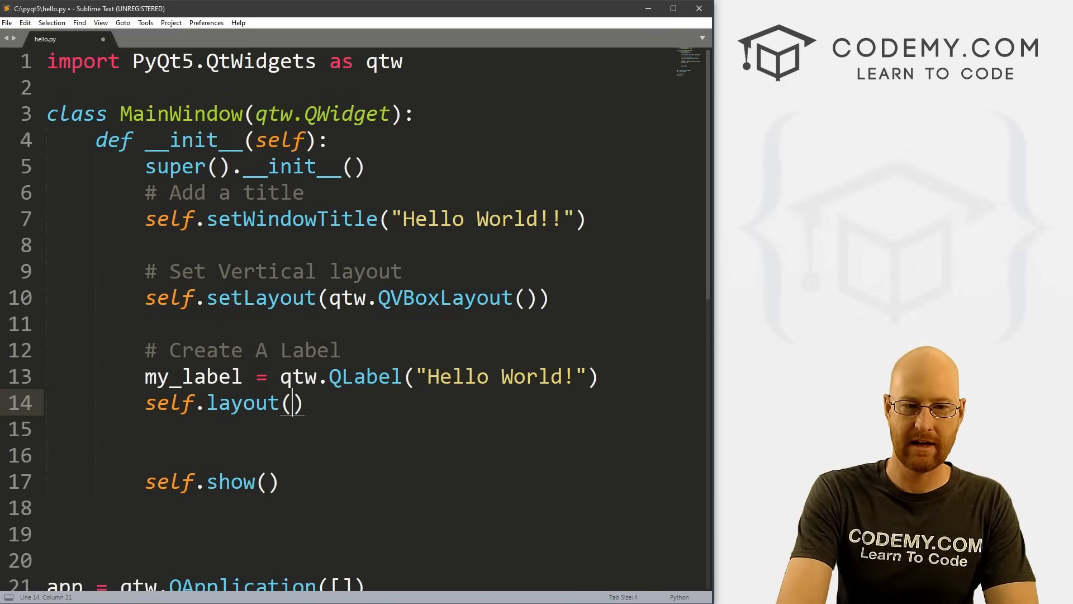
type(".addWid")
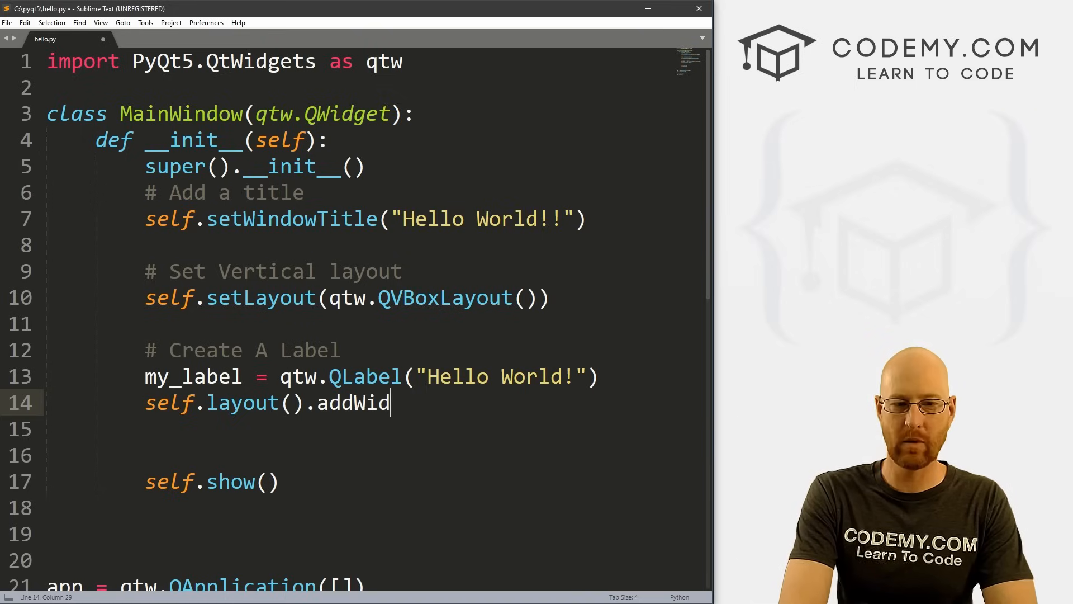
type("get()")
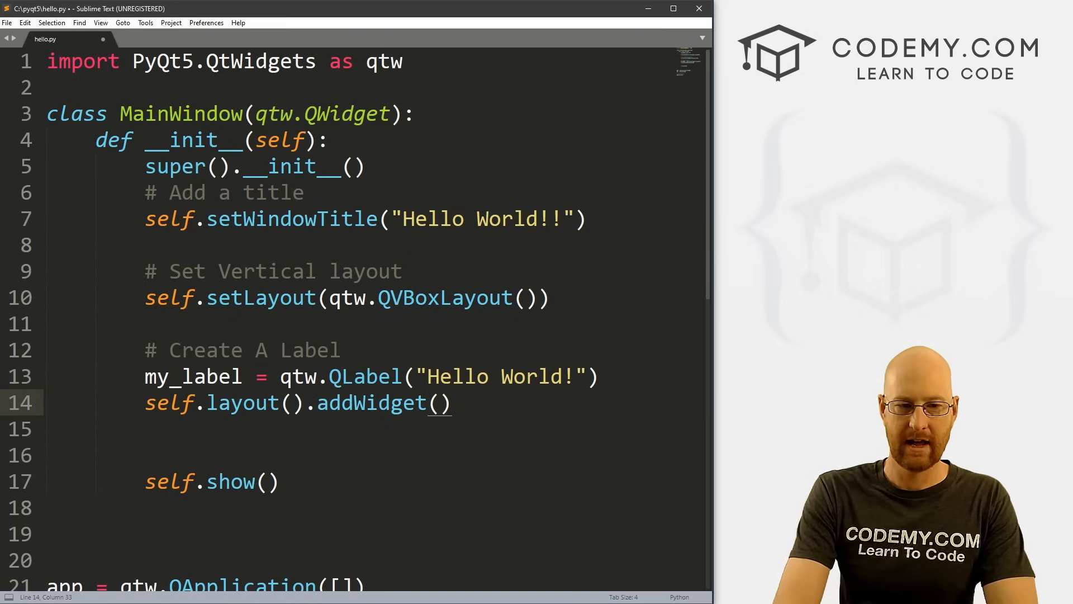
type("my_la")
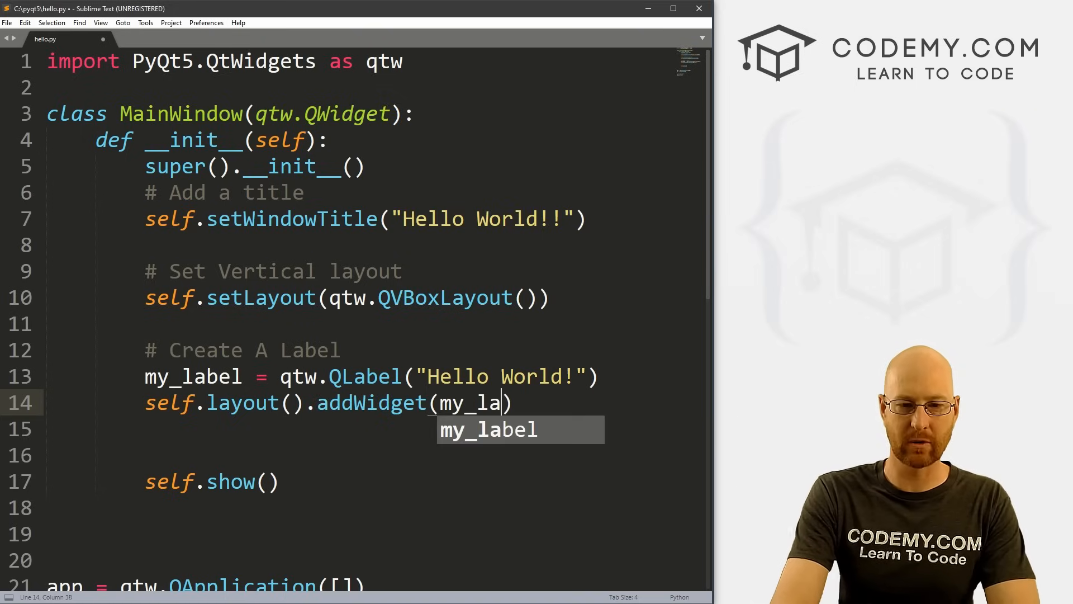
key("Tab")
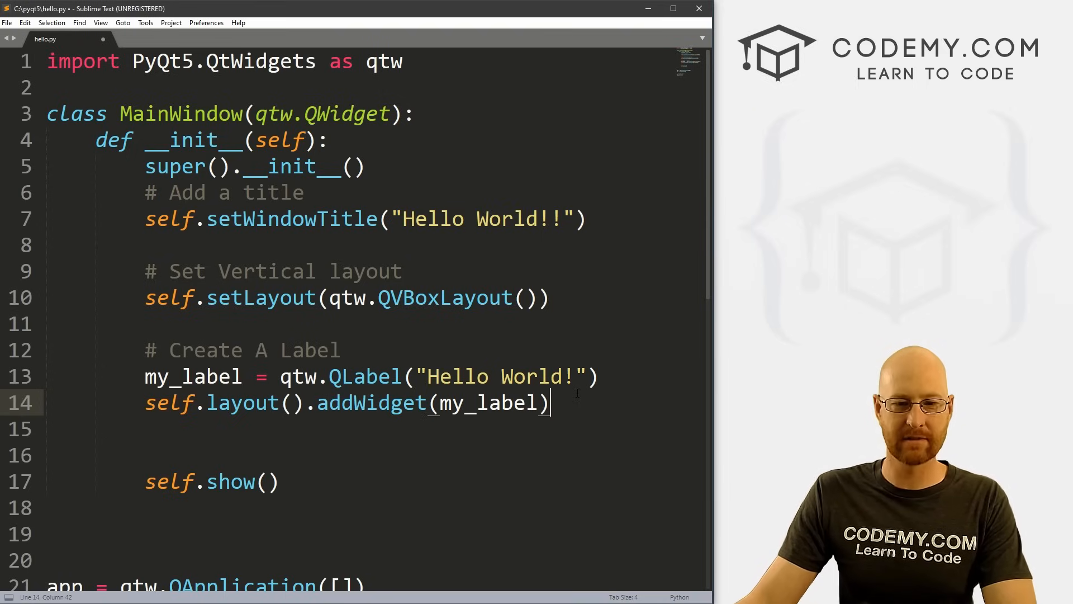
key("ctrl+s")
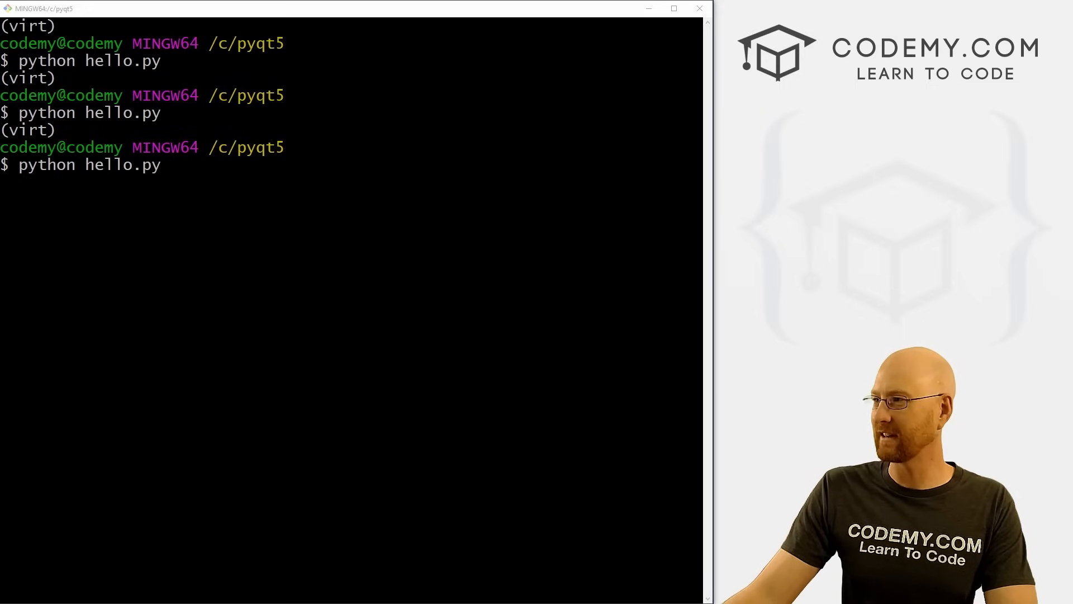
Step: Run hello.py, resize the app window showing the Hello World! label, then close it
key("Return")
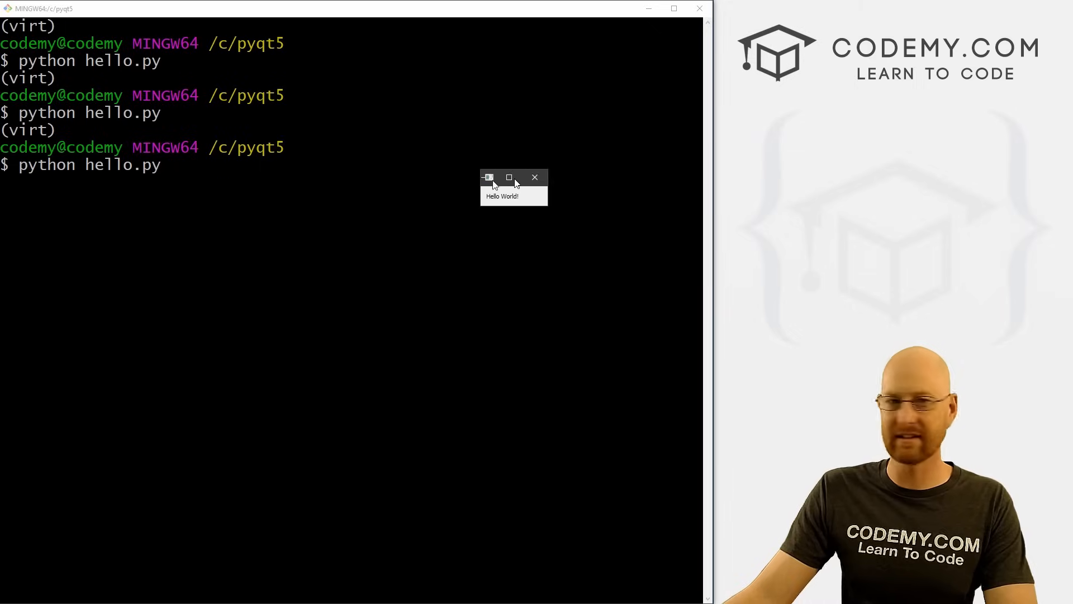
left_click_drag(513, 176, 265, 151)
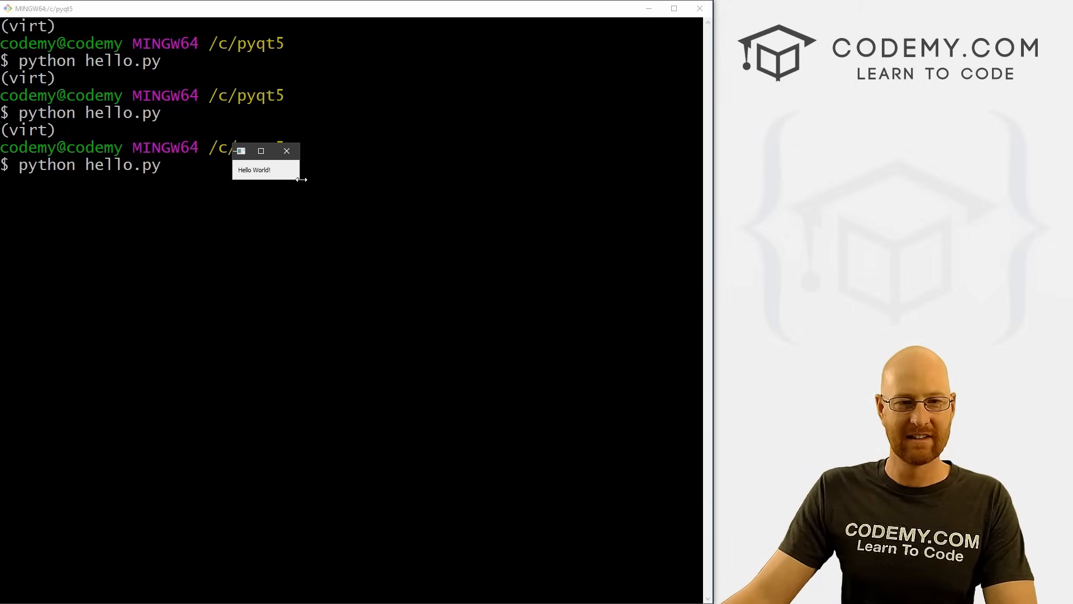
left_click_drag(299, 180, 361, 286)
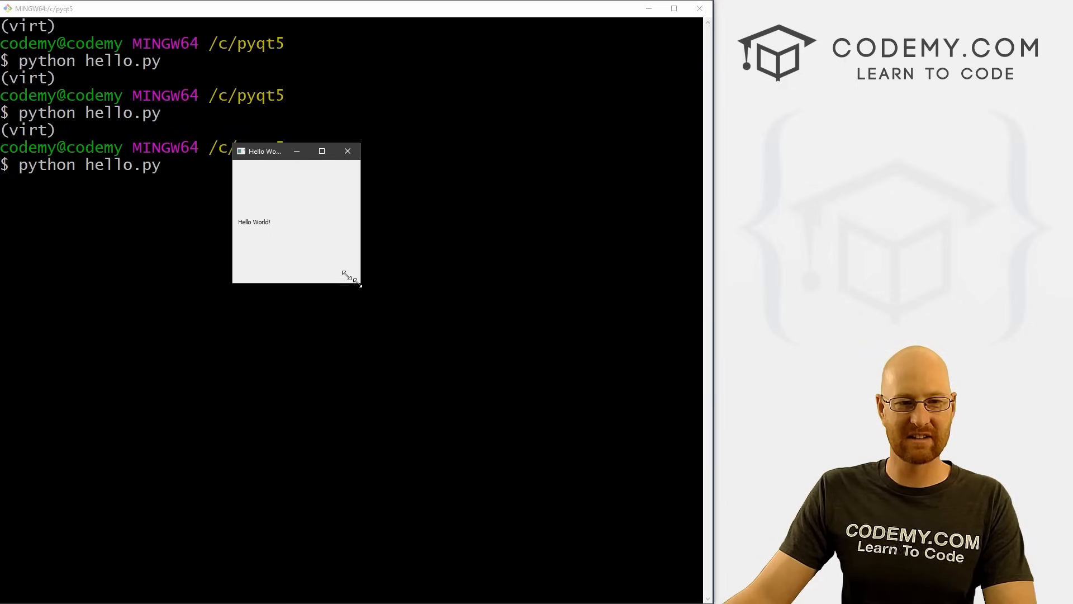
left_click_drag(357, 280, 311, 398)
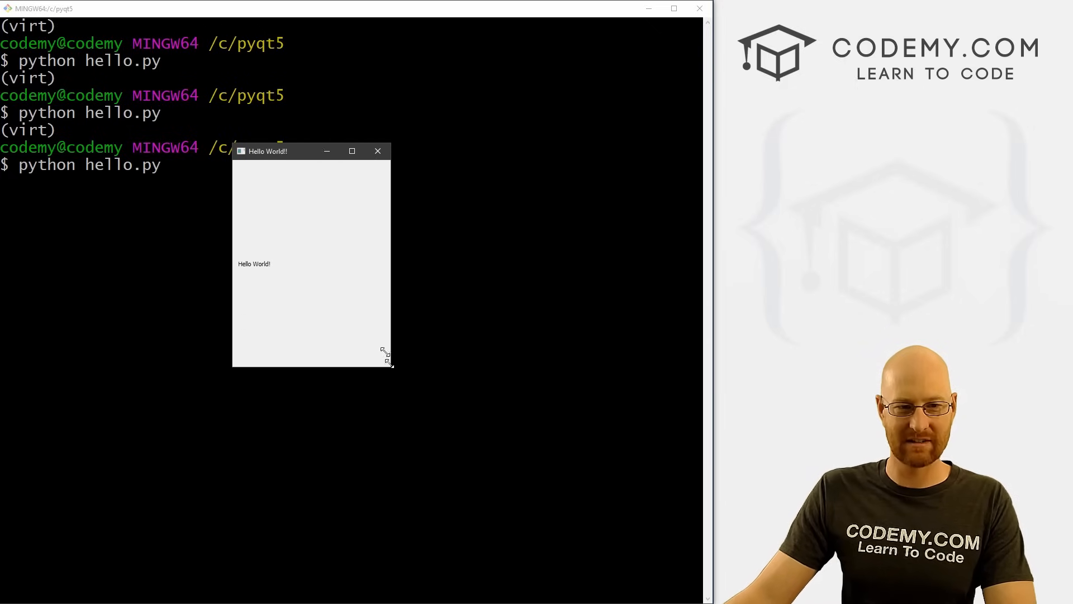
left_click_drag(387, 356, 388, 217)
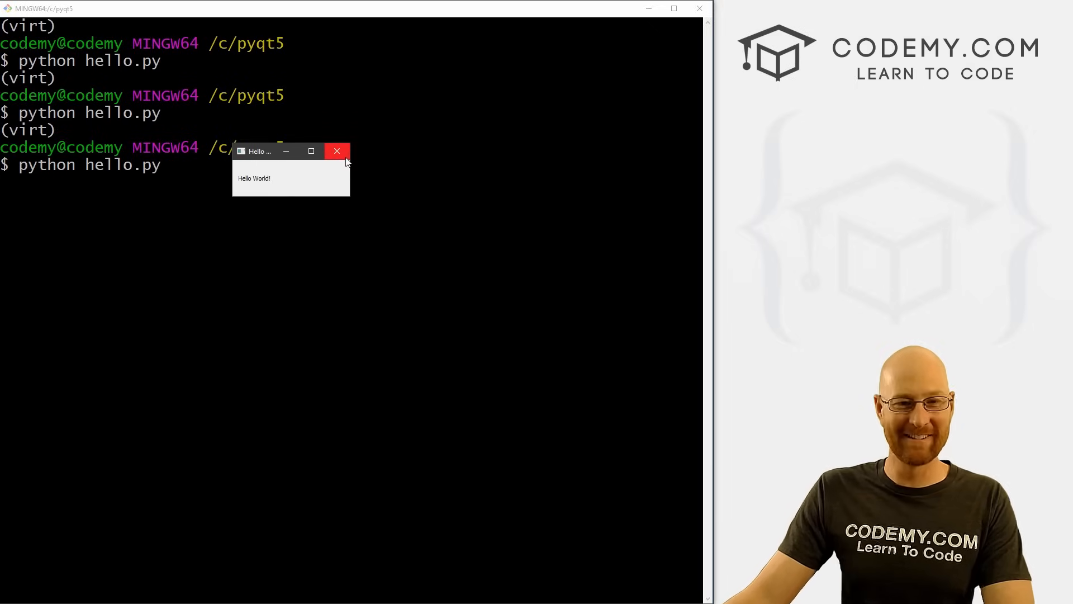
left_click(337, 151)
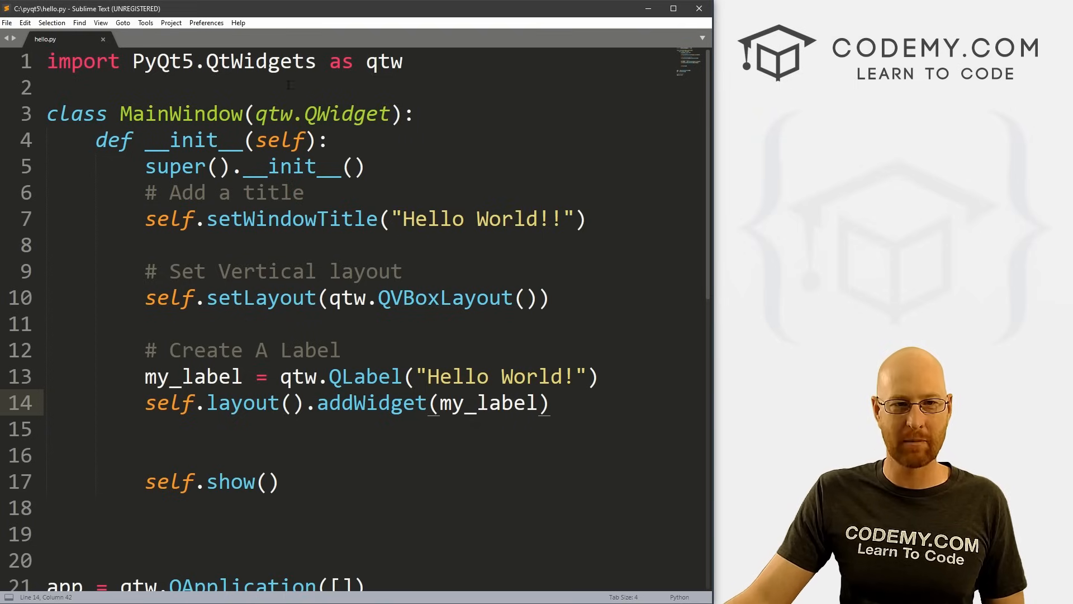
Step: Add the line import PyQt5.QtGui as qtg to the imports
double_click(262, 60)
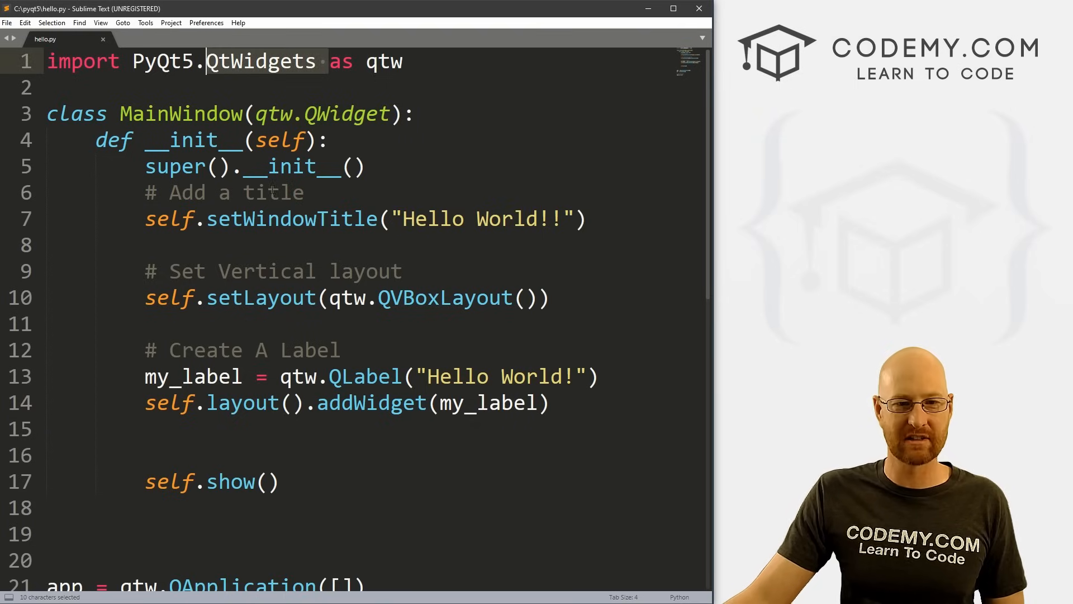
double_click(365, 376)
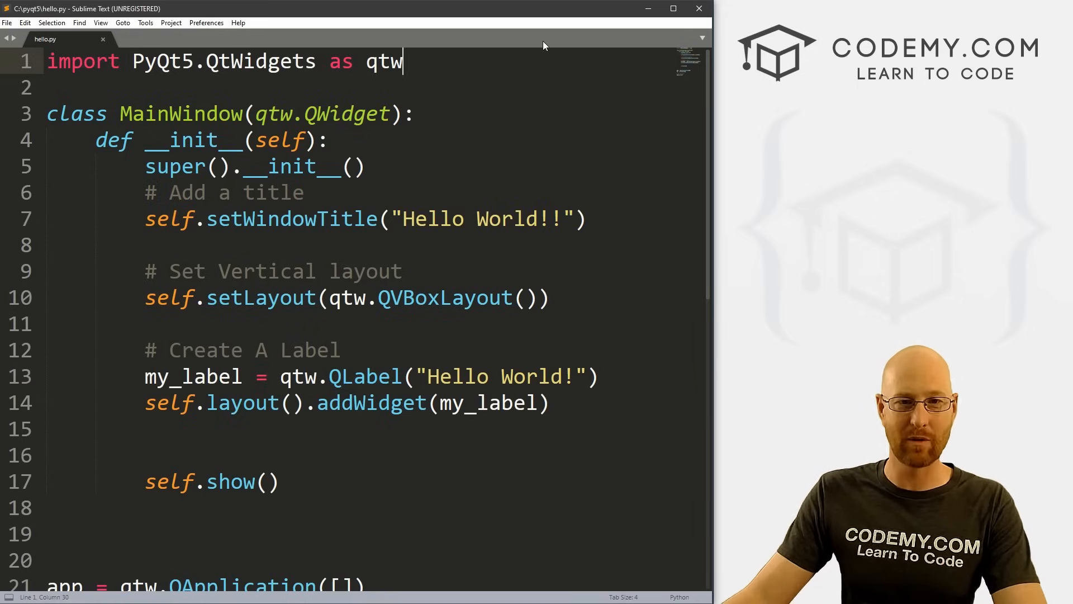
type("import")
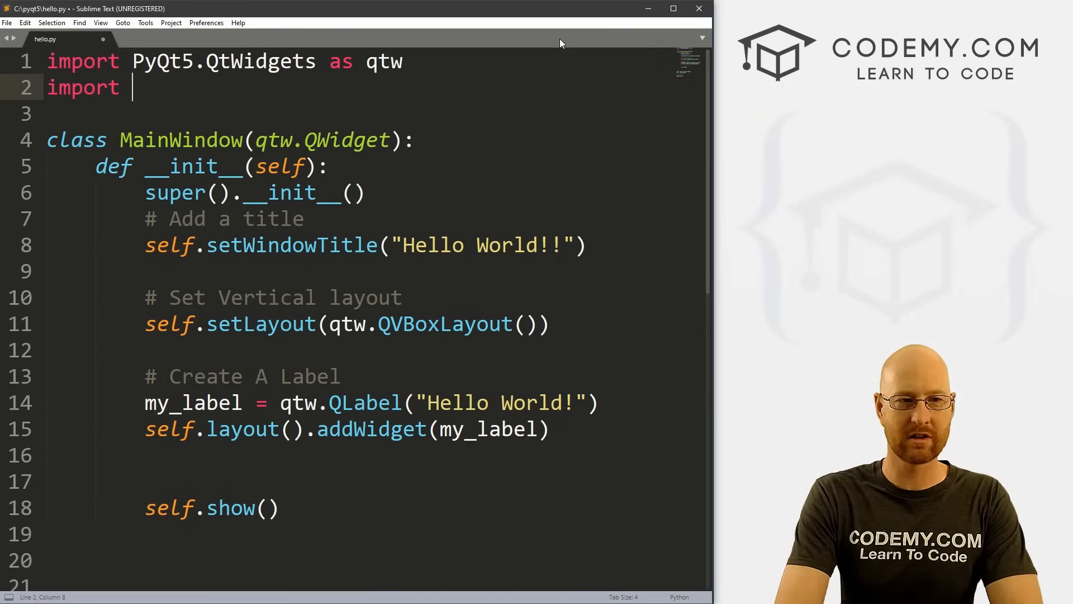
type("PyQt")
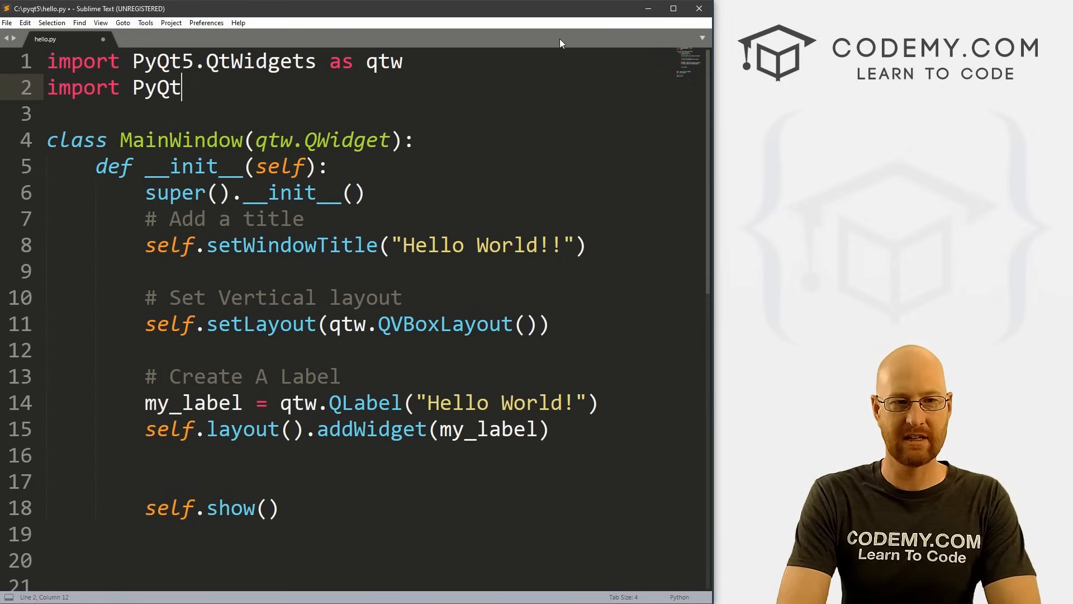
type("5.")
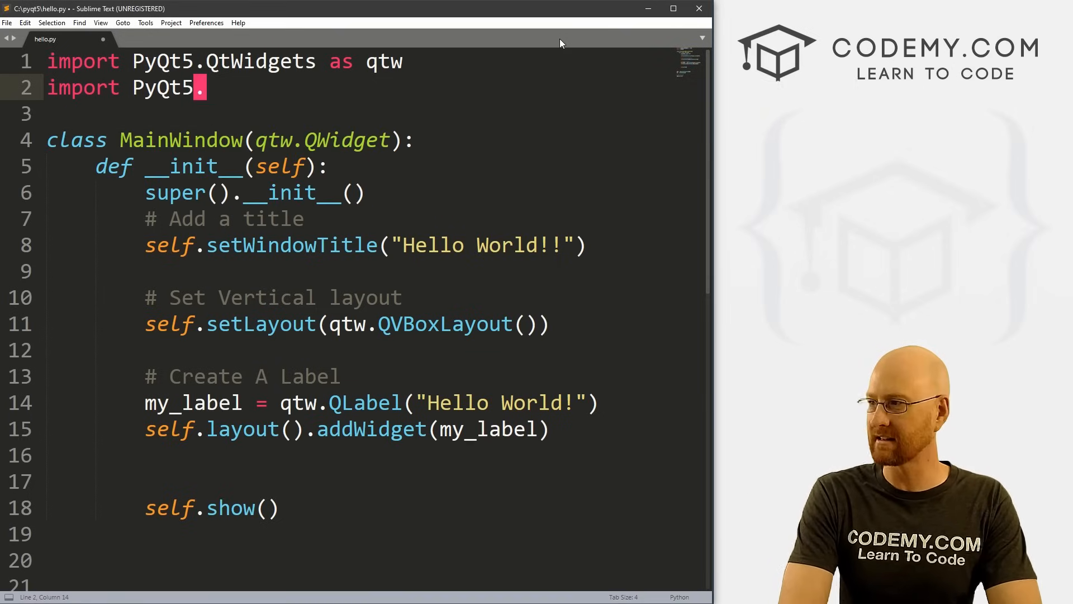
type("QtG")
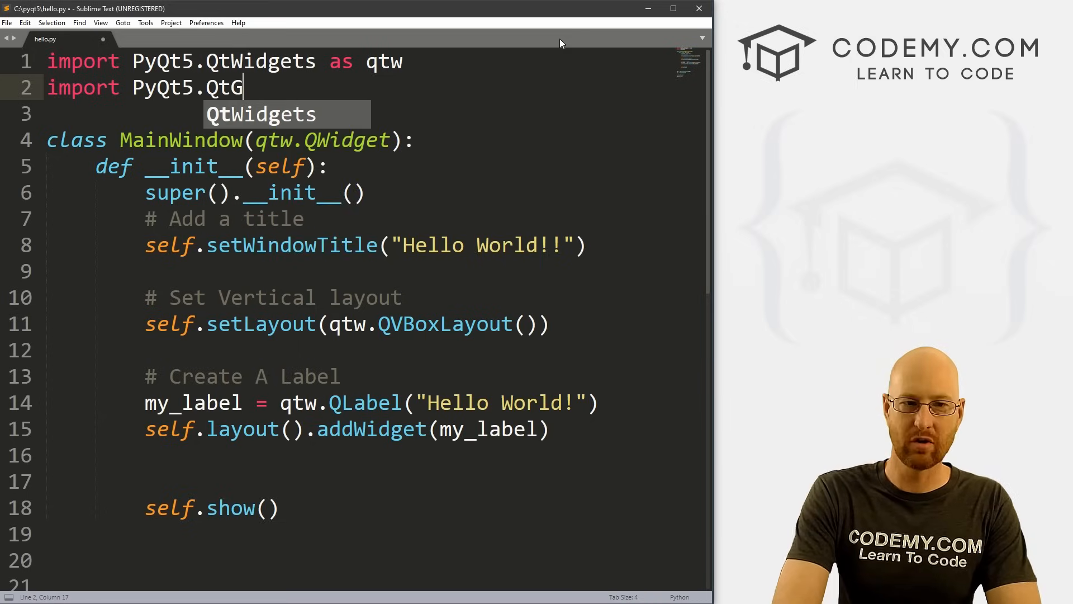
type("ui as")
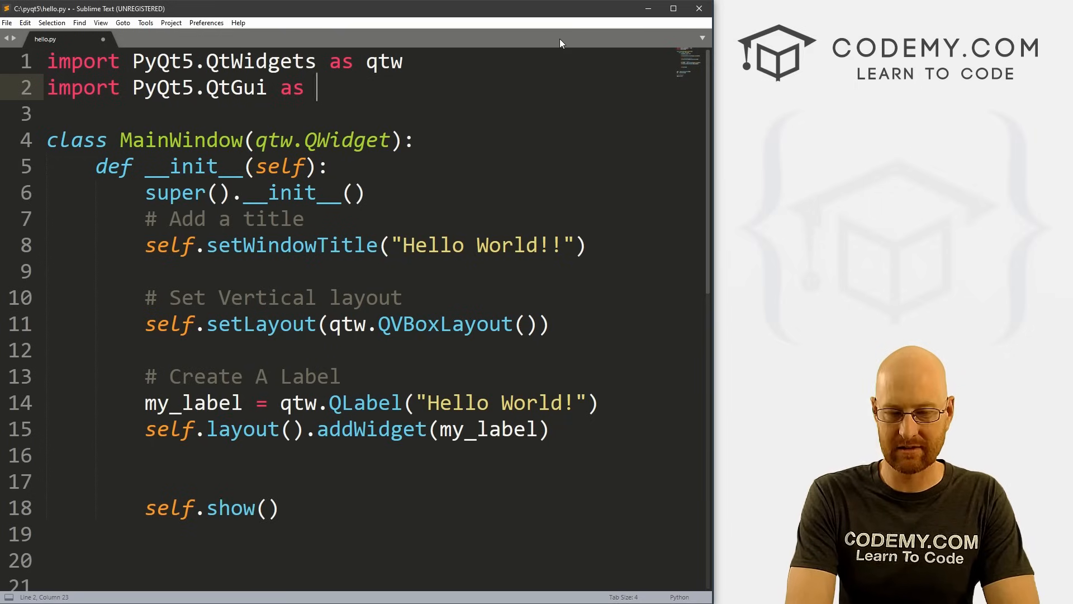
type("qtg")
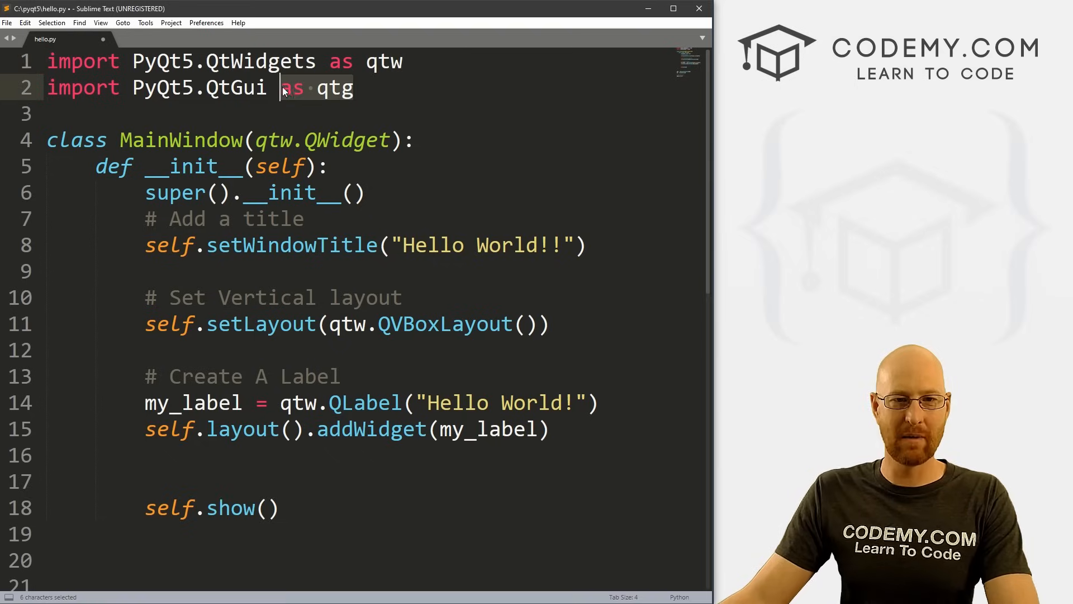
Step: Add my_label.setFont(qtg.QFont('Helvetica', 18)) with its comment above addWidget and save
left_click(43, 456)
type("# Change the font size of label")
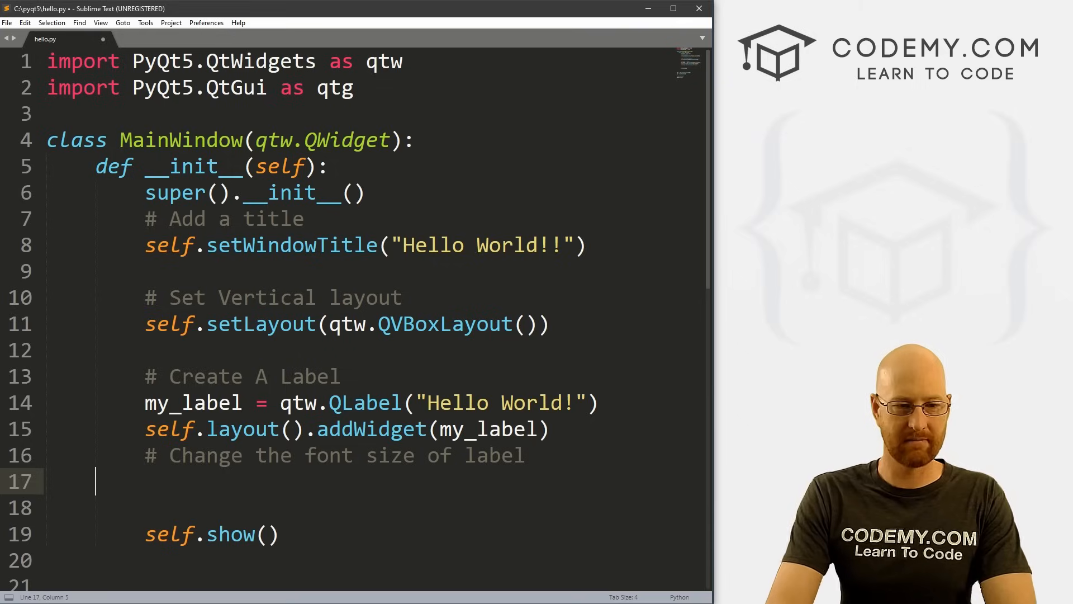
left_click_drag(145, 455, 96, 481)
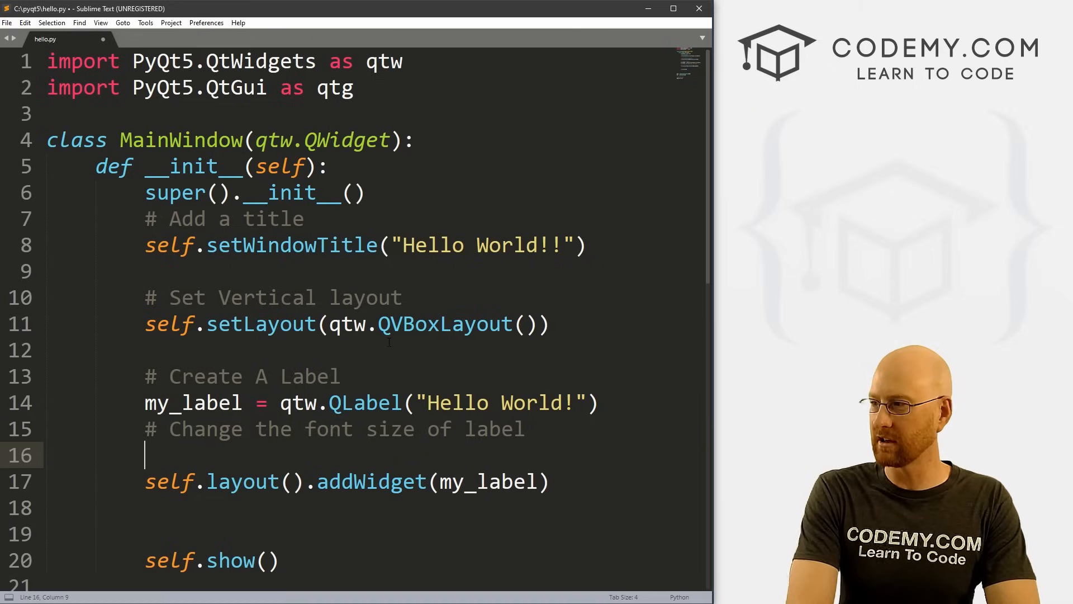
type("my_label.")
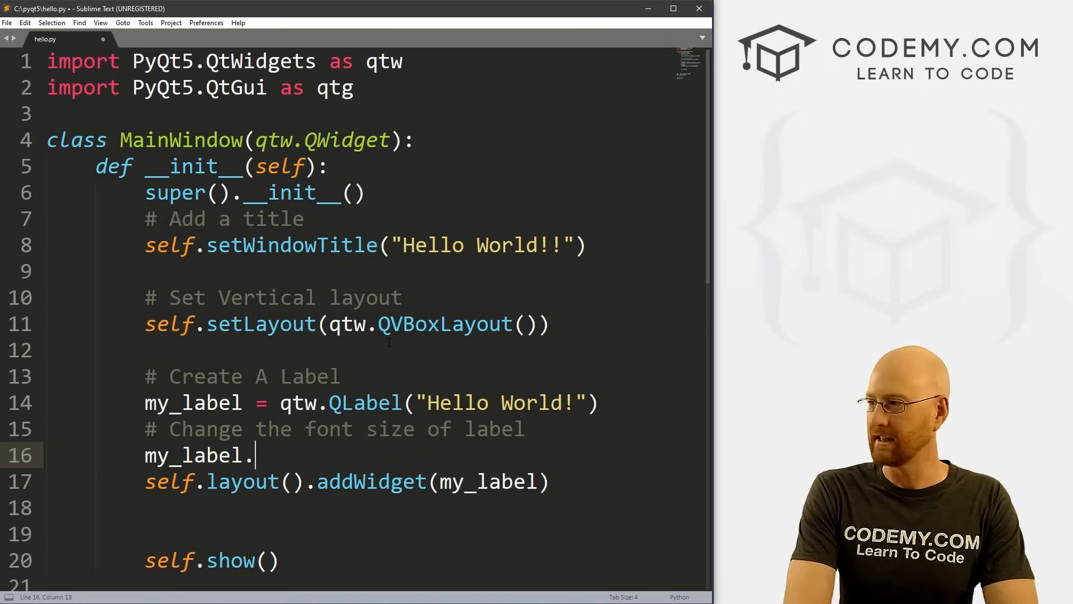
type("setFont()")
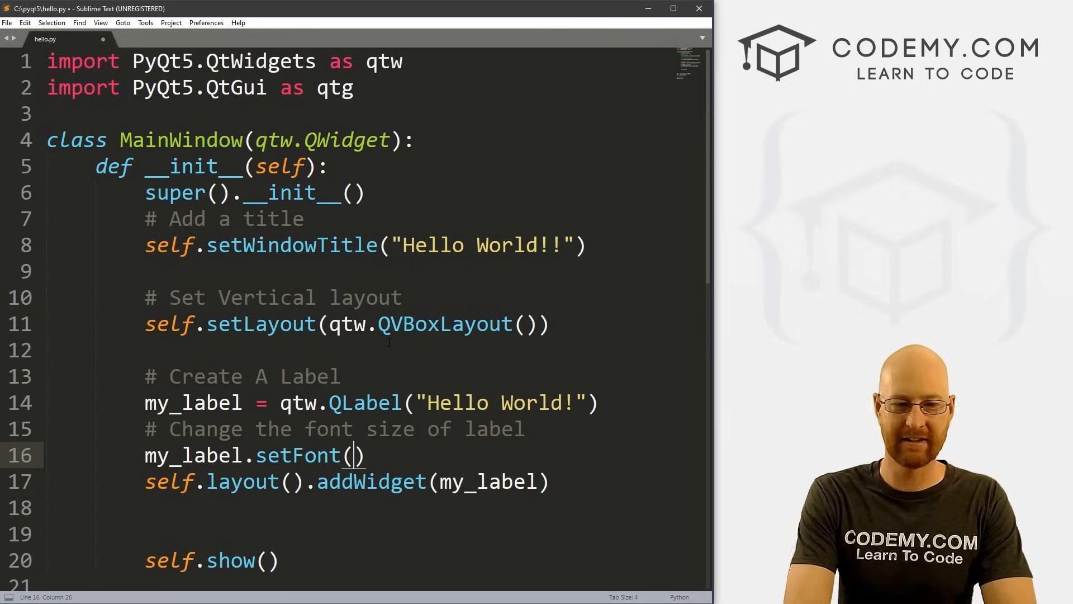
double_click(297, 456)
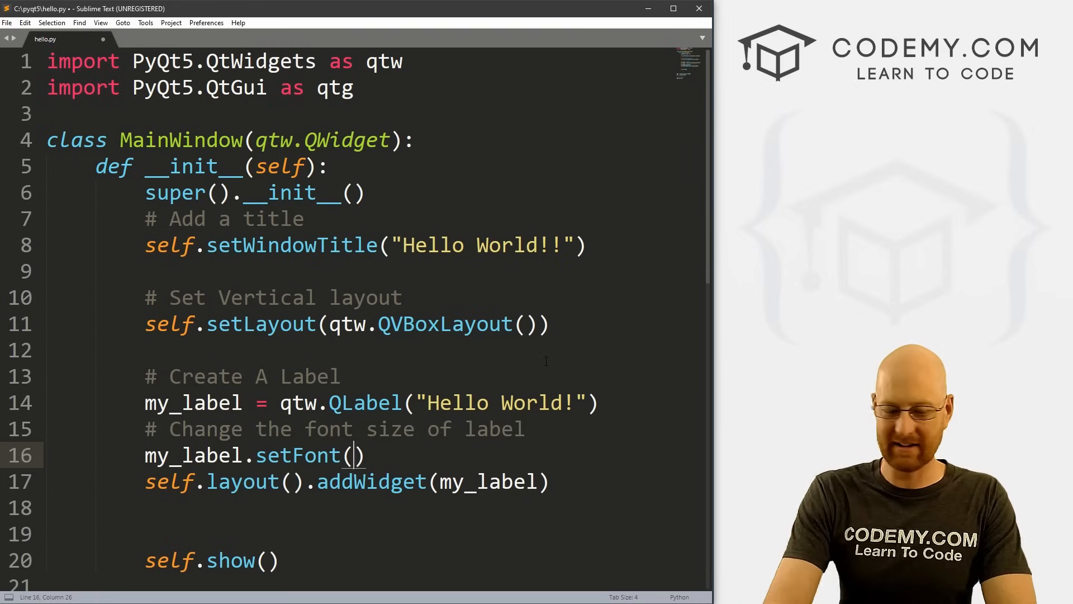
type("qtg.")
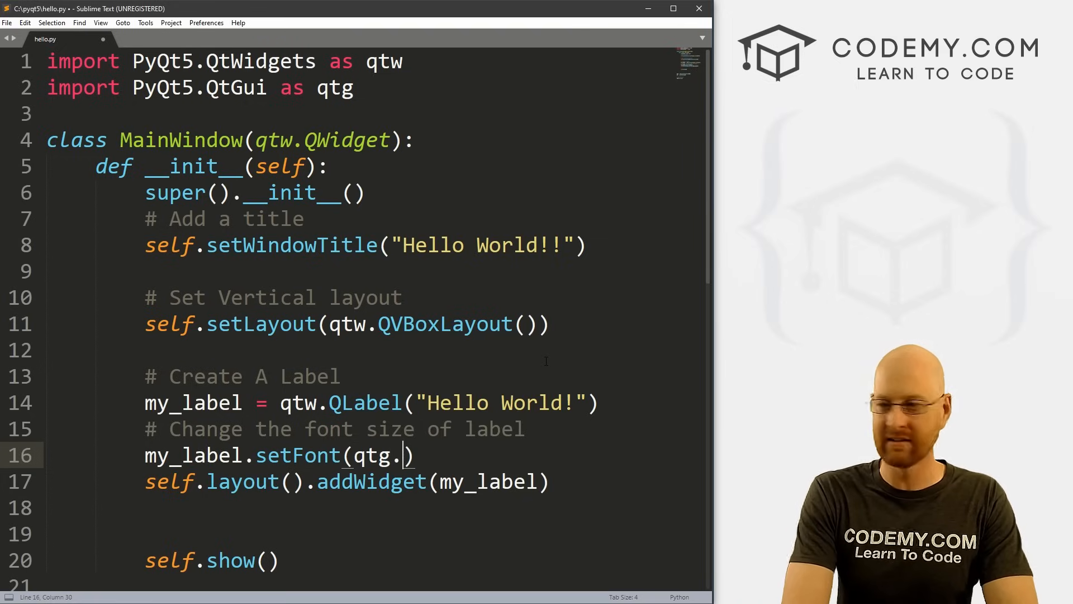
type("QF")
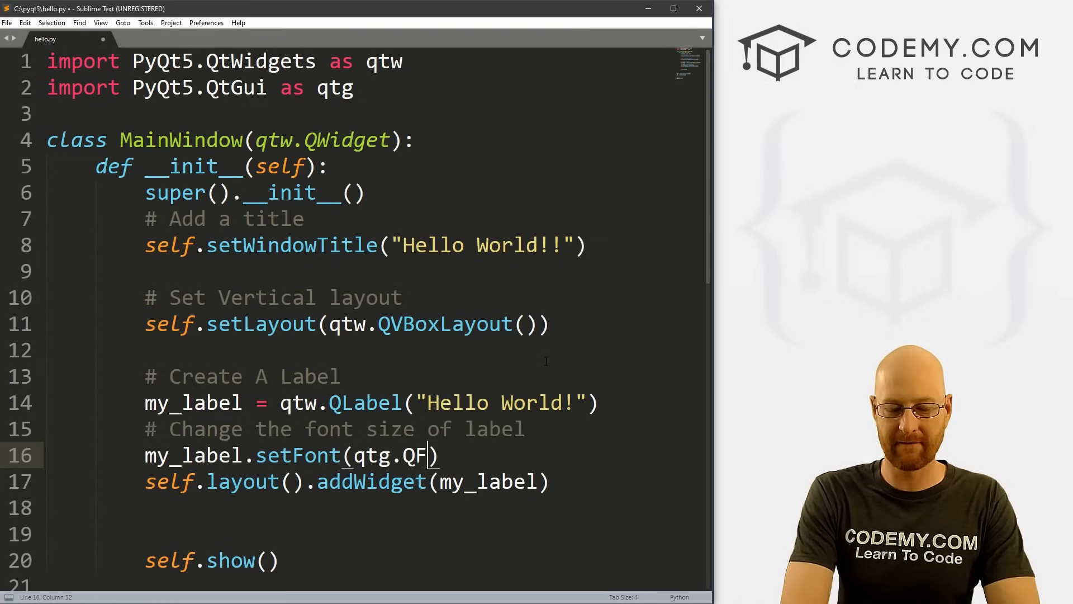
type("ont()")
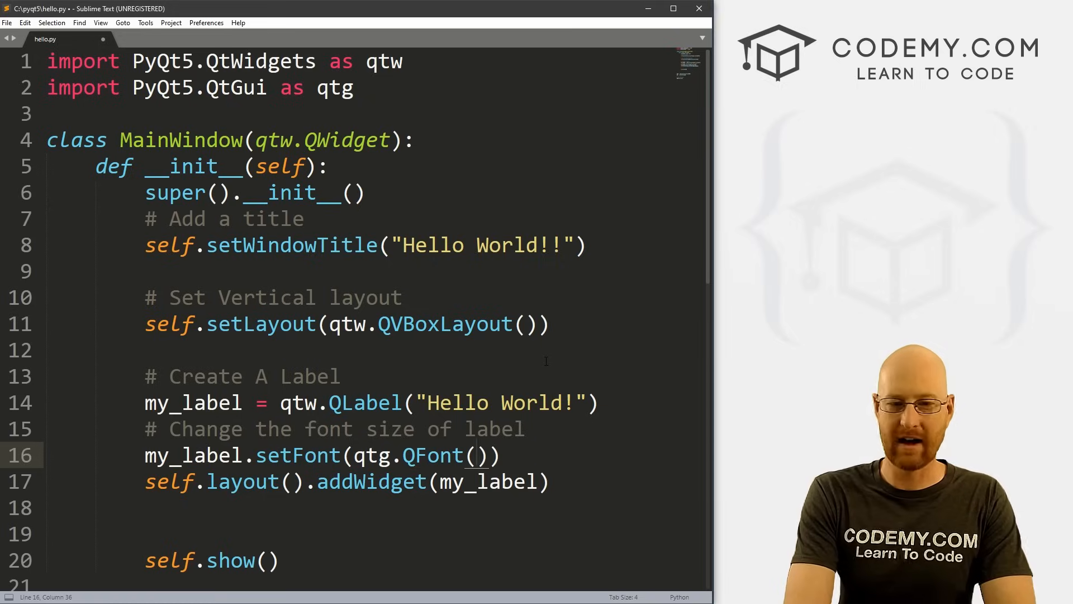
type("'Hel'")
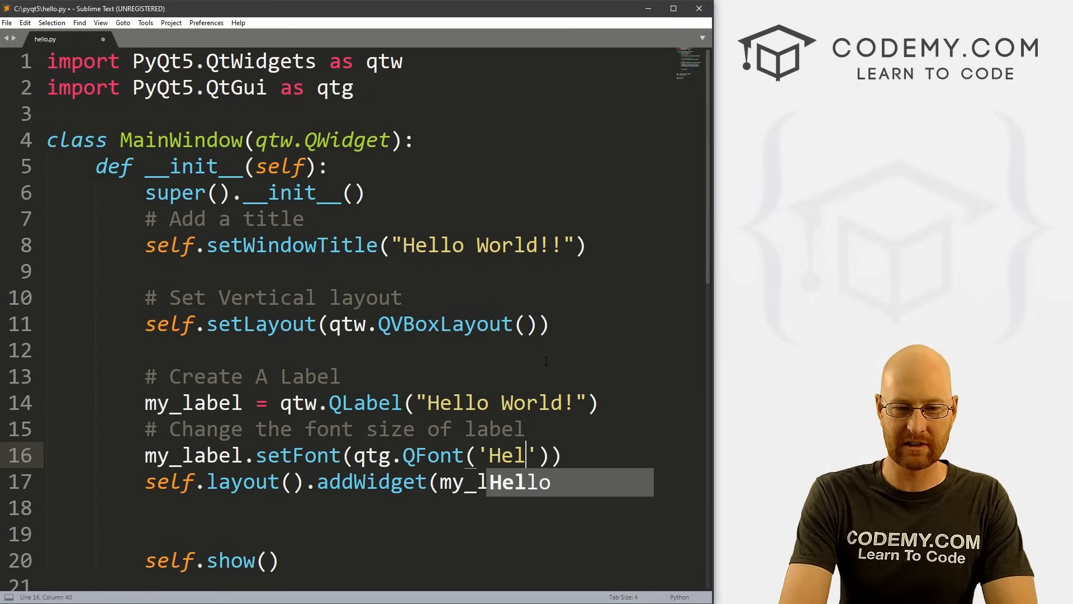
type("vetica")
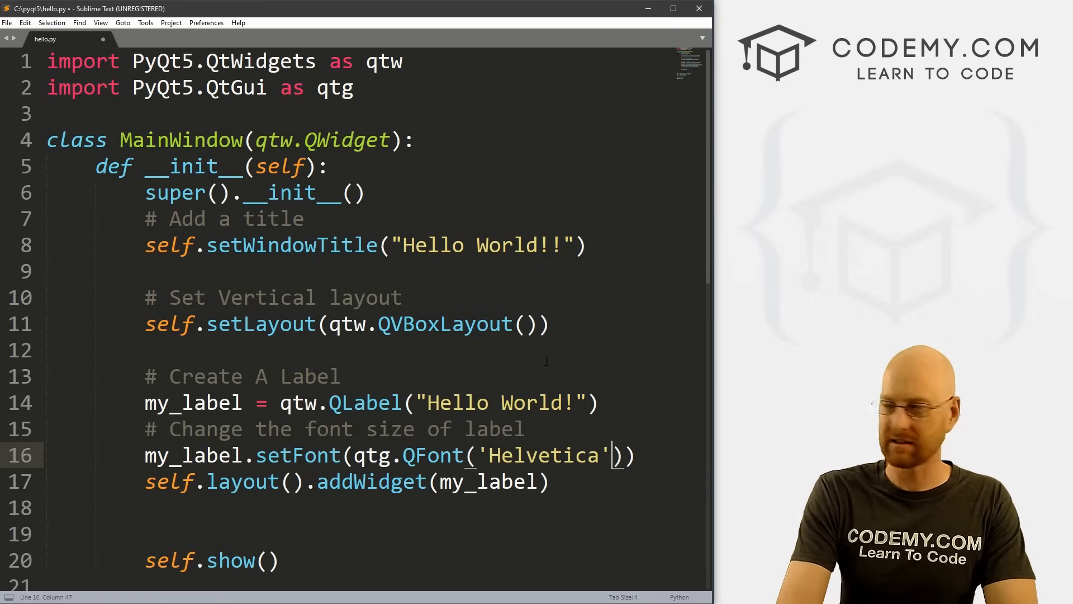
type(", 18")
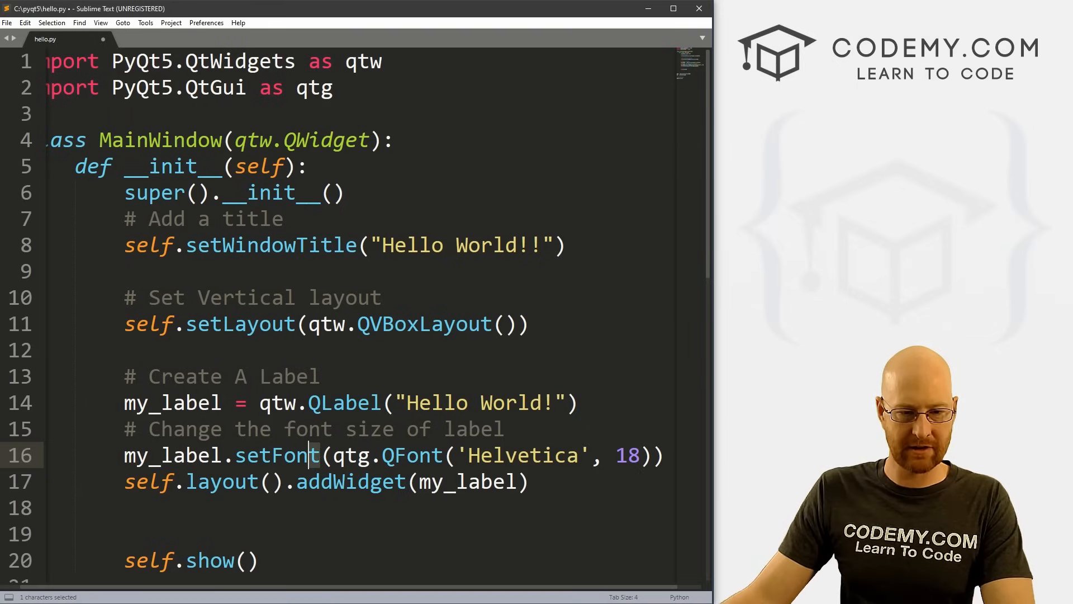
key("ctrl+s")
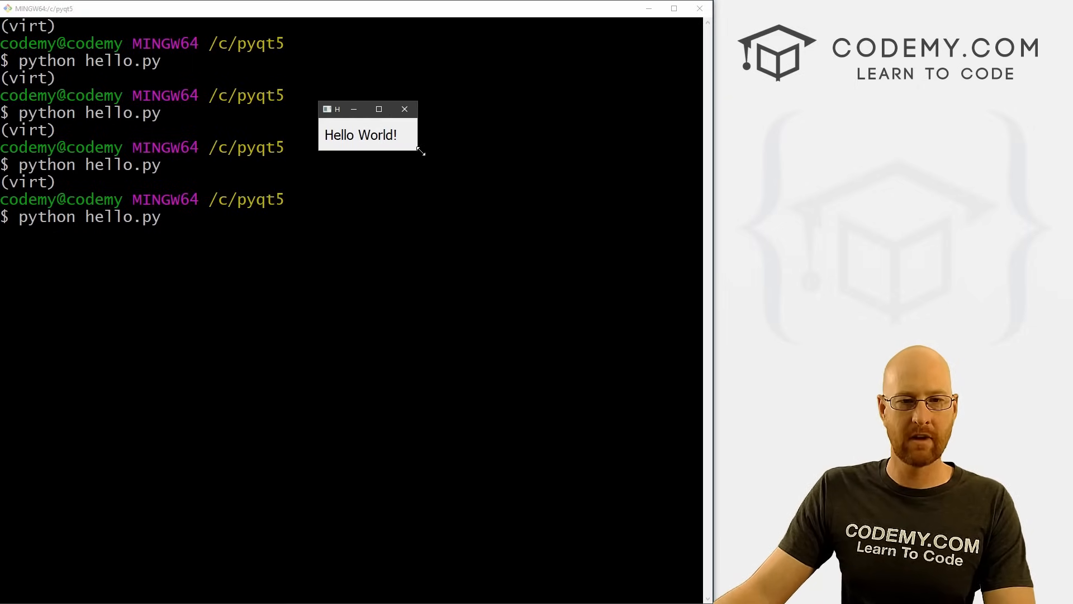
Step: Run hello.py to check the label's new font, close the window and return to Sublime Text
left_click(405, 110)
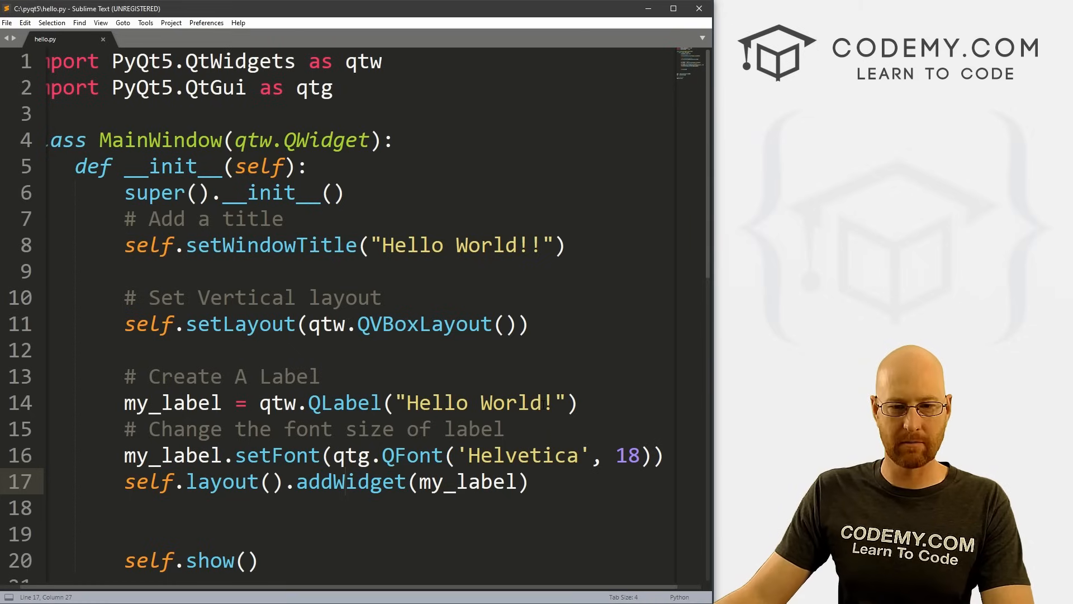
Step: Append " What's your name?" to the label text and add a '# Create an entry box' comment
left_click_drag(409, 403, 554, 403)
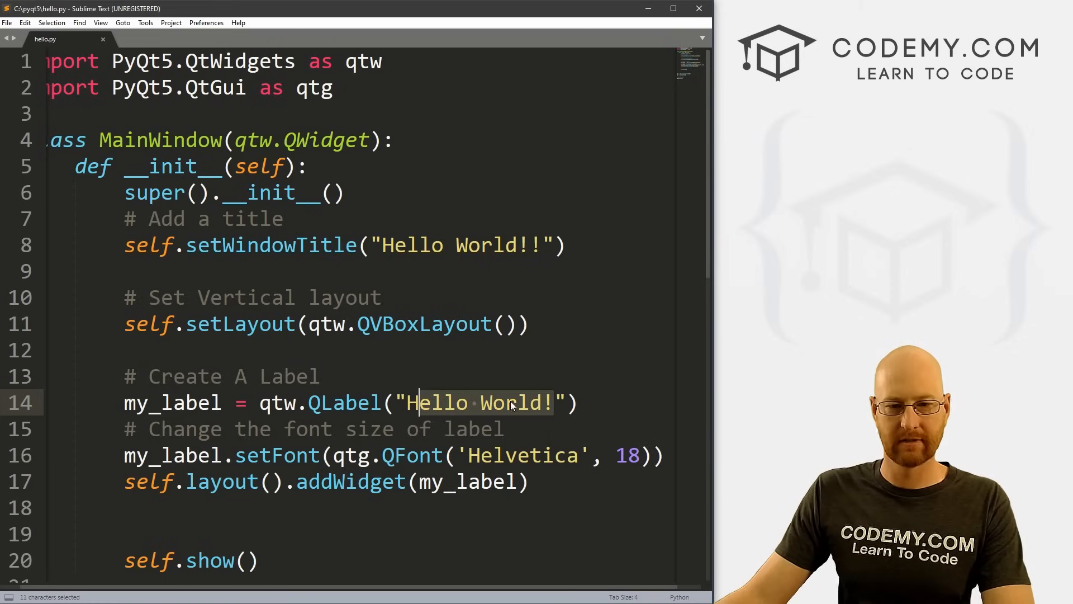
type("What;s")
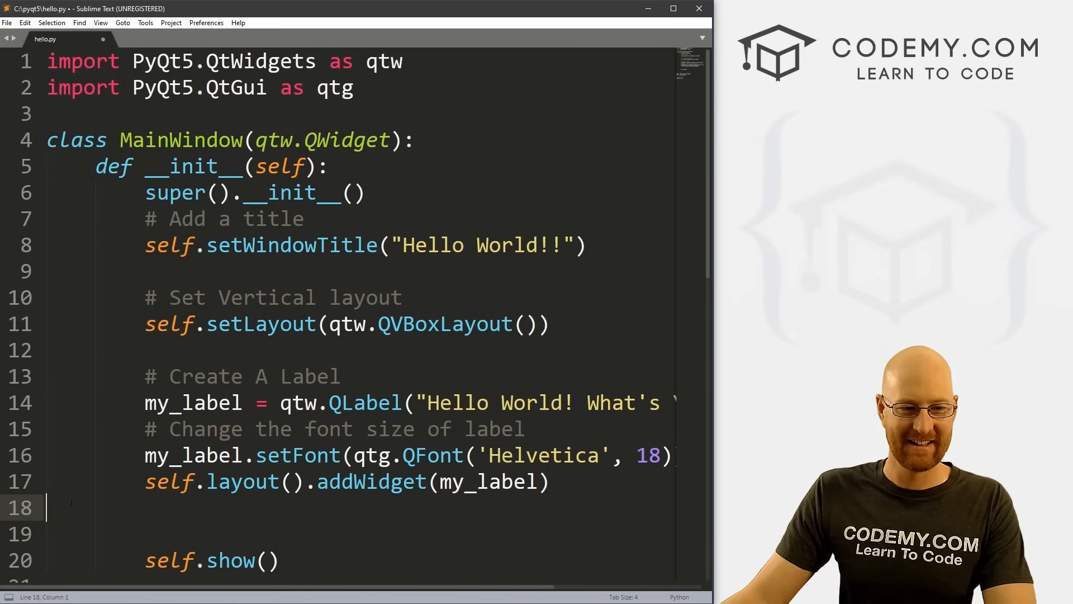
type("# Create an")
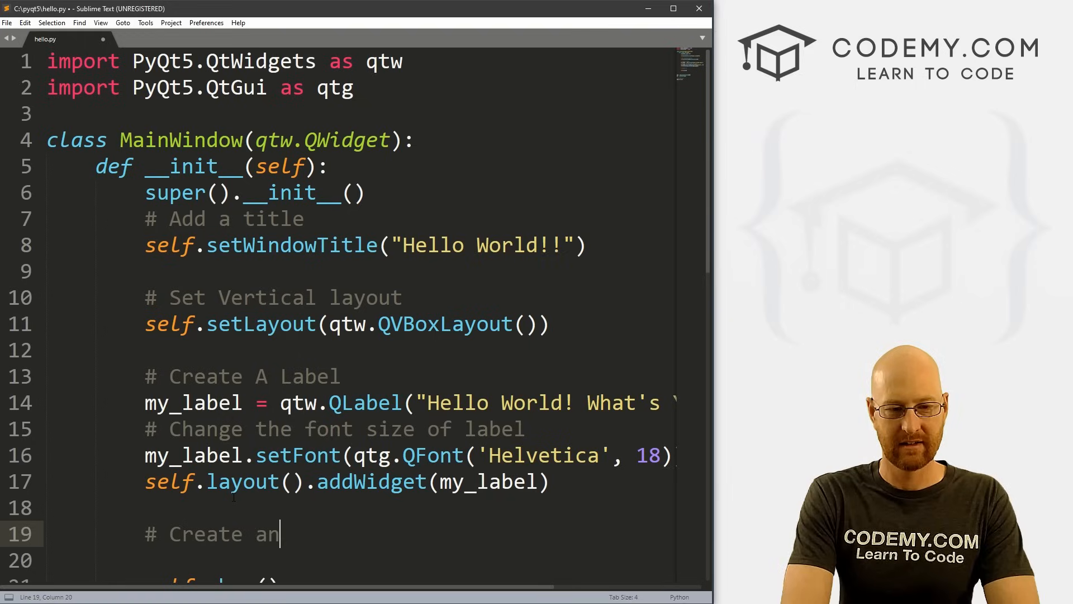
key("BackSpace")
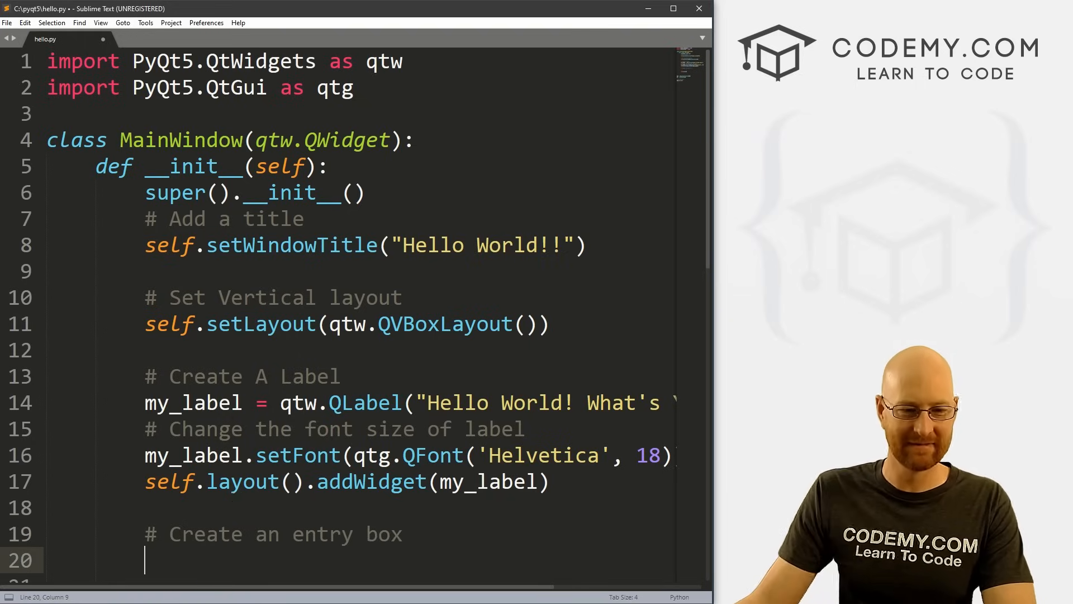
Step: Create the entry box with my_entry = qtw.QLineEdit()
scroll("down", 3)
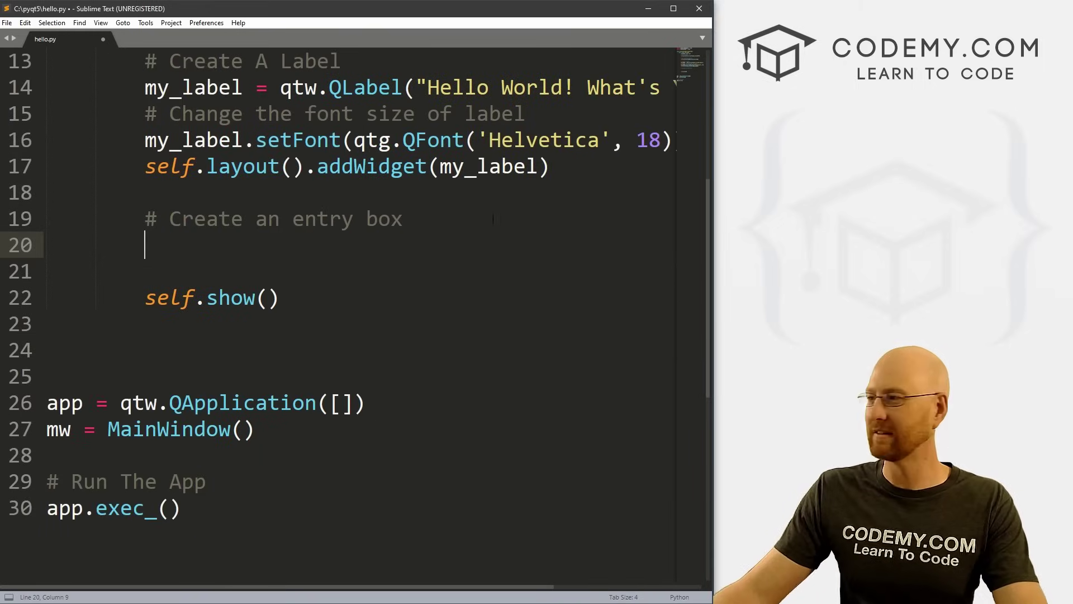
type("my_en")
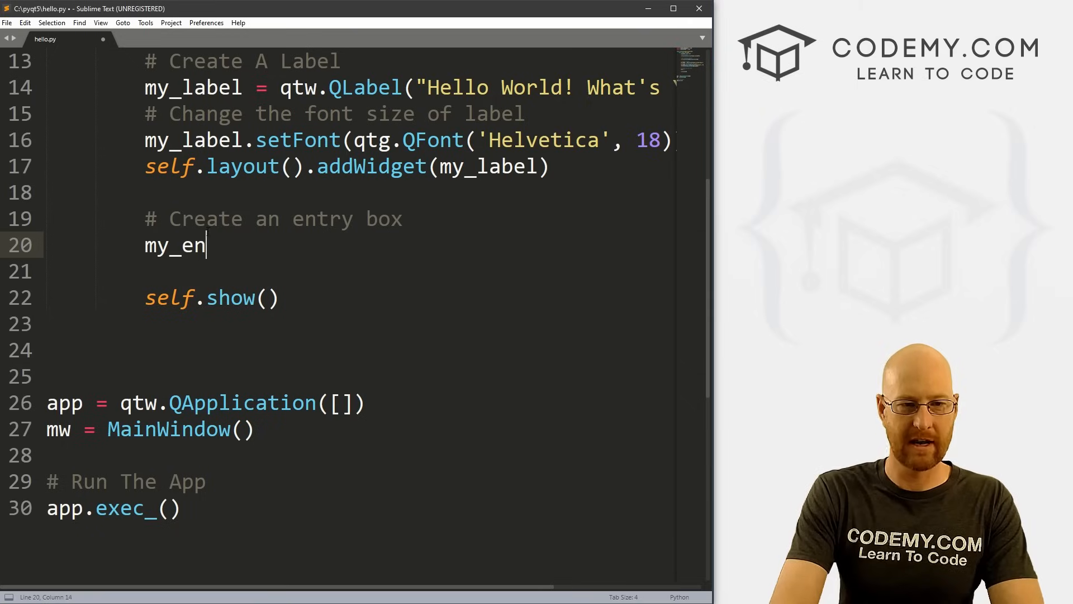
type("try =")
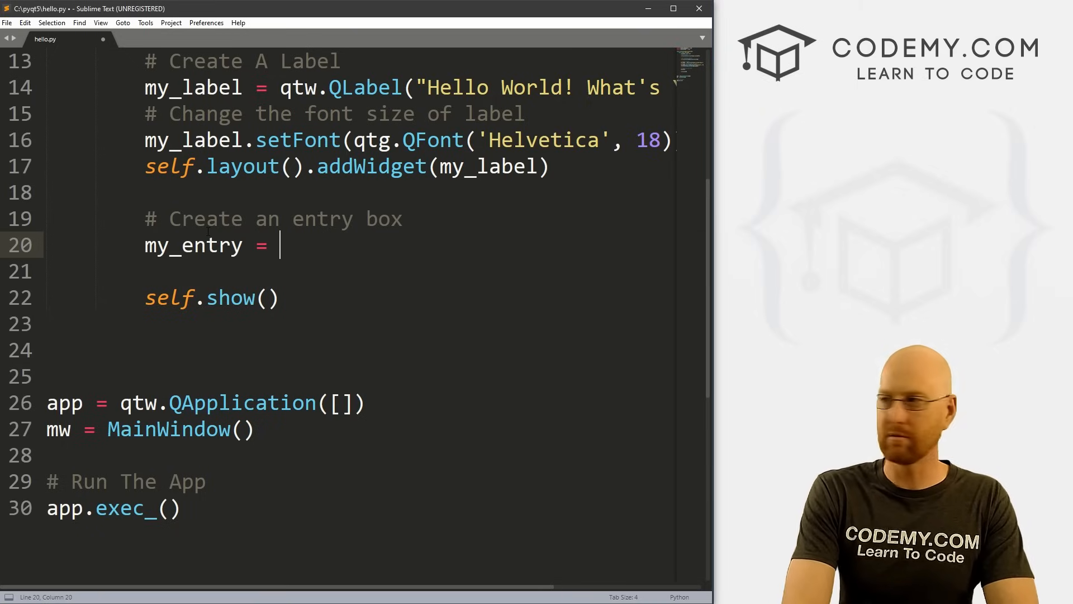
type("q")
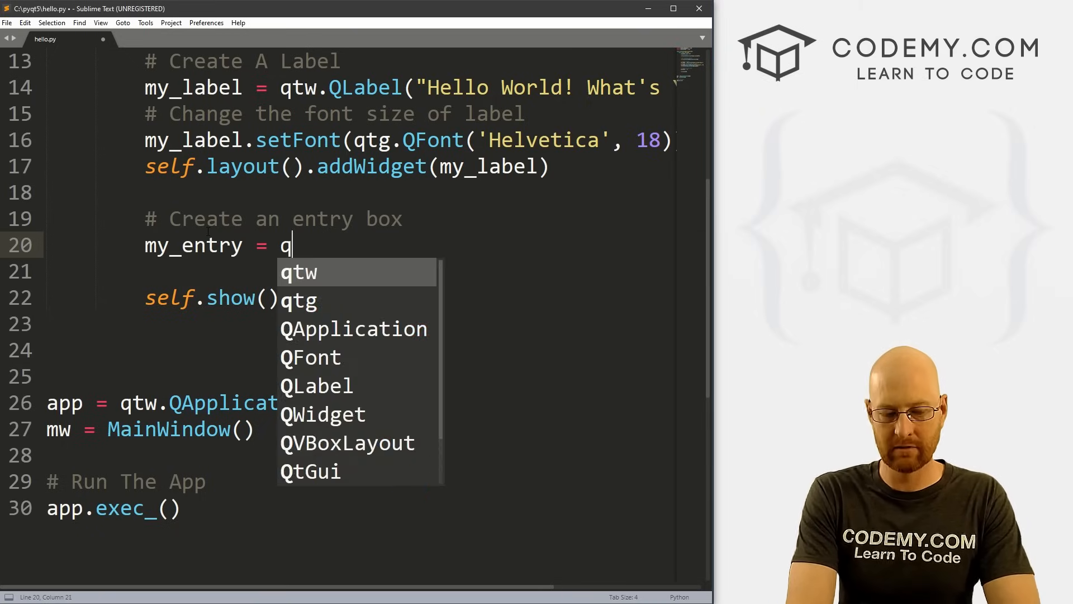
type("tw.QL")
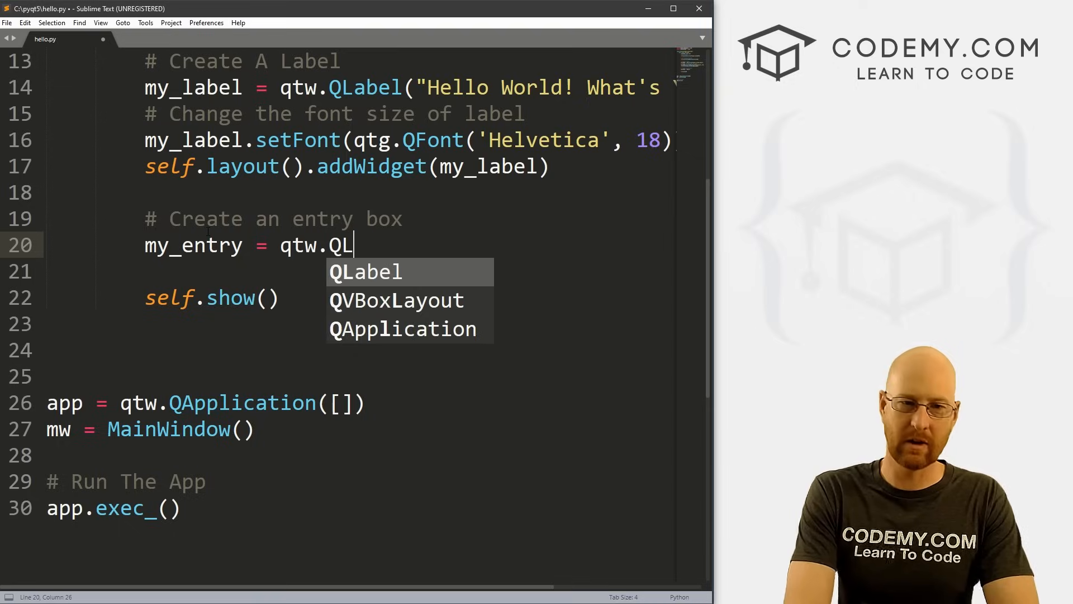
type("ineE")
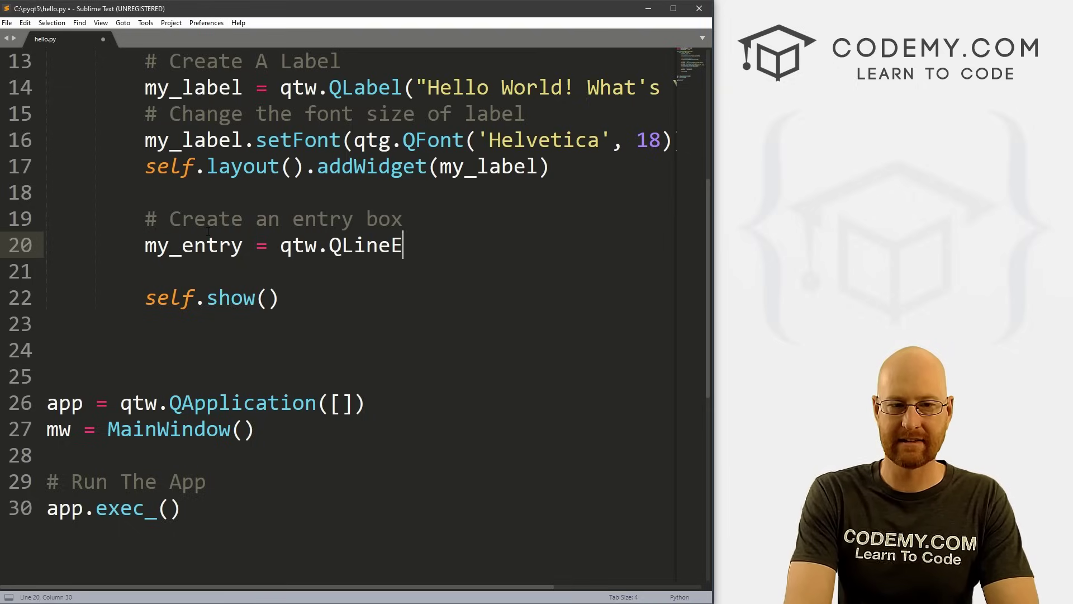
type("dit()")
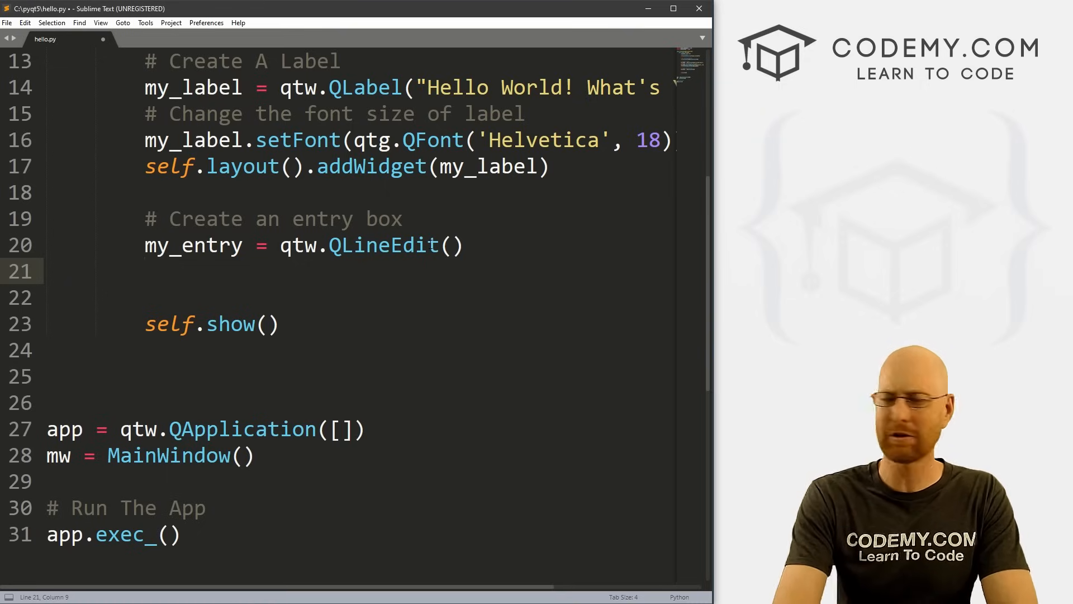
Step: Give my_entry the object name "name_field" and empty starting text via setObjectName and setText
type("my_entry")
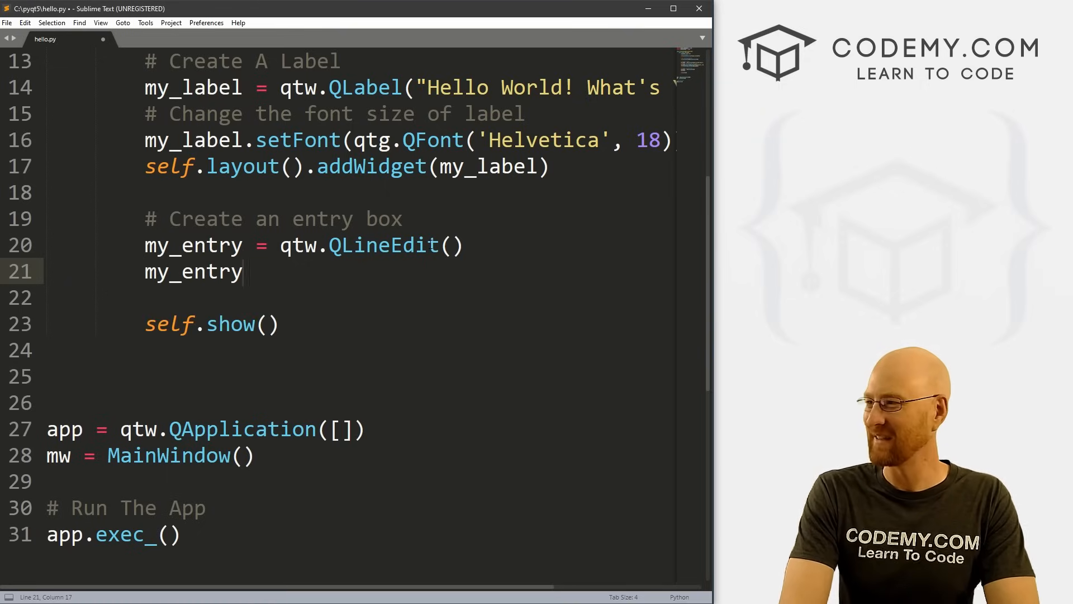
type(".setObj")
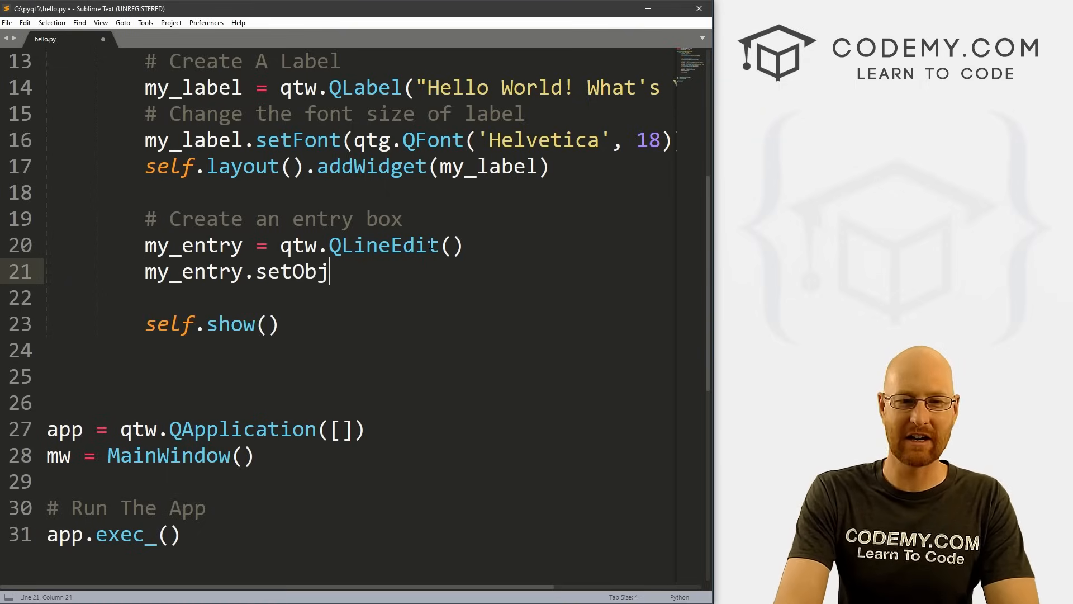
type("ectName(\"\")")
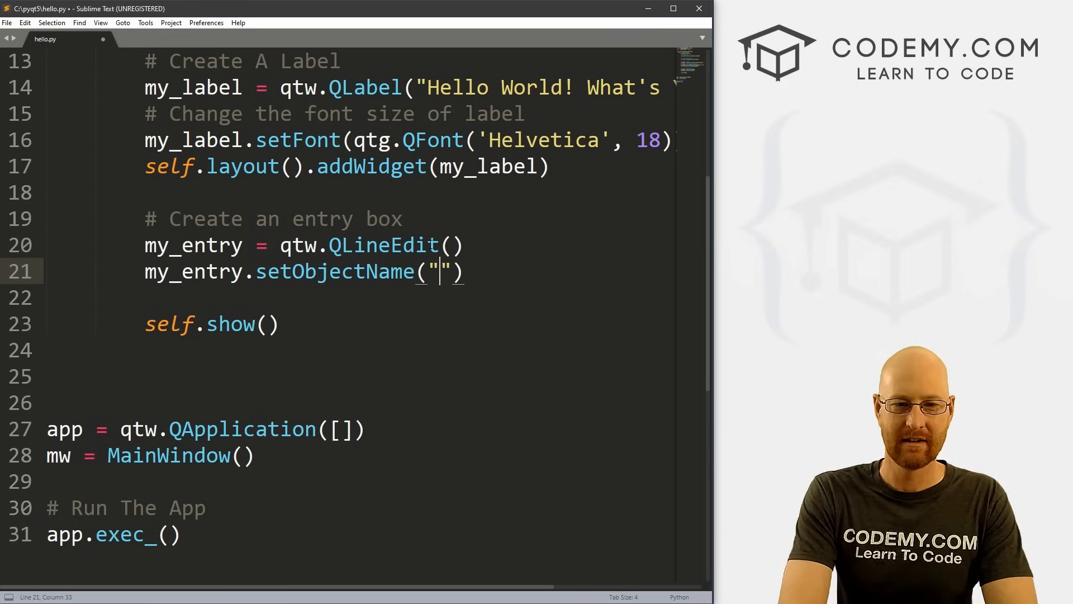
type("name")
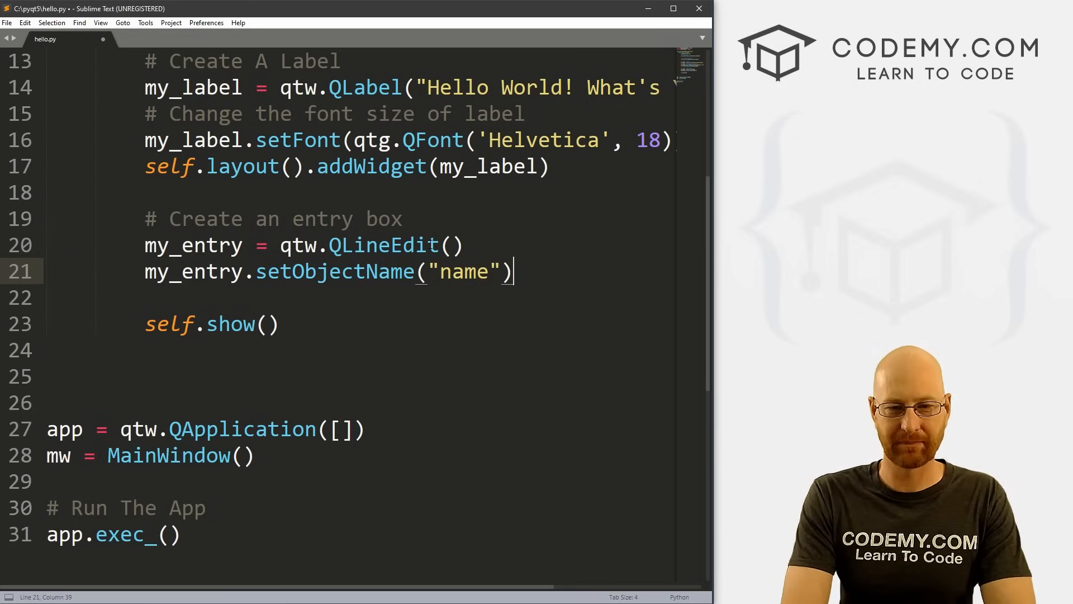
type("_field")
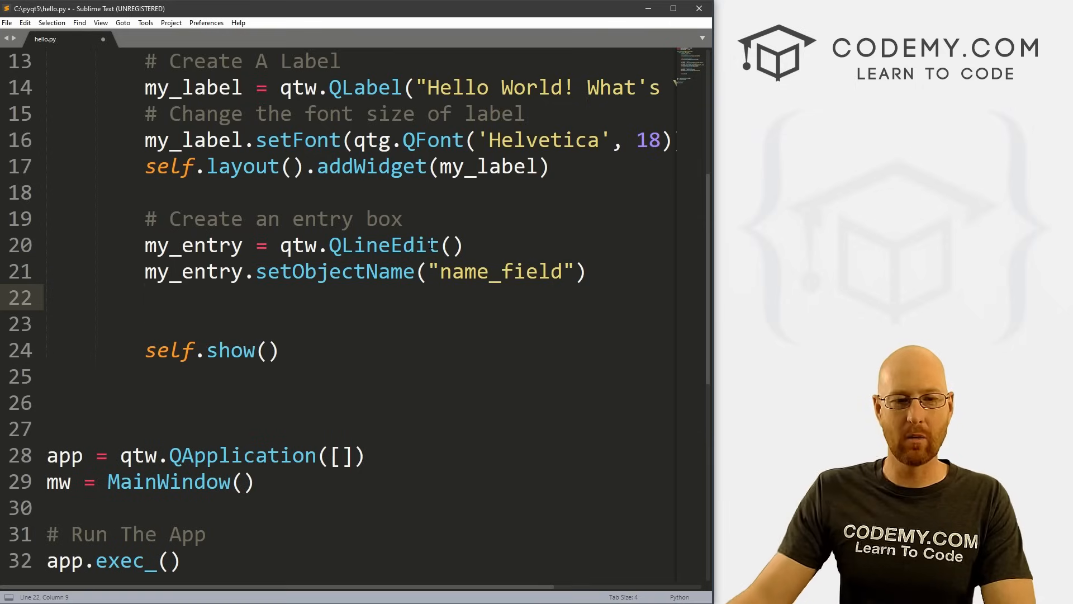
double_click(334, 272)
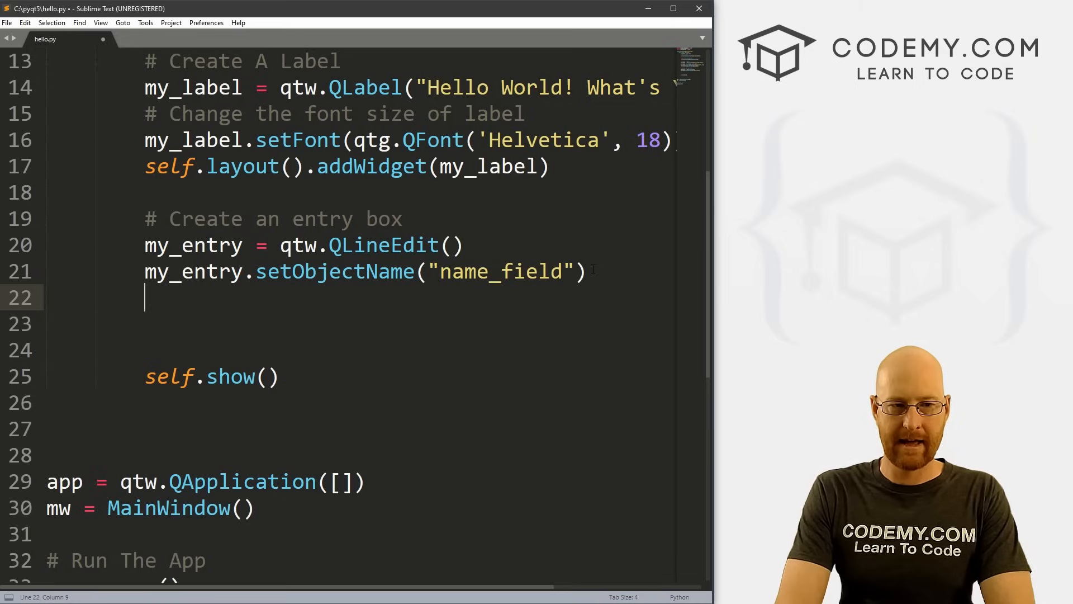
type("my")
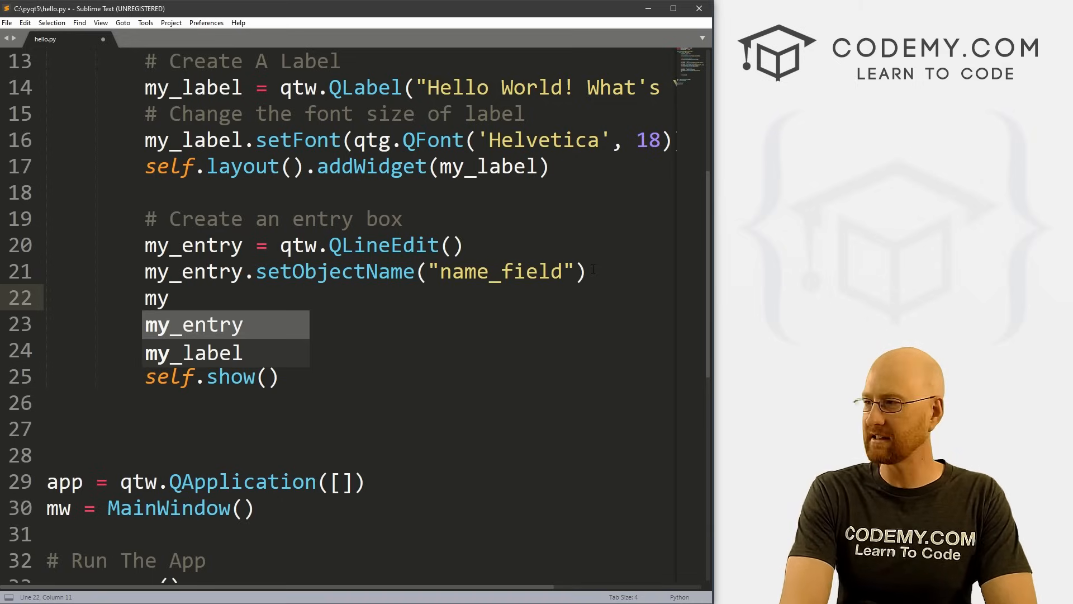
type("_")
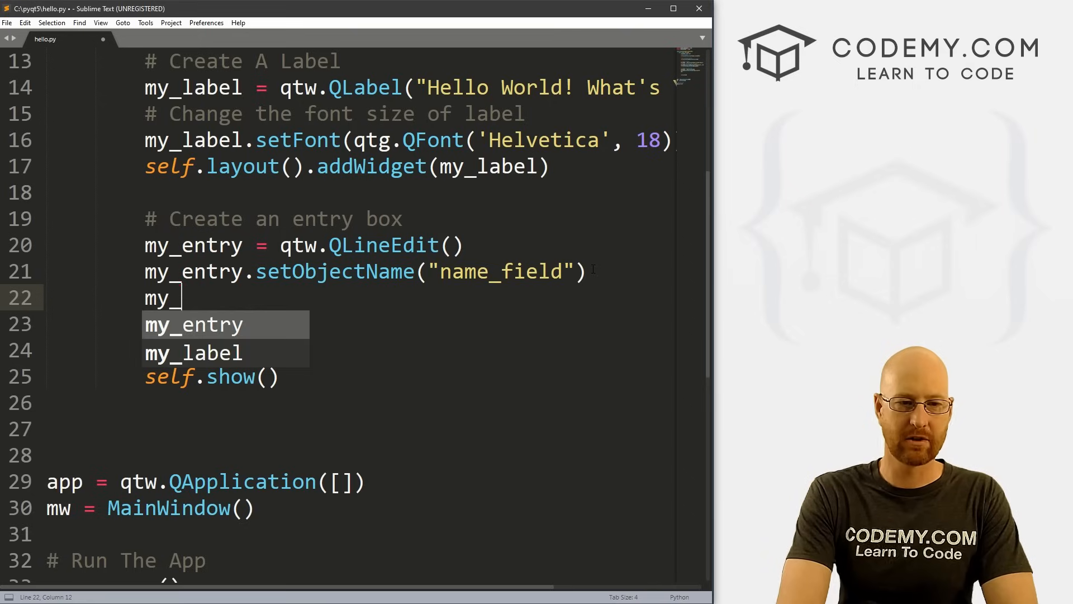
type("entry.")
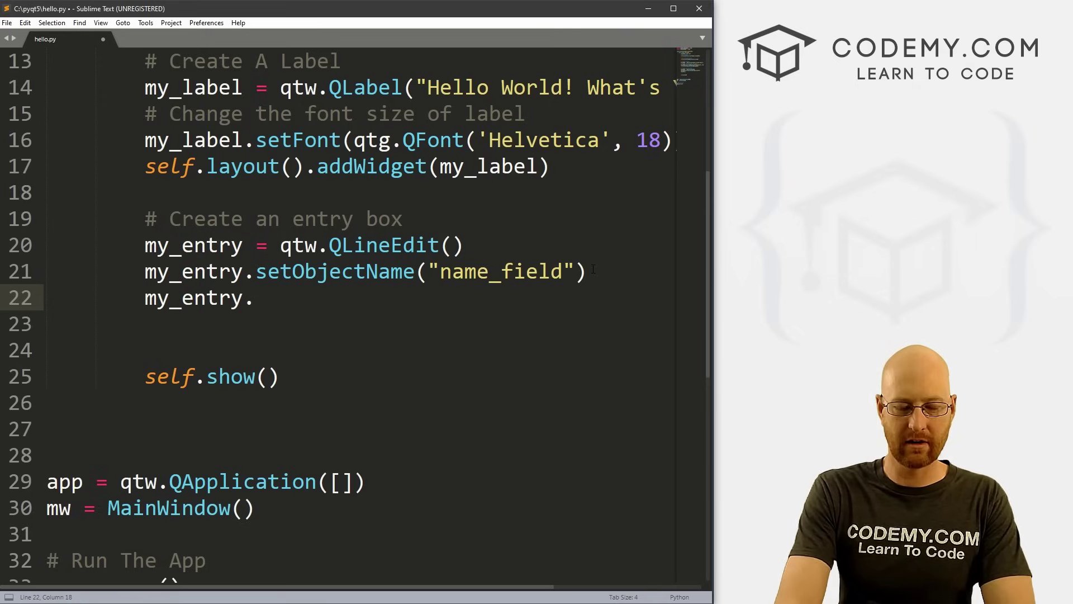
type("setText")
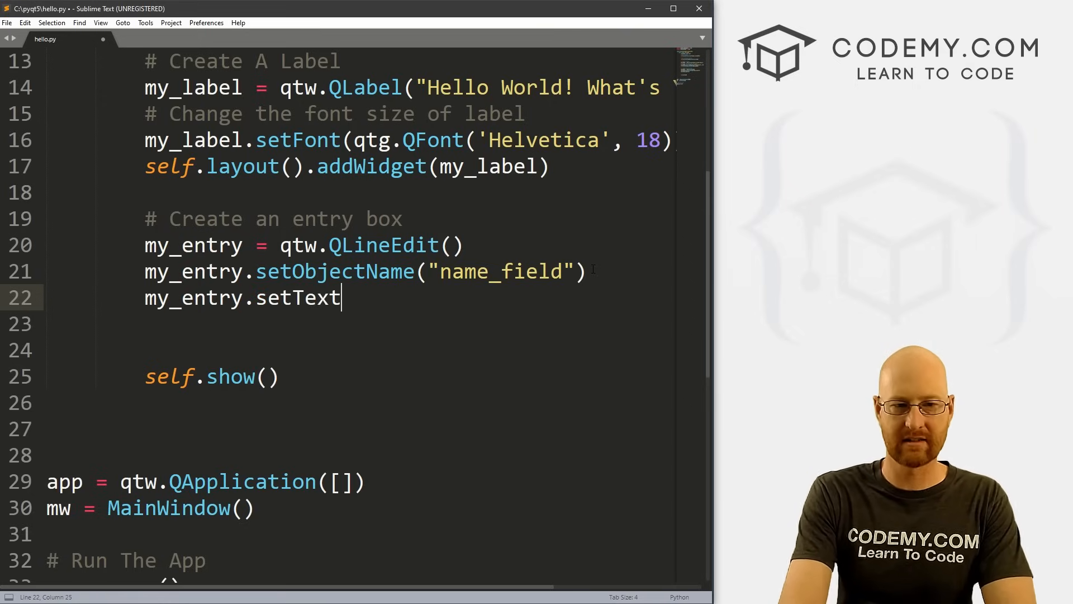
type("(\"\")")
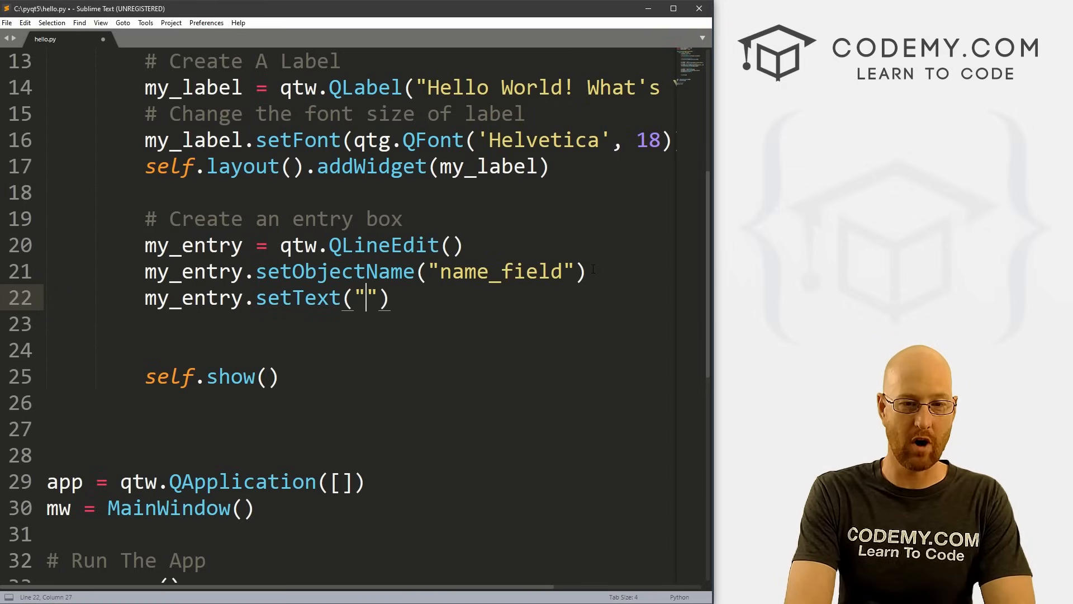
type("Plac")
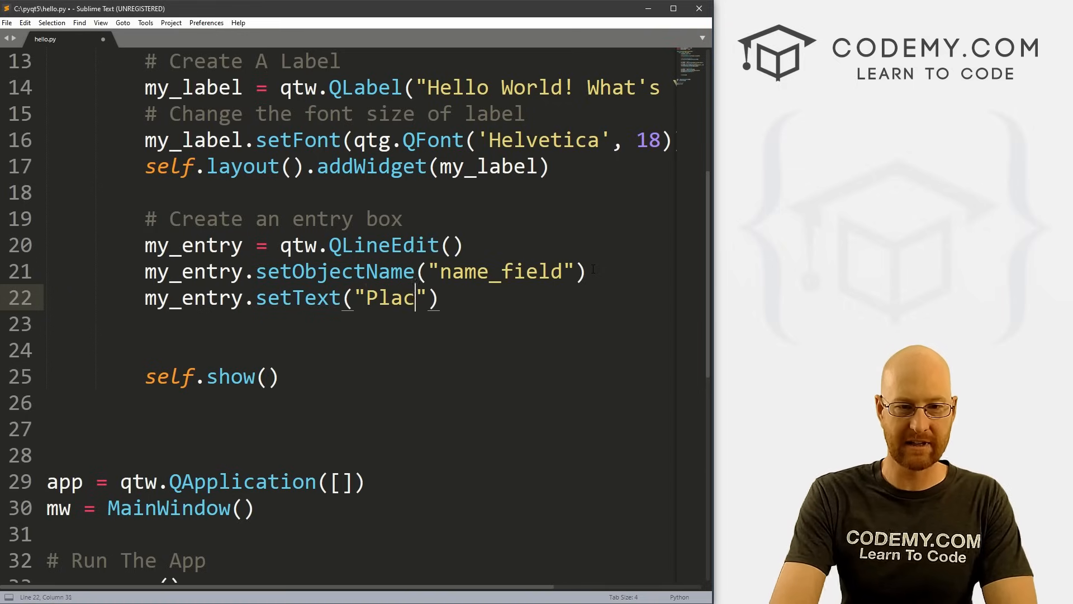
type("eholder")
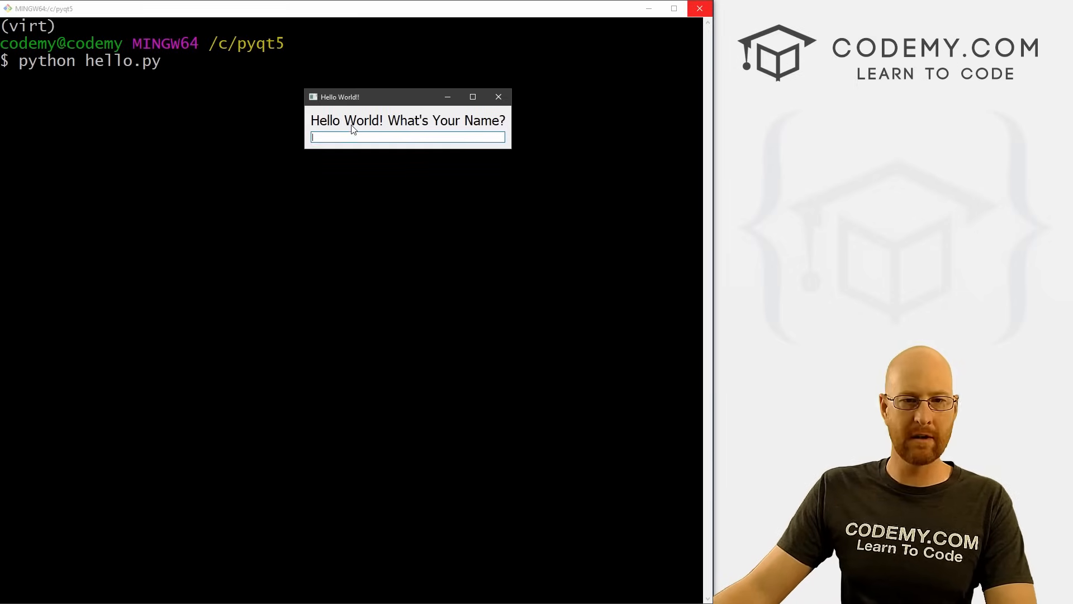
Step: Type test text into the running app's entry box, then close the Hello World window
type("sadasdasdasdadas")
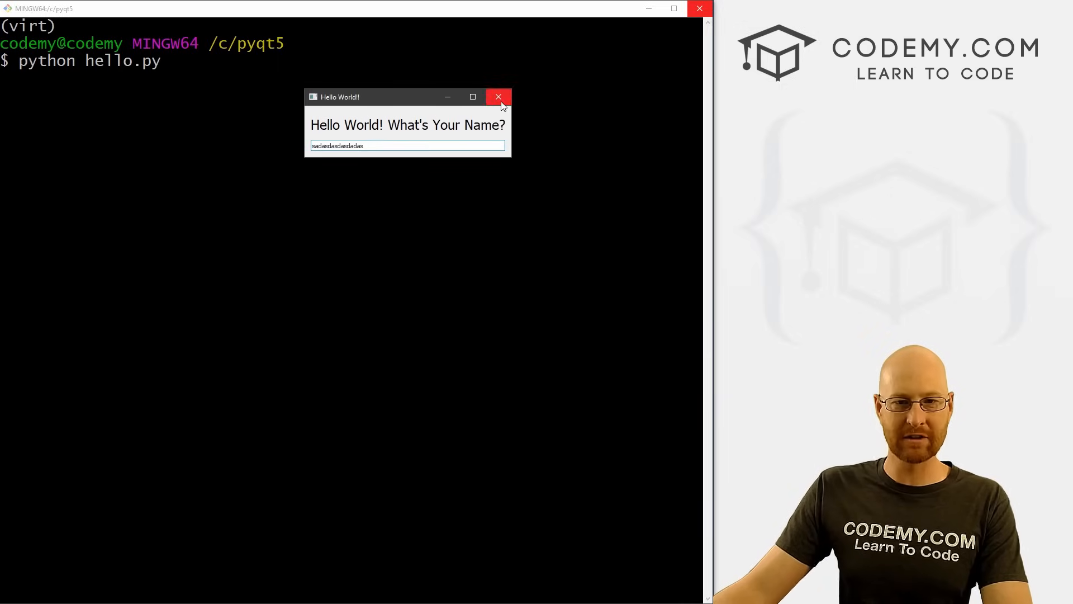
left_click(499, 96)
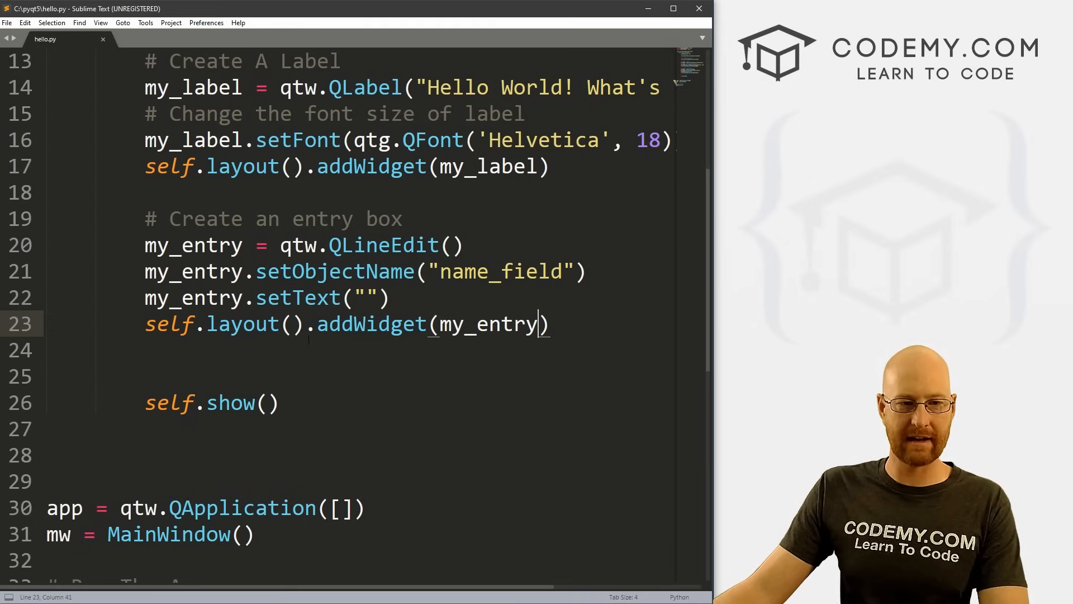
Step: Under a '# Create a button' comment, define my_button = qtw.QPushButton("Press Me!")
type("#")
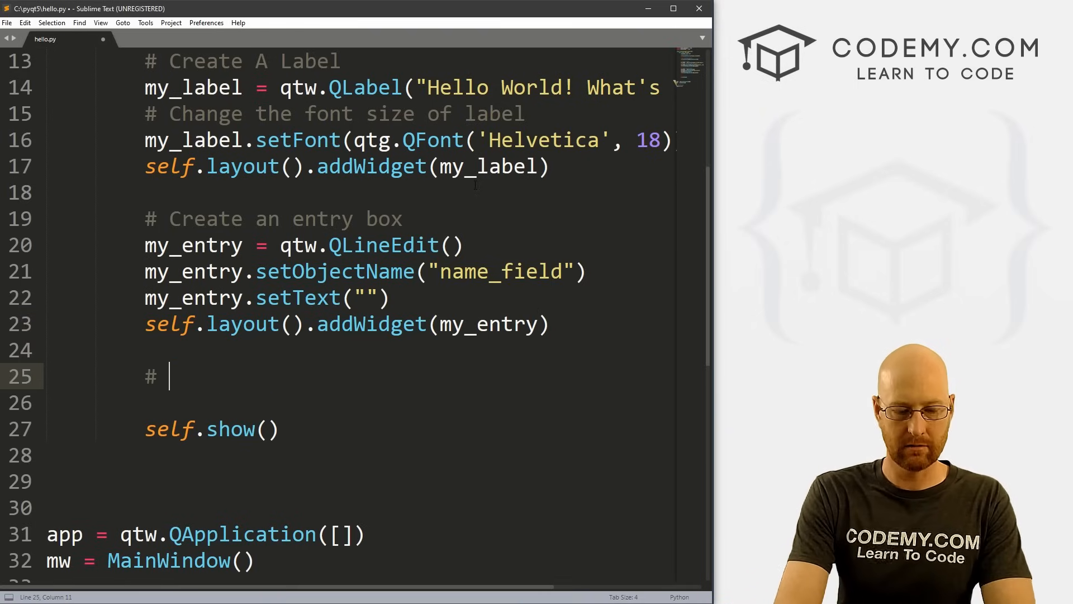
type("Create a button")
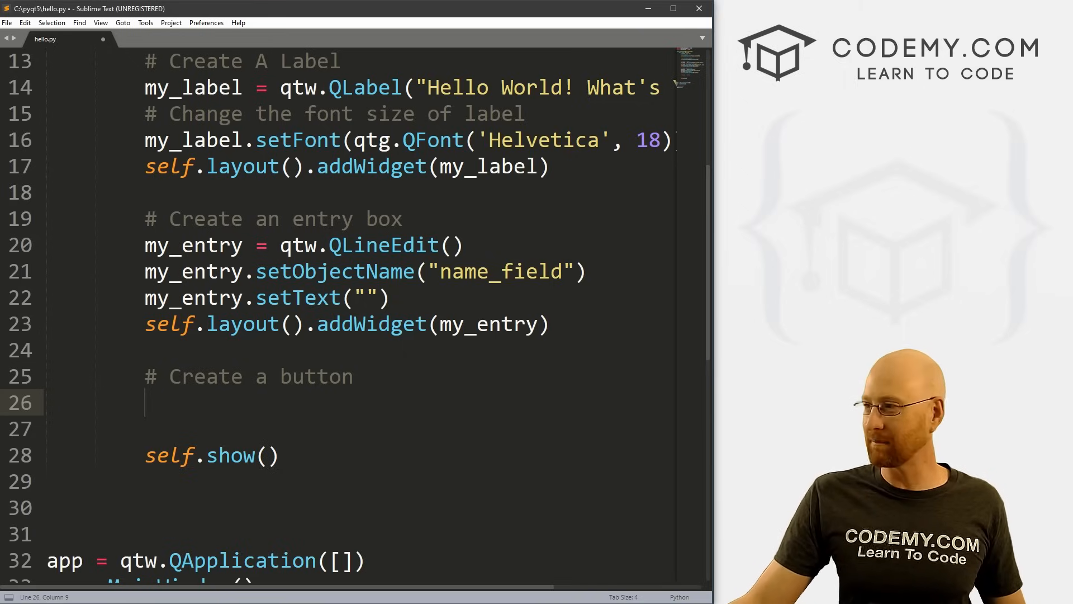
type("m")
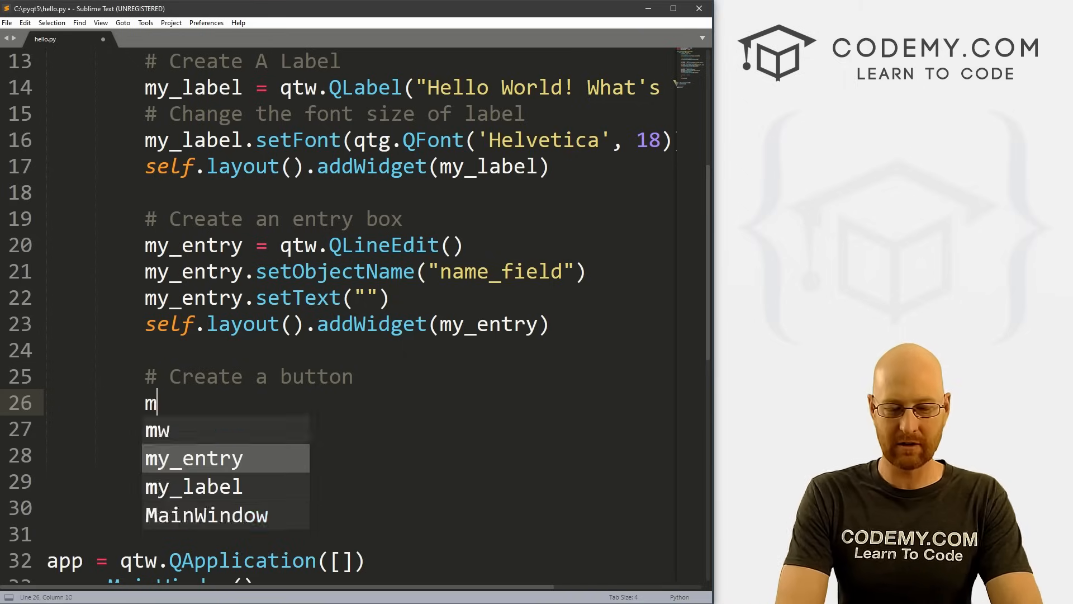
type("y_button =")
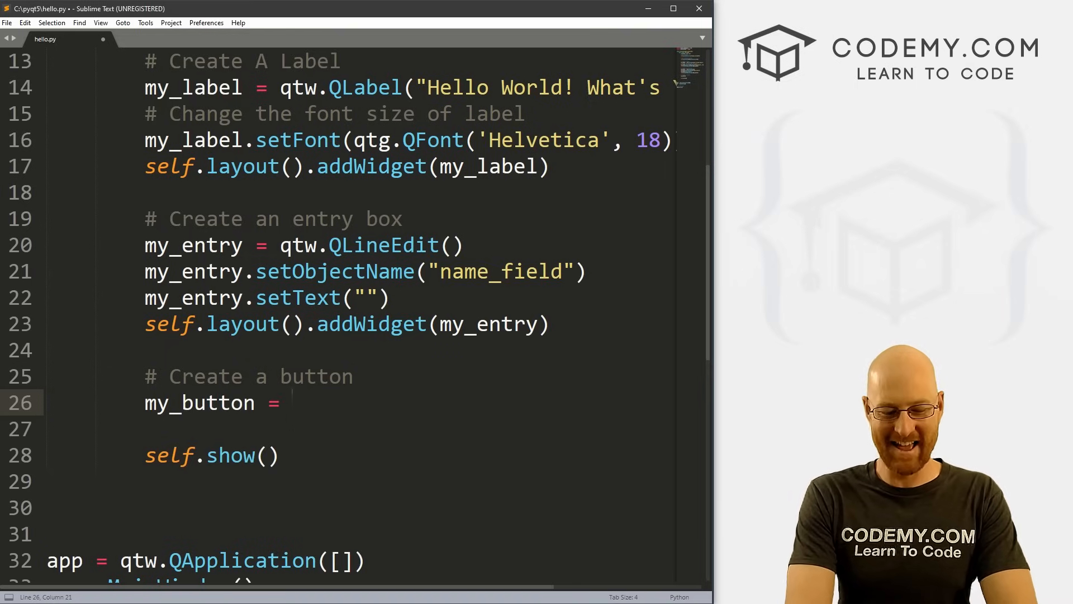
type("qtw.")
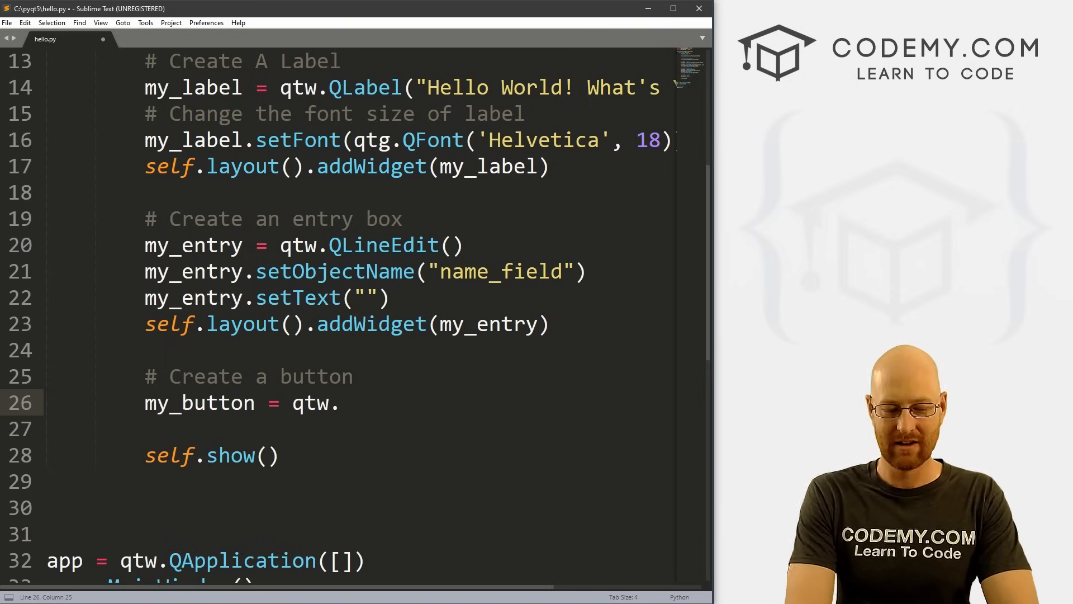
type("QPushB")
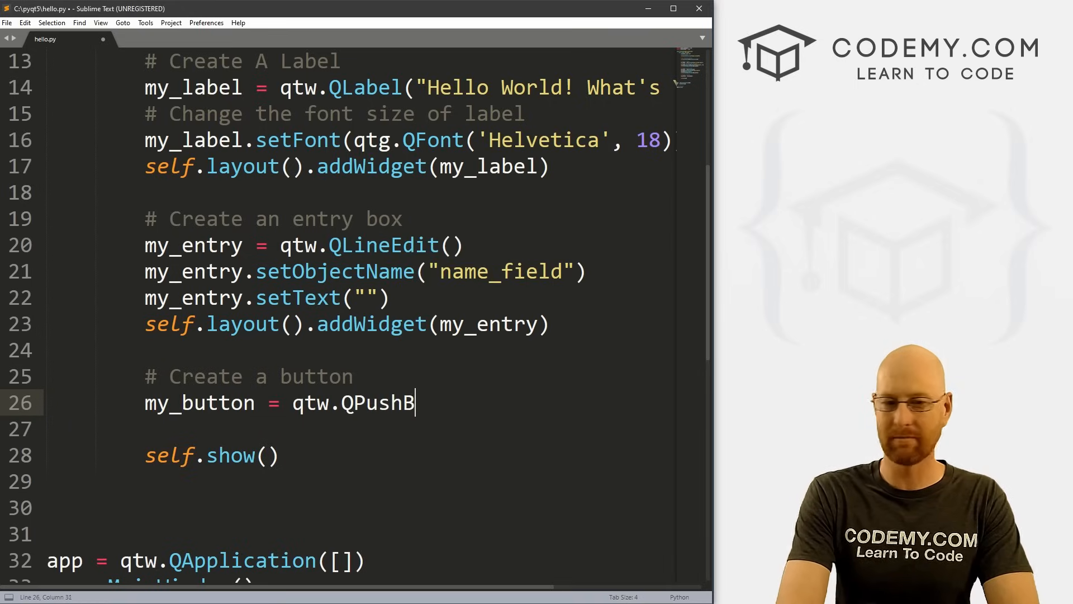
type("utton()")
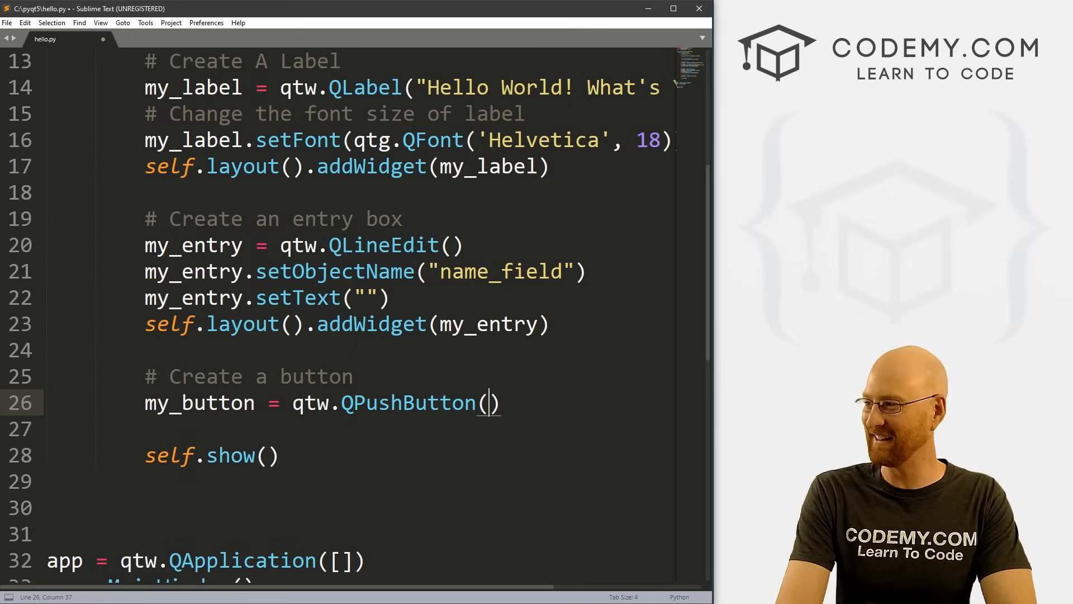
type("\"Press M\"")
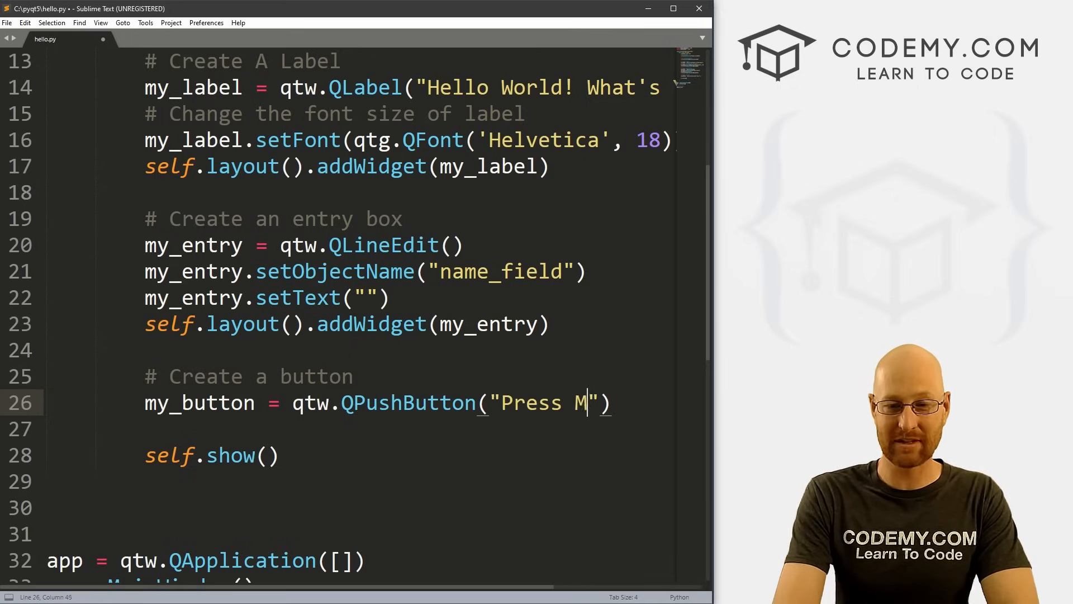
type("e!")
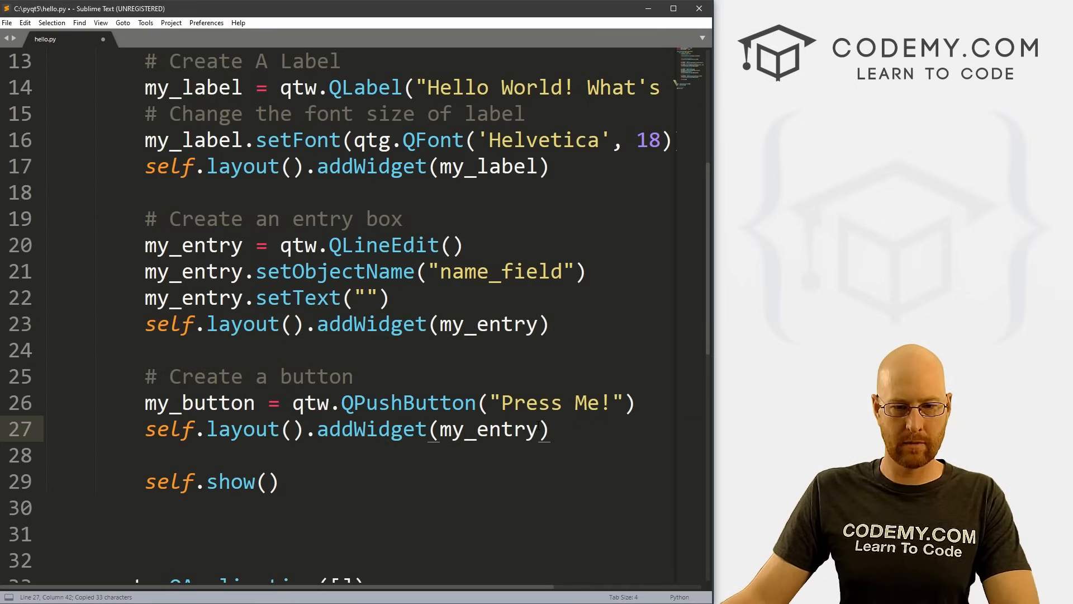
Step: Change the pasted addWidget line to add my_button to the layout
type("my_b")
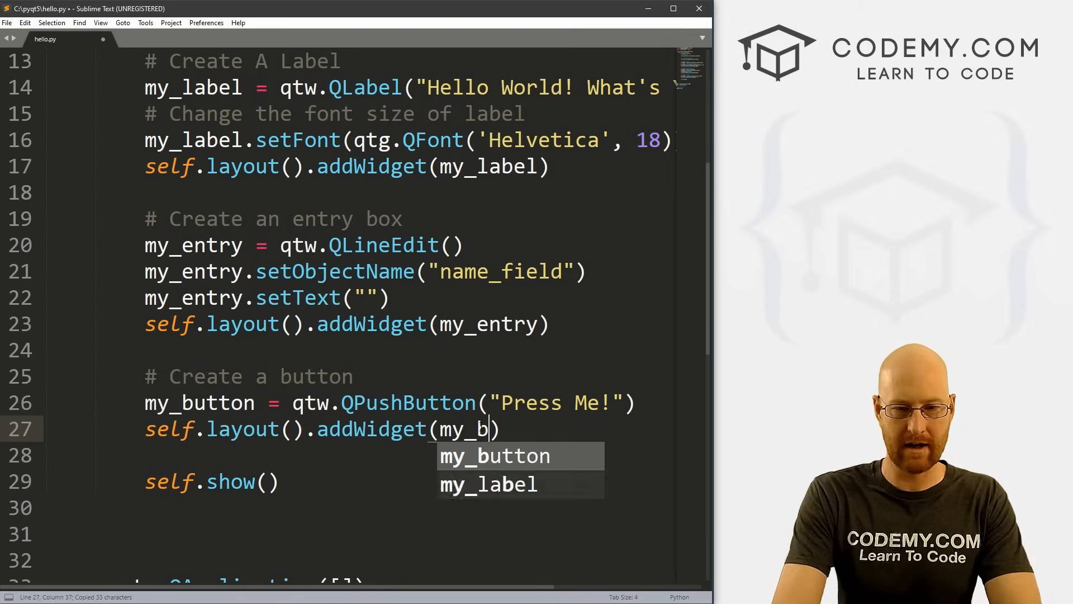
key("Tab")
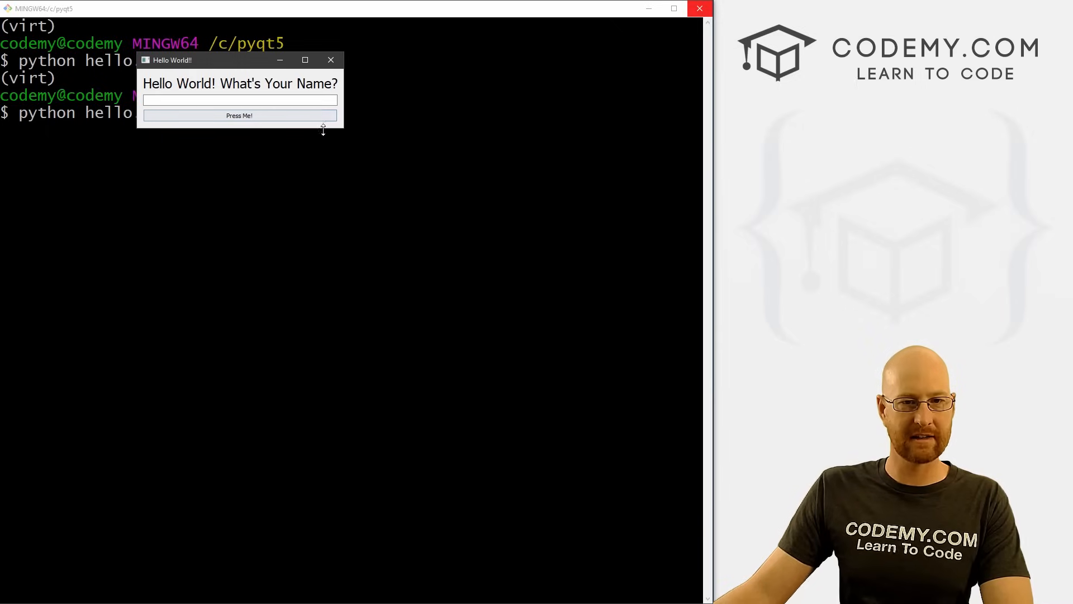
Step: Enlarge the running app window and try the Press Me! button
left_click_drag(323, 130, 342, 257)
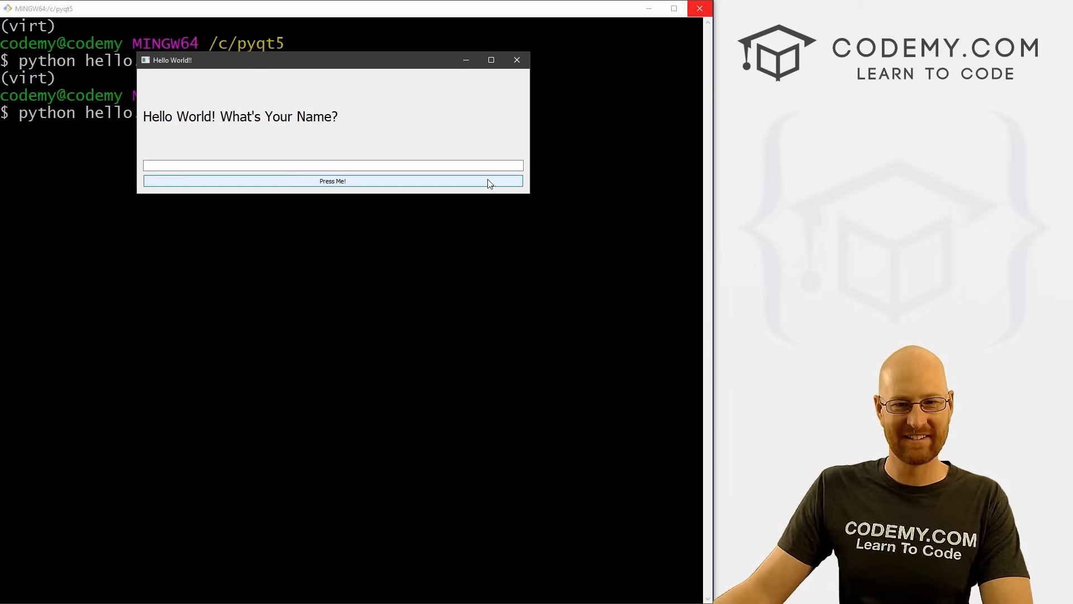
mouse_move(434, 185)
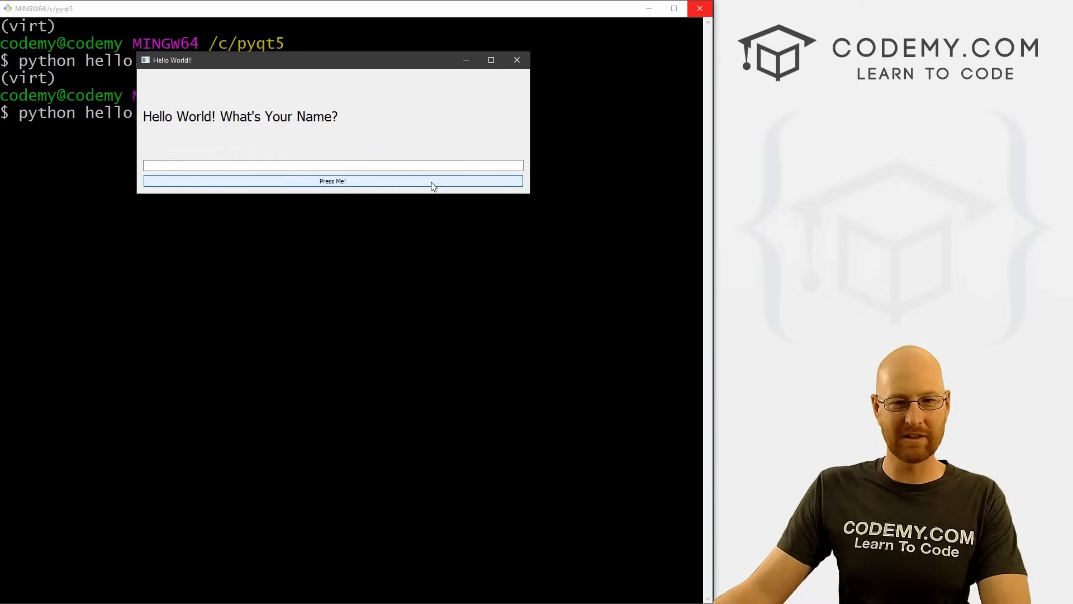
left_click(516, 60)
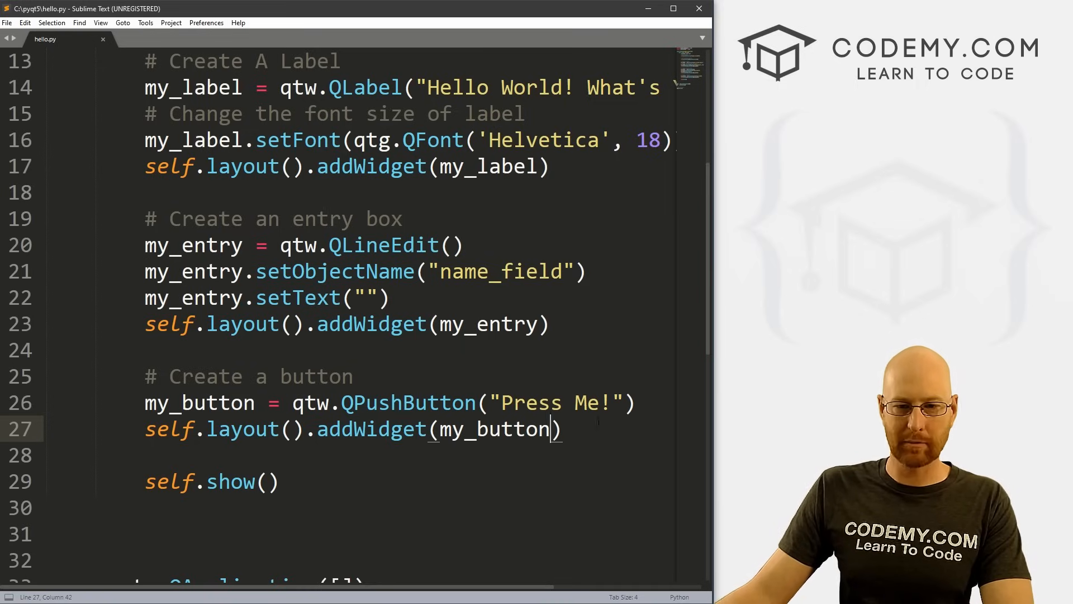
Step: Give QPushButton a second argument clicked = lambda: press_it()
type(",")
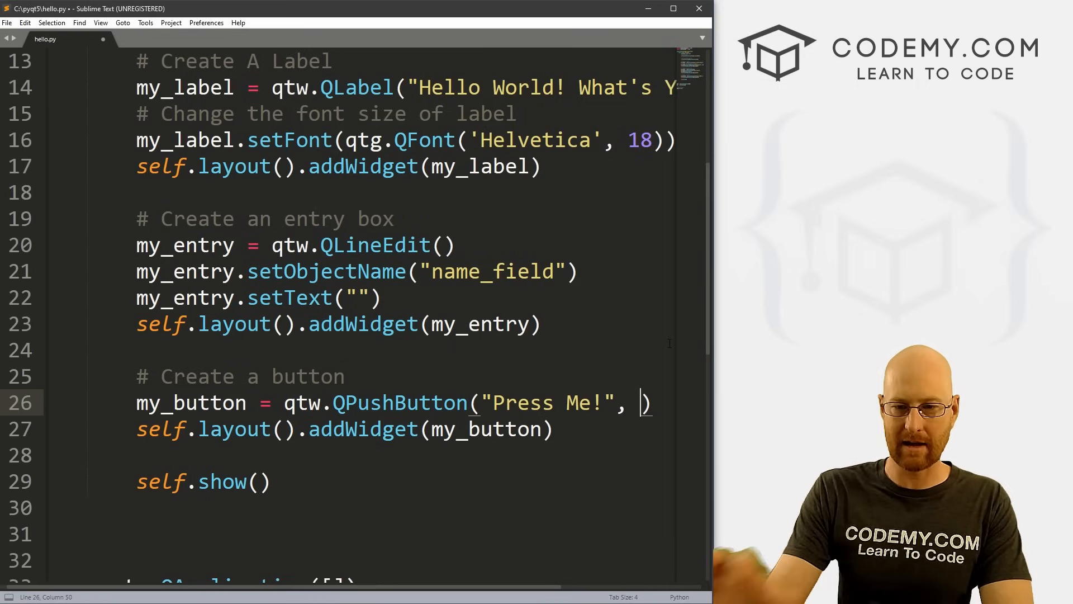
key("Enter")
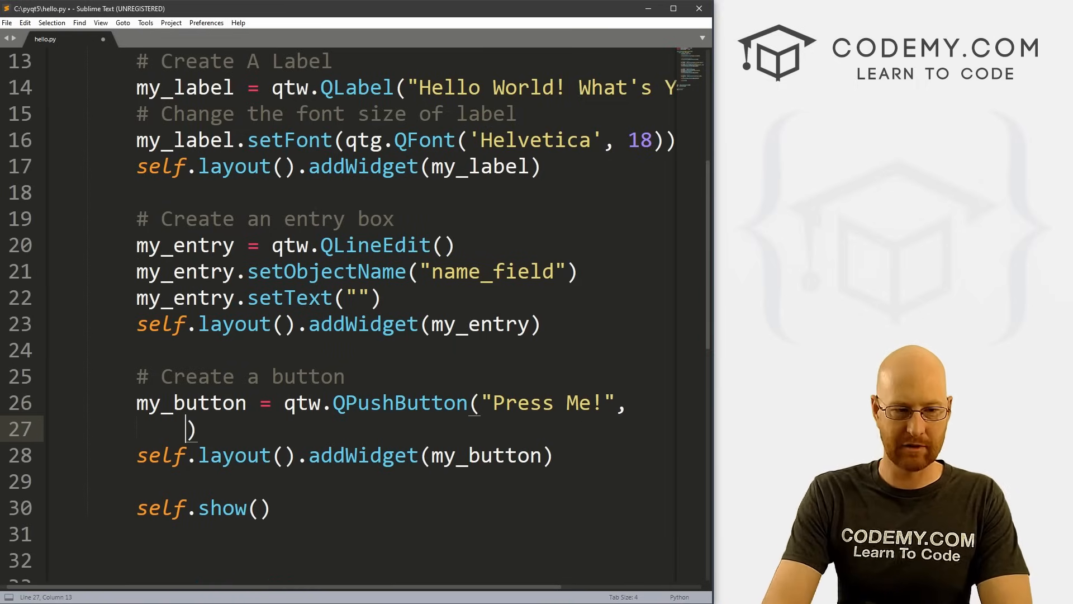
scroll("down", 3)
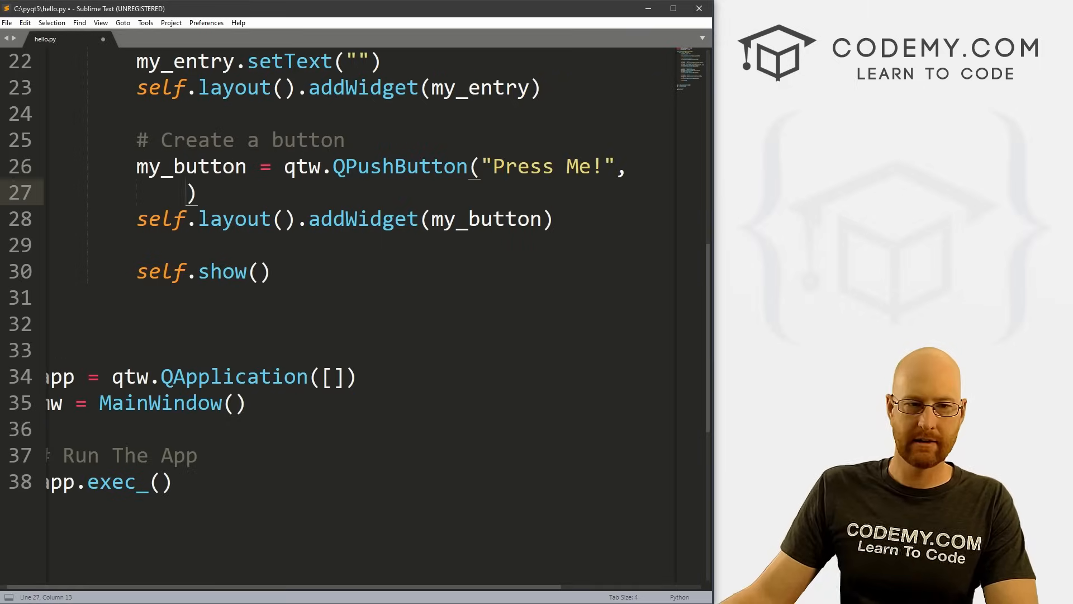
type("cli")
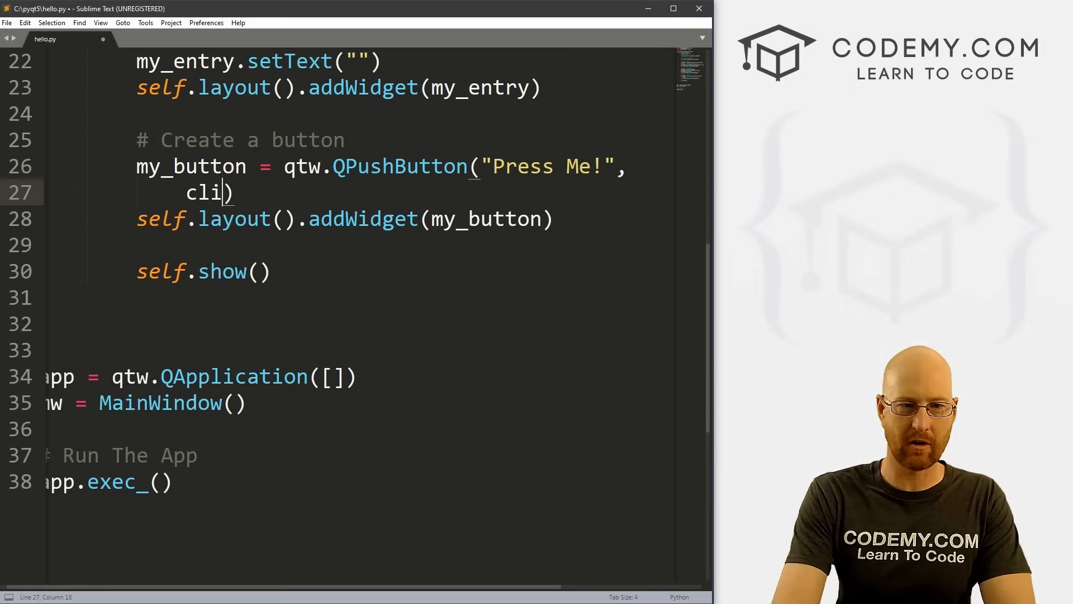
type("cked =")
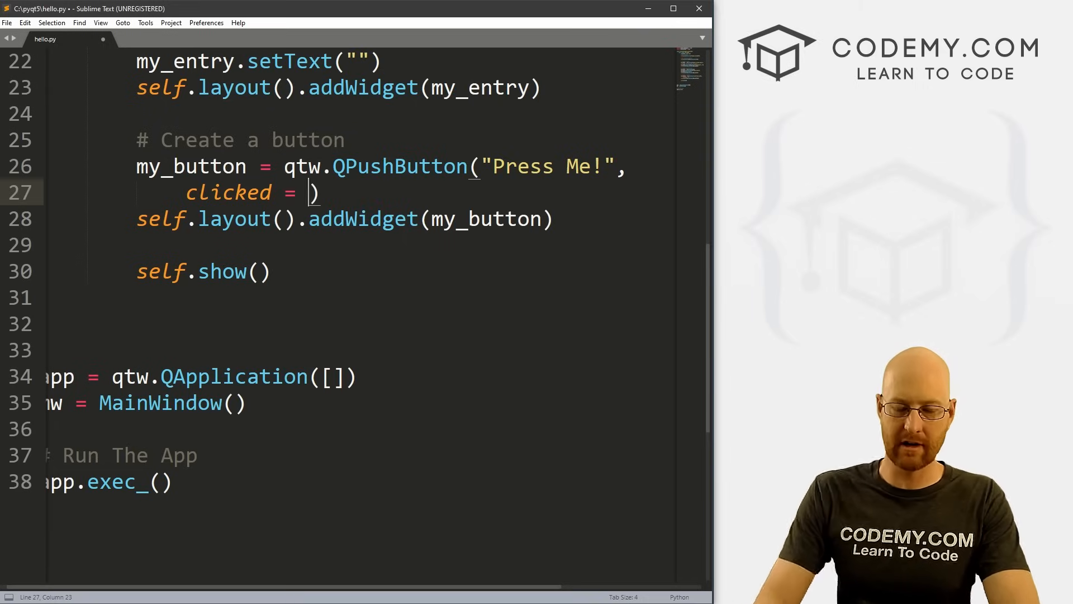
type("la")
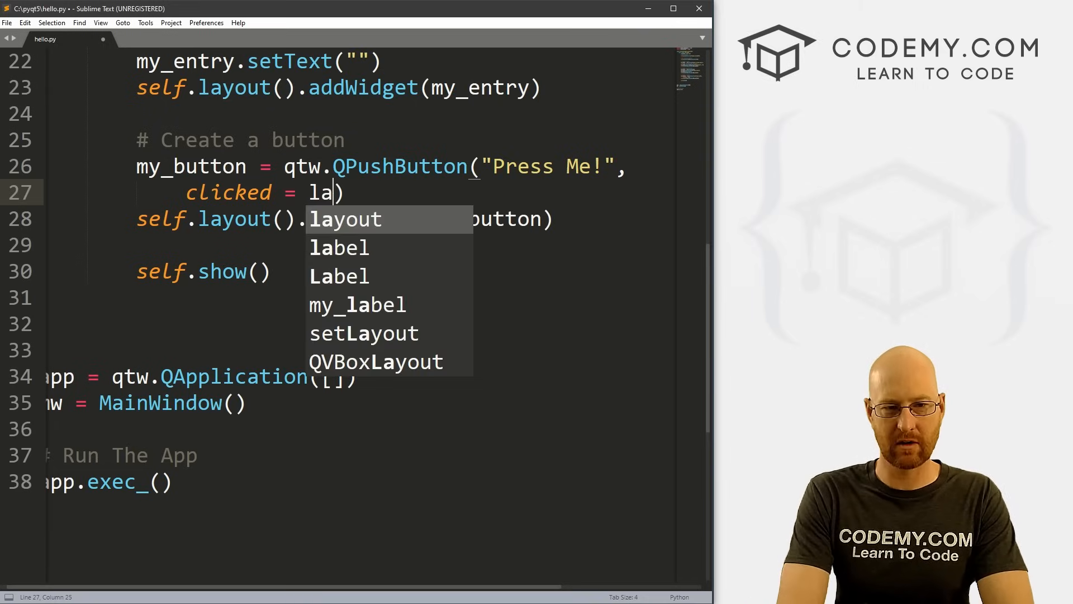
type("mbda:")
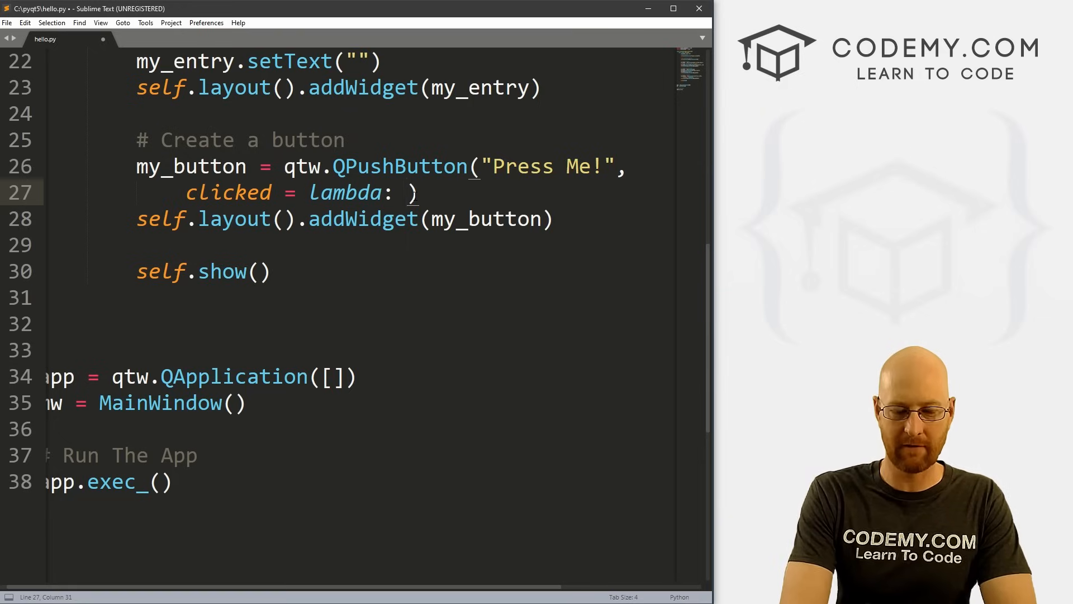
type("press_it(")
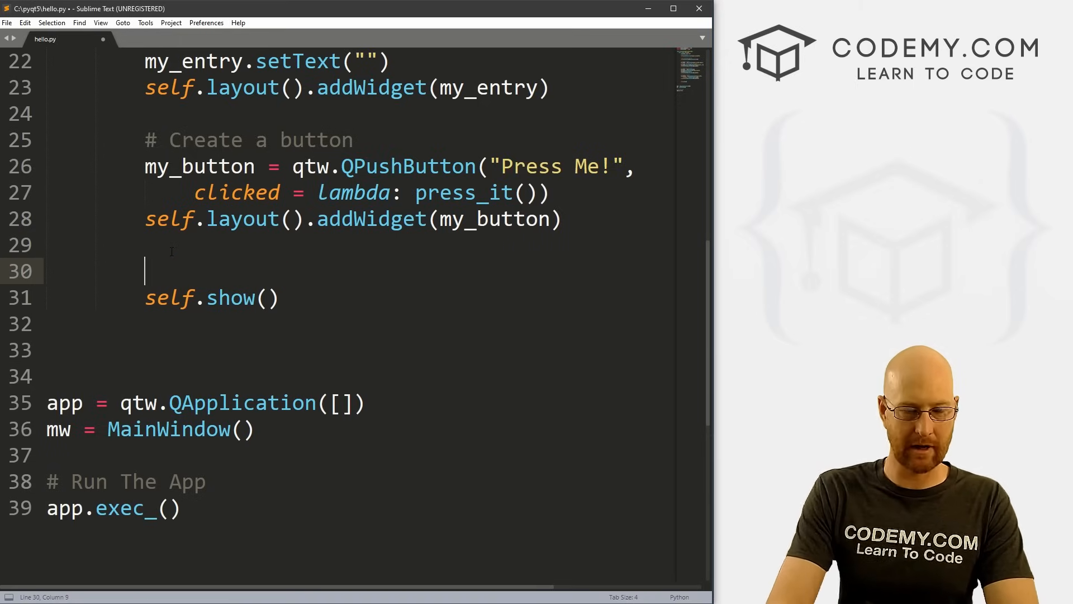
Step: Add a '# Show the app' comment above self.show()
type("# Show the app")
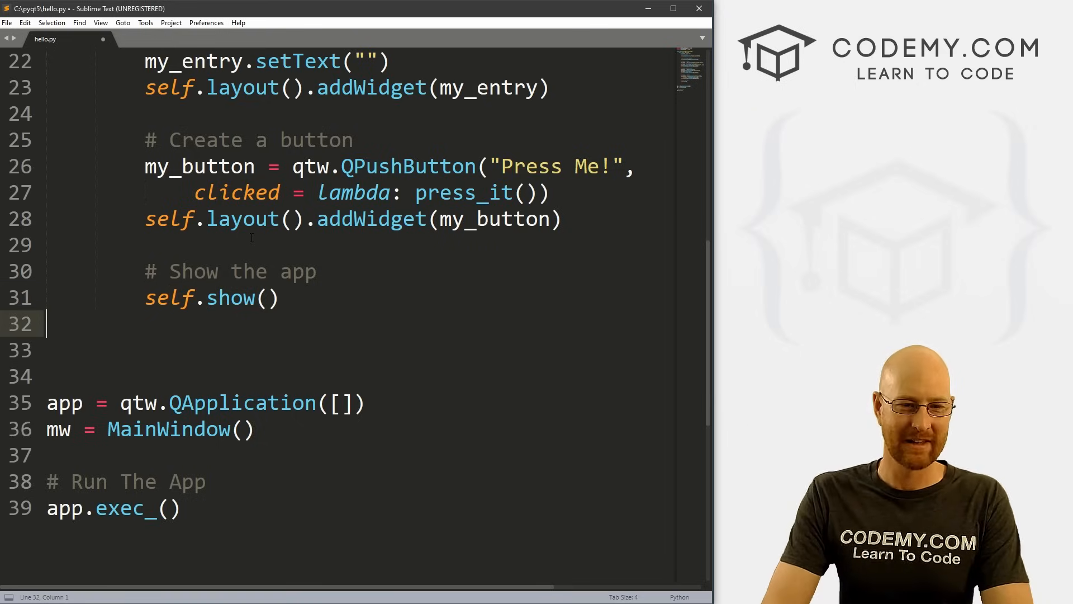
Step: Define press_it() with my_label.setText(f'Hello {my_entry.text()}')
type("def")
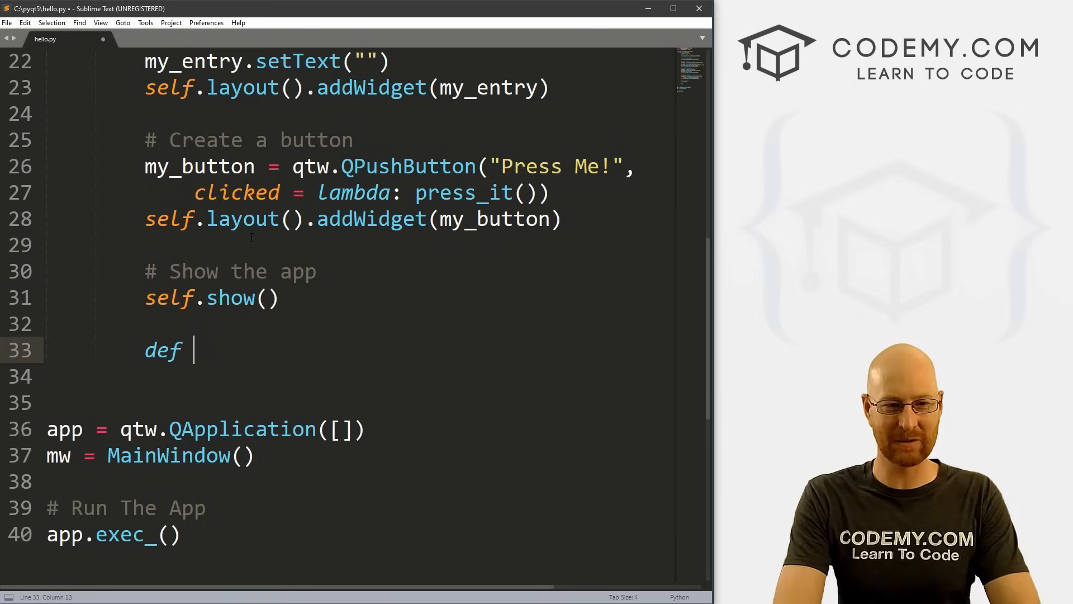
type("press_it():")
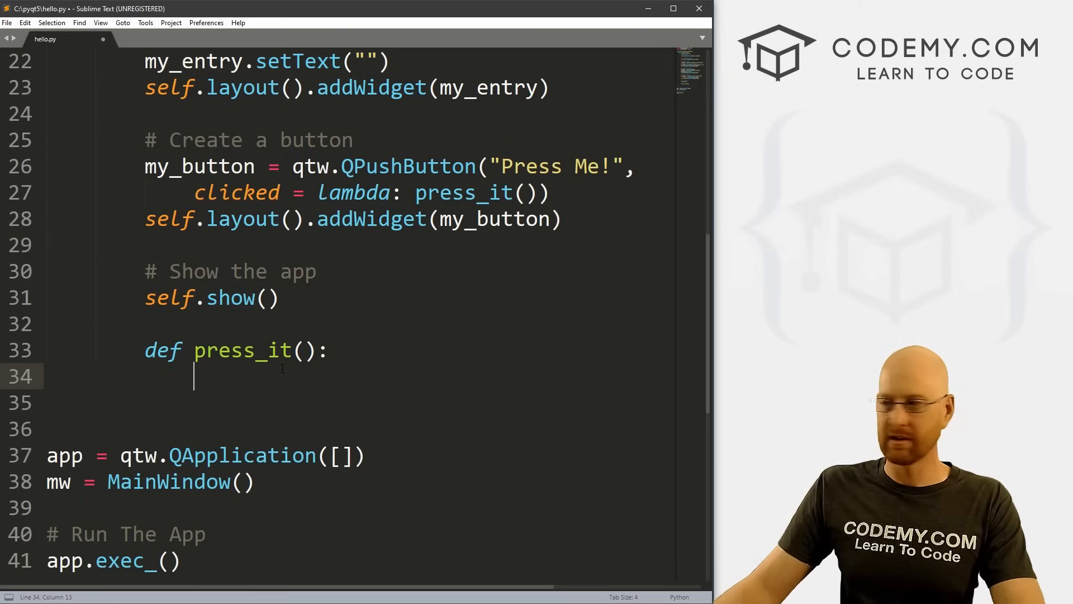
type("my_la")
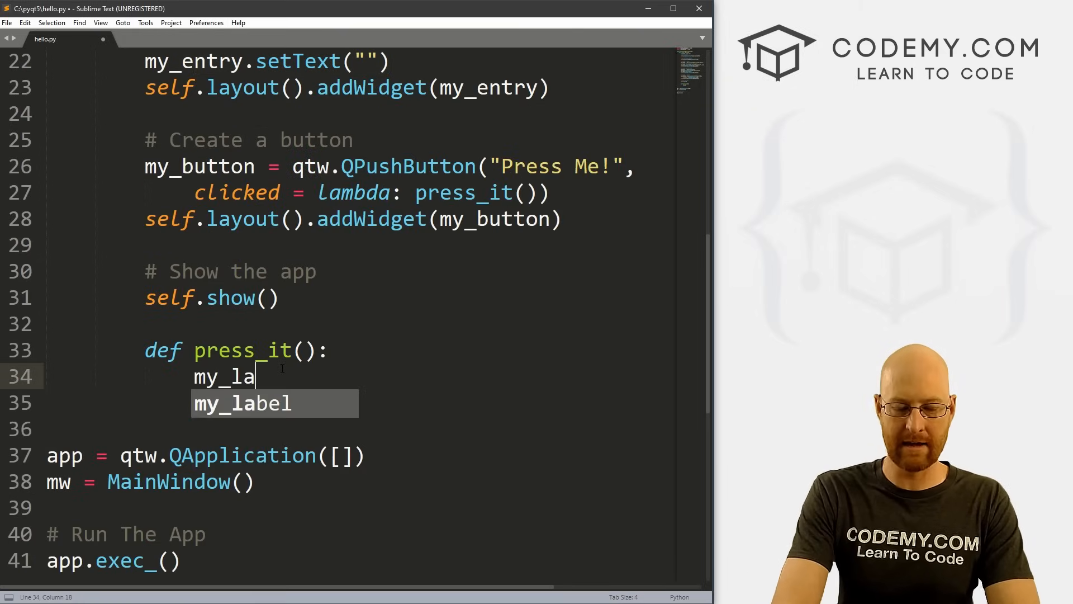
type("bel.")
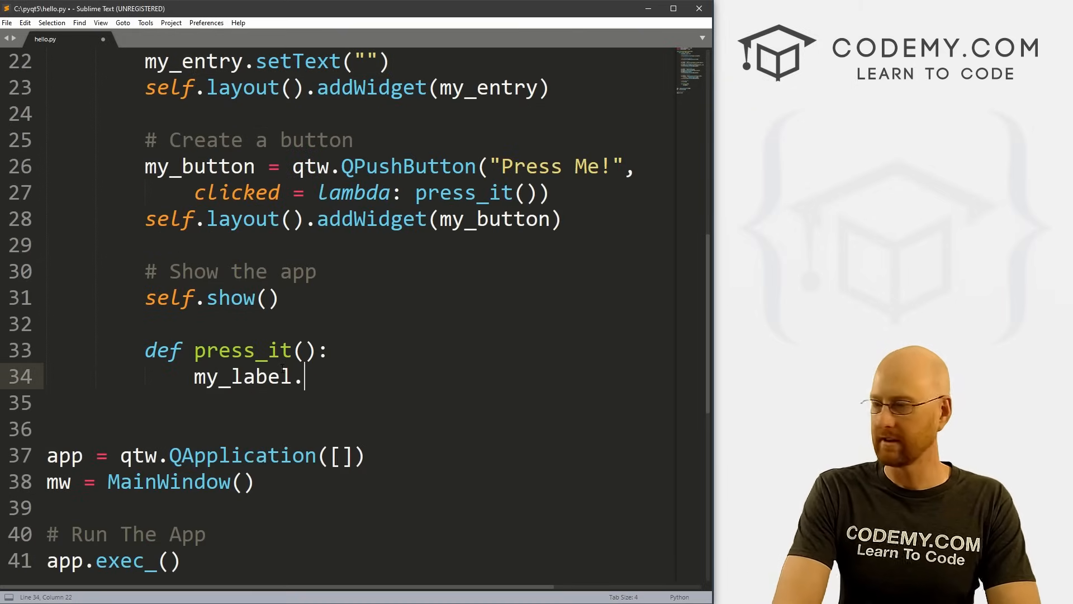
type("setText()")
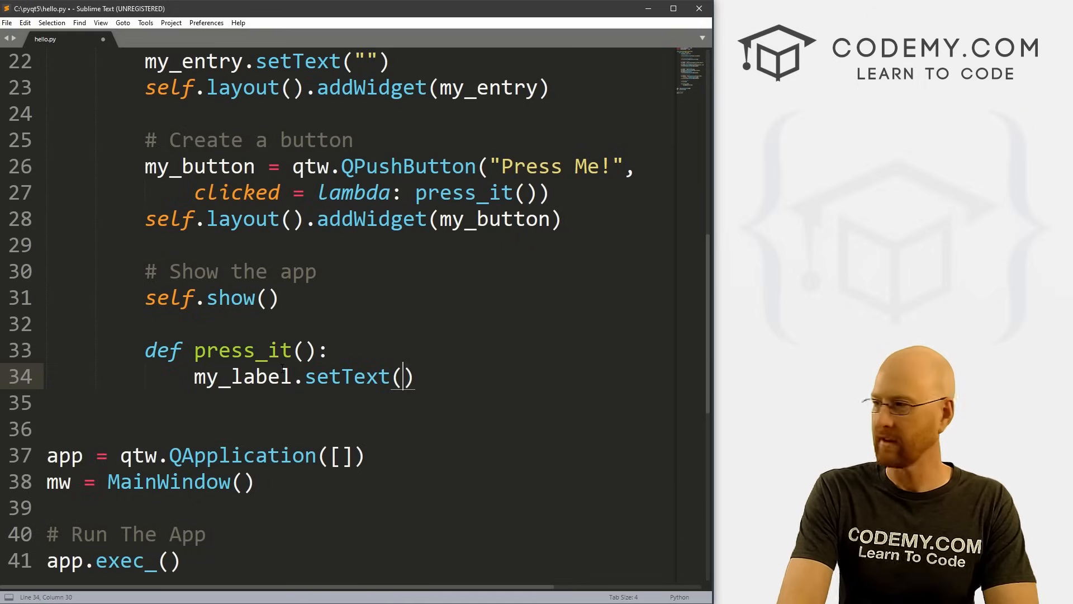
type("f''")
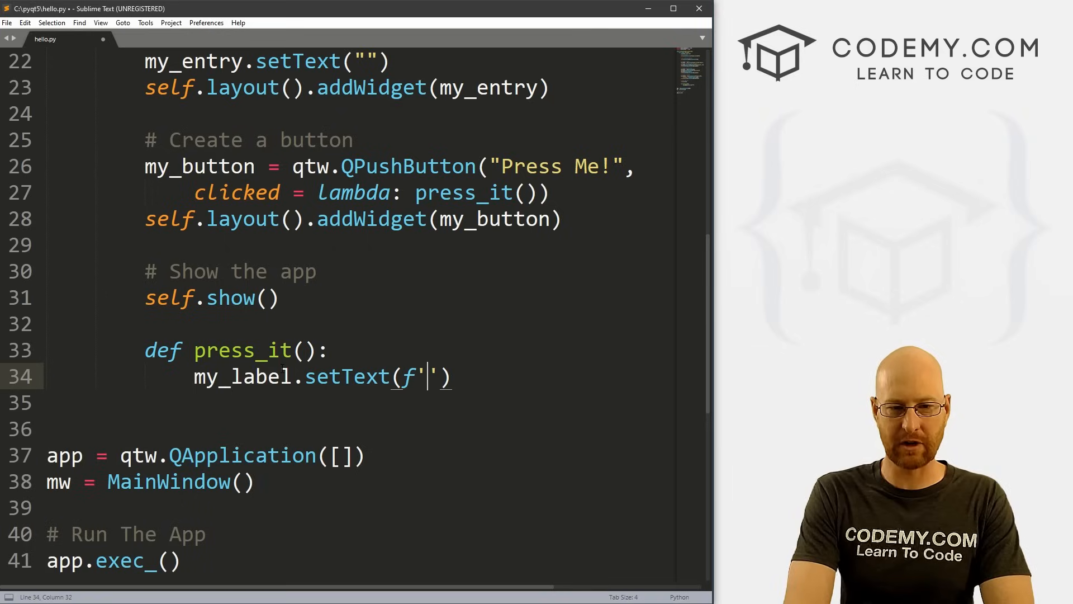
type("Hello")
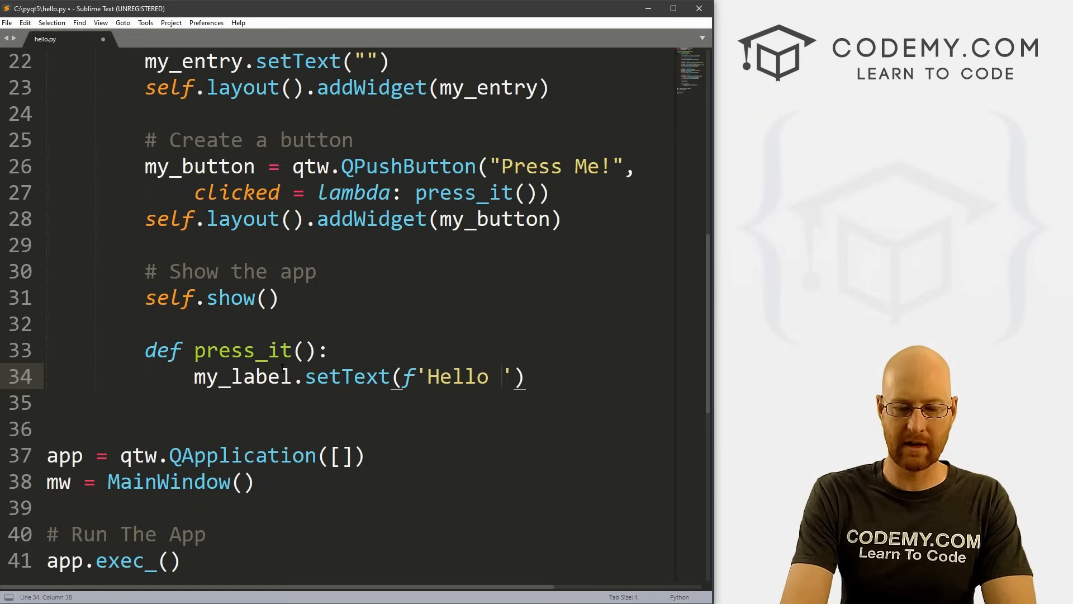
type("{}")
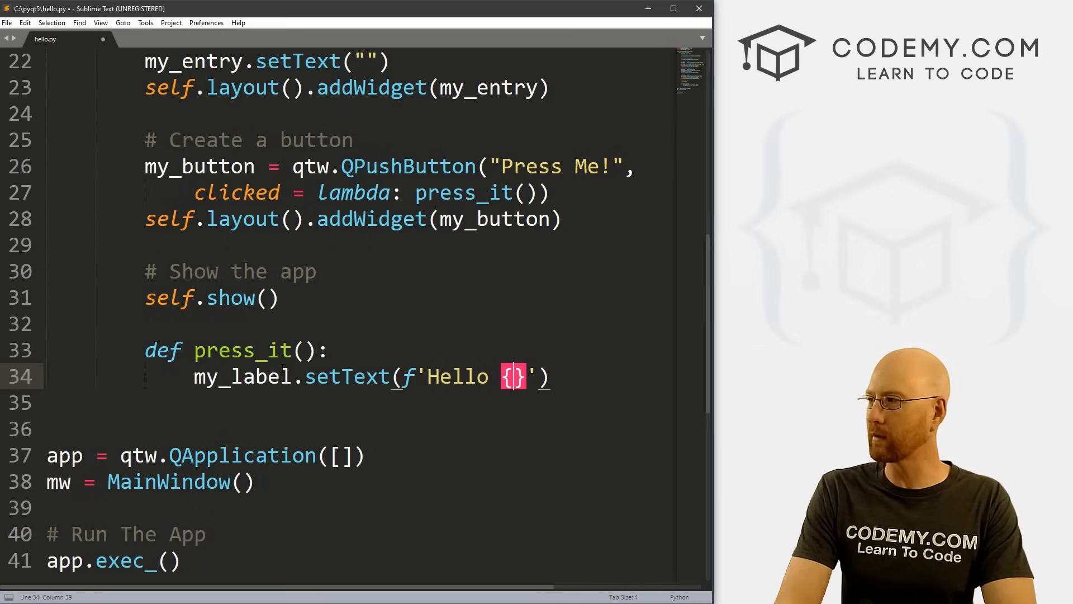
type("my_entry")
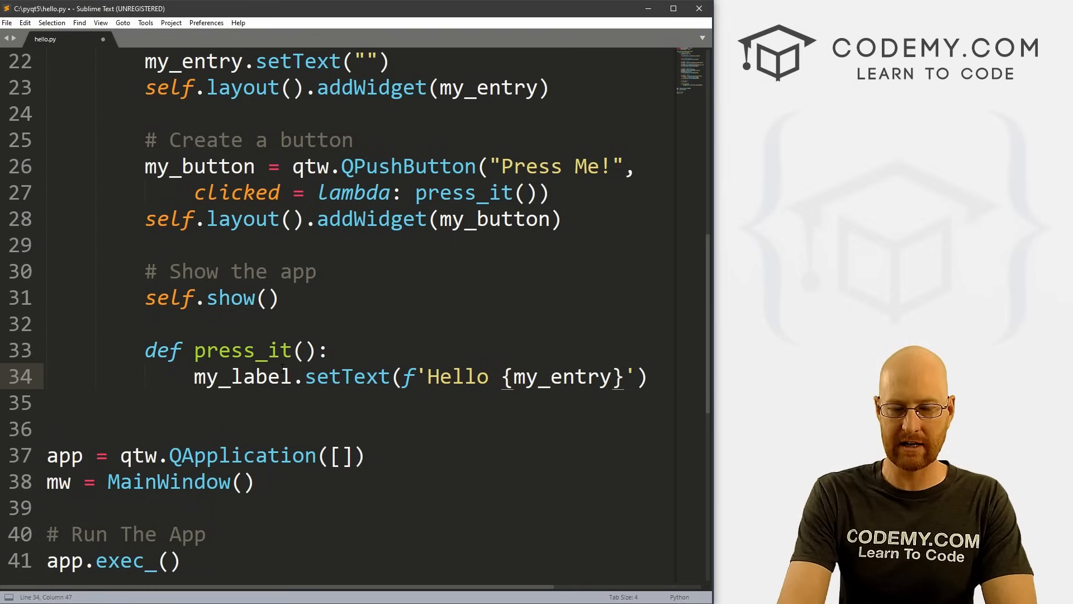
type(".text()")
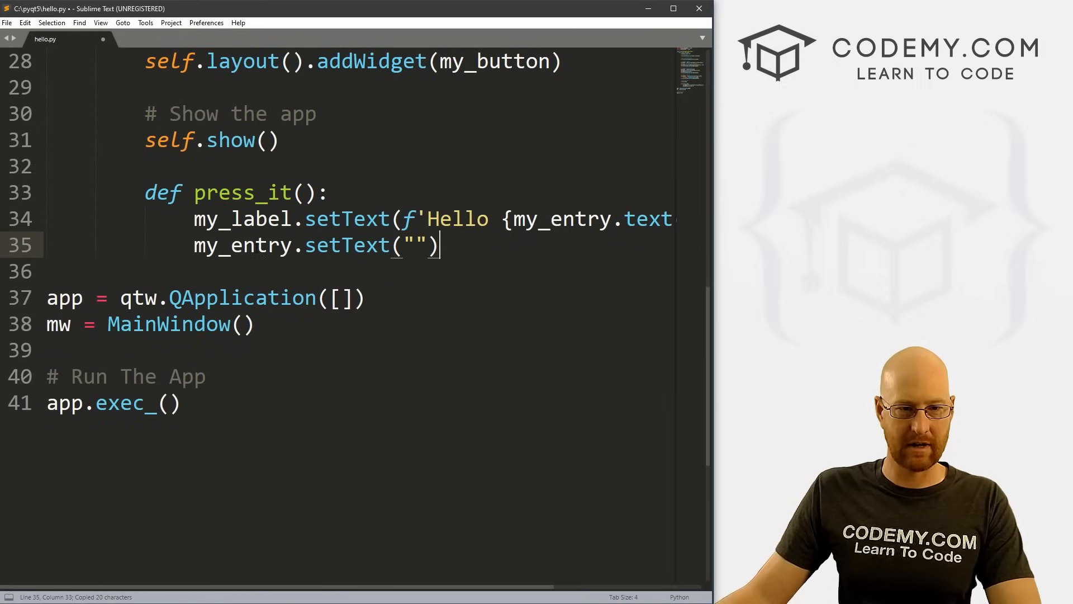
Step: Save hello.py and add '# Clear the entry' and '# Add name to label' comments inside press_it
key("ctrl+s")
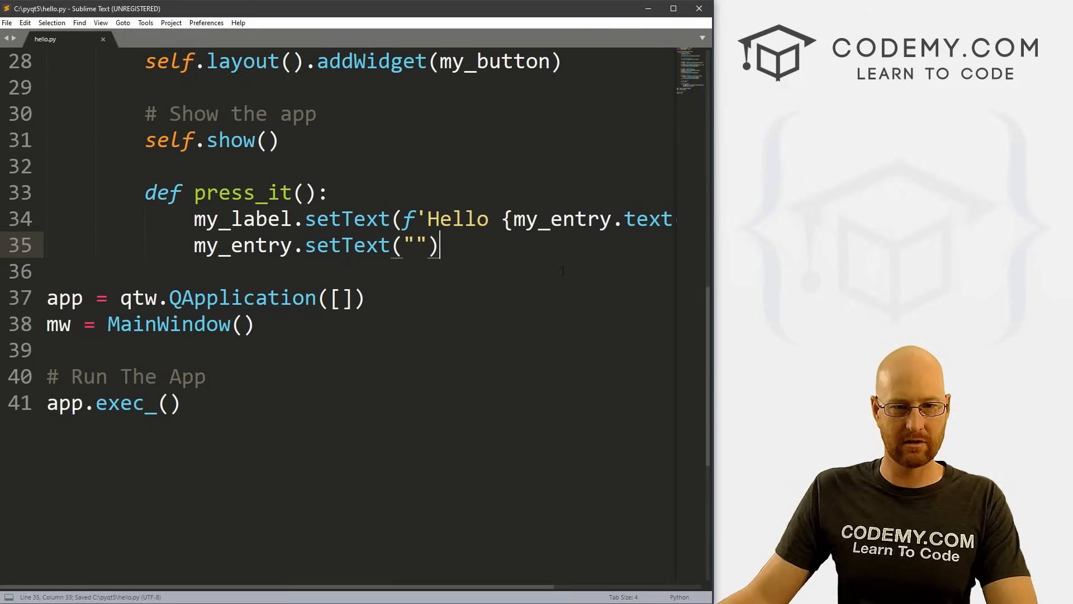
key("Enter")
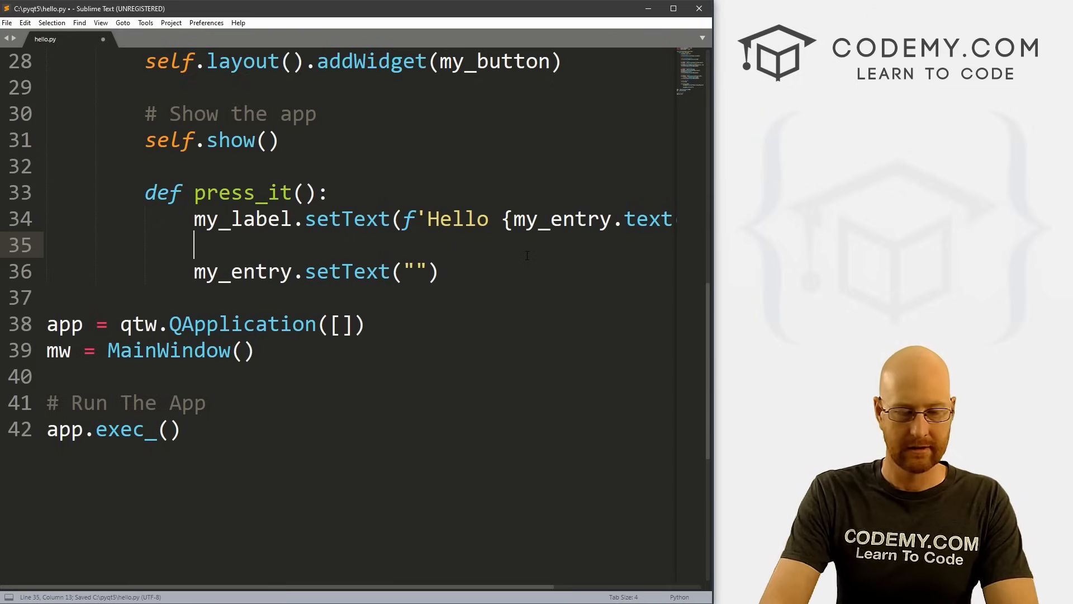
type("# Clear the ent")
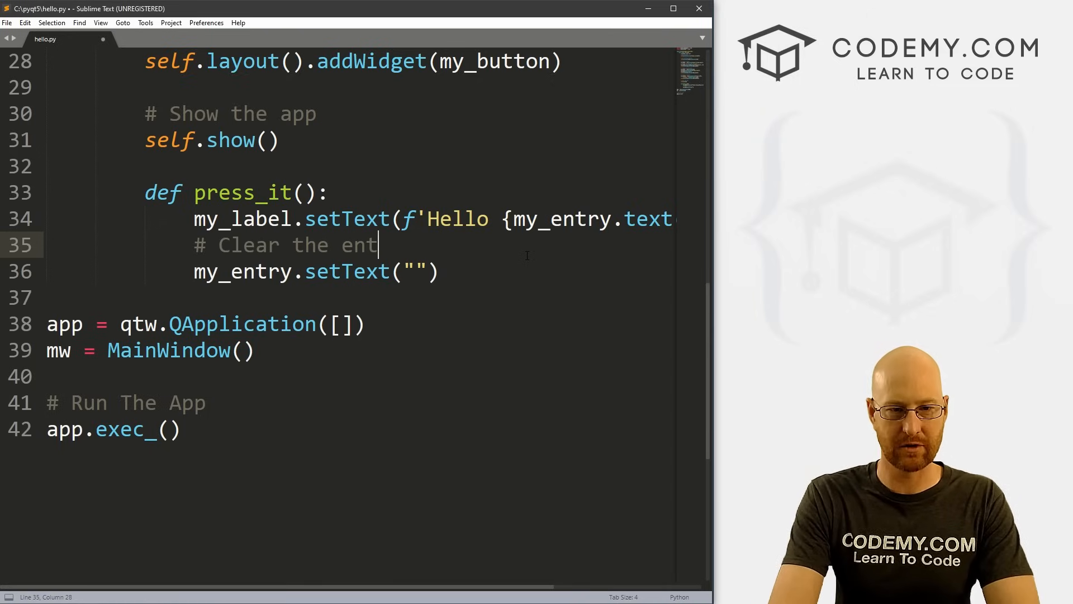
key("Enter")
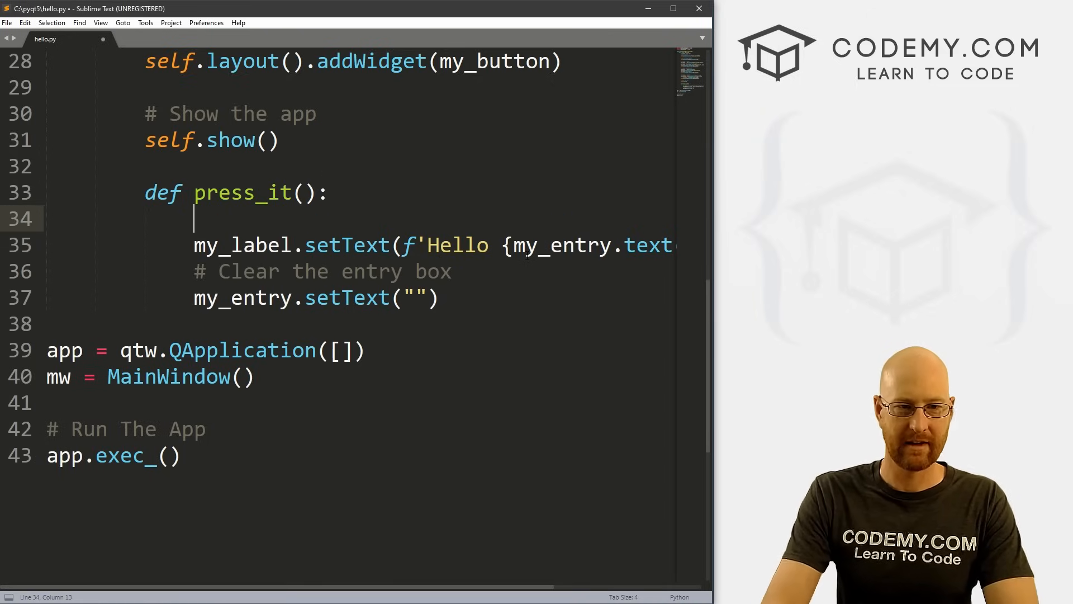
type("# Add")
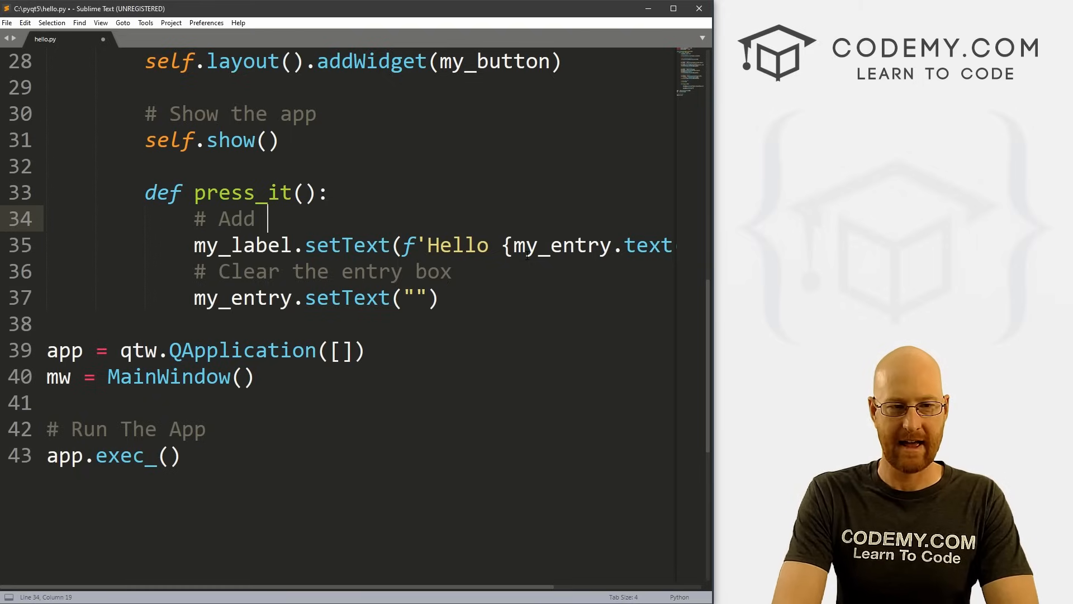
type("name to lab")
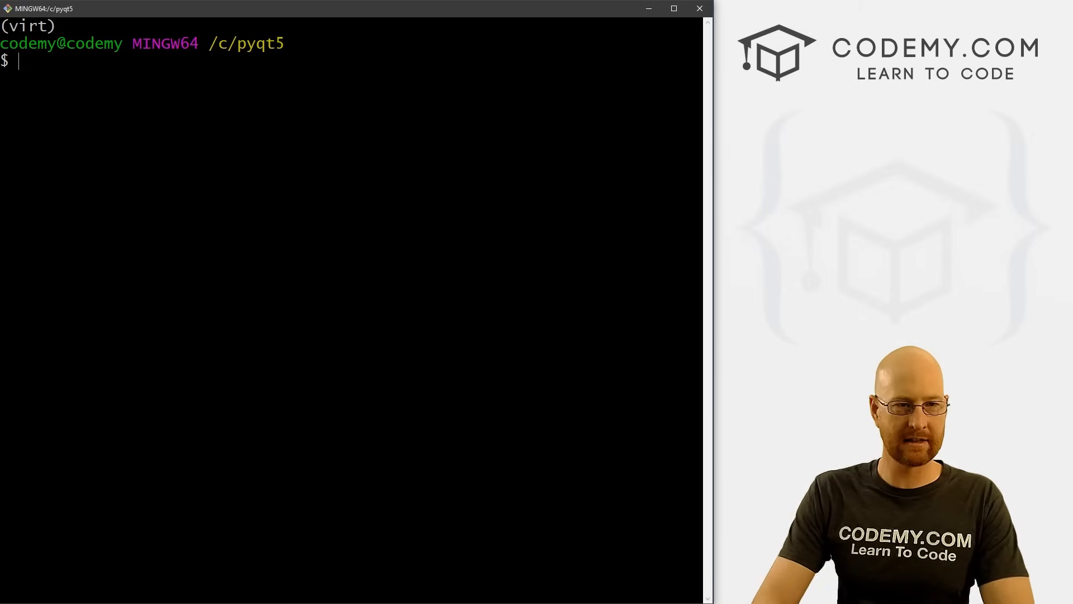
Step: Run python hello.py, enter John and press the button to get 'Hello John!'
type("python hello.py")
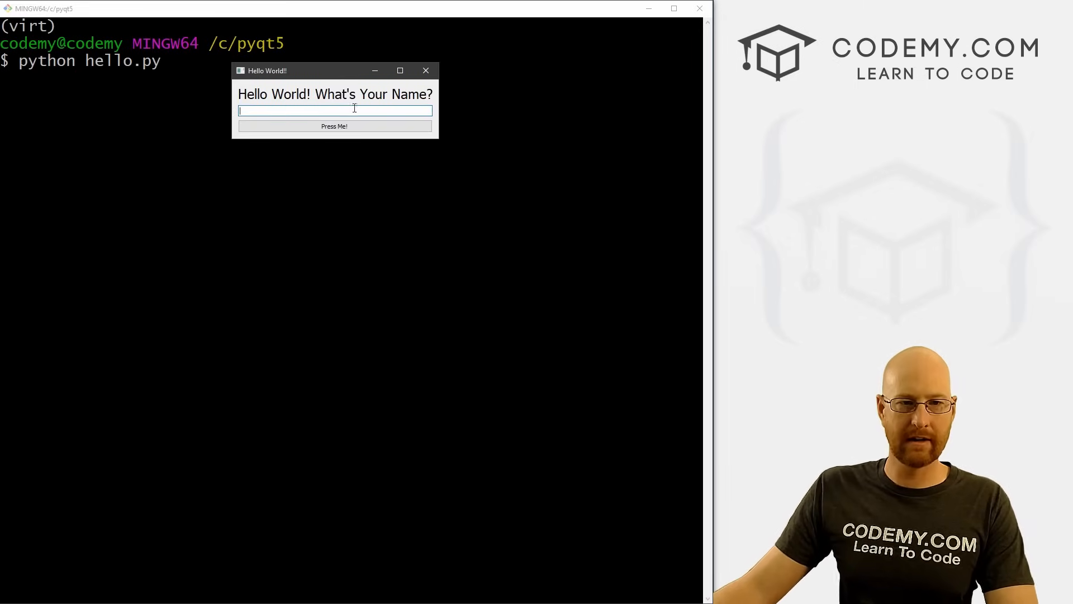
type("John")
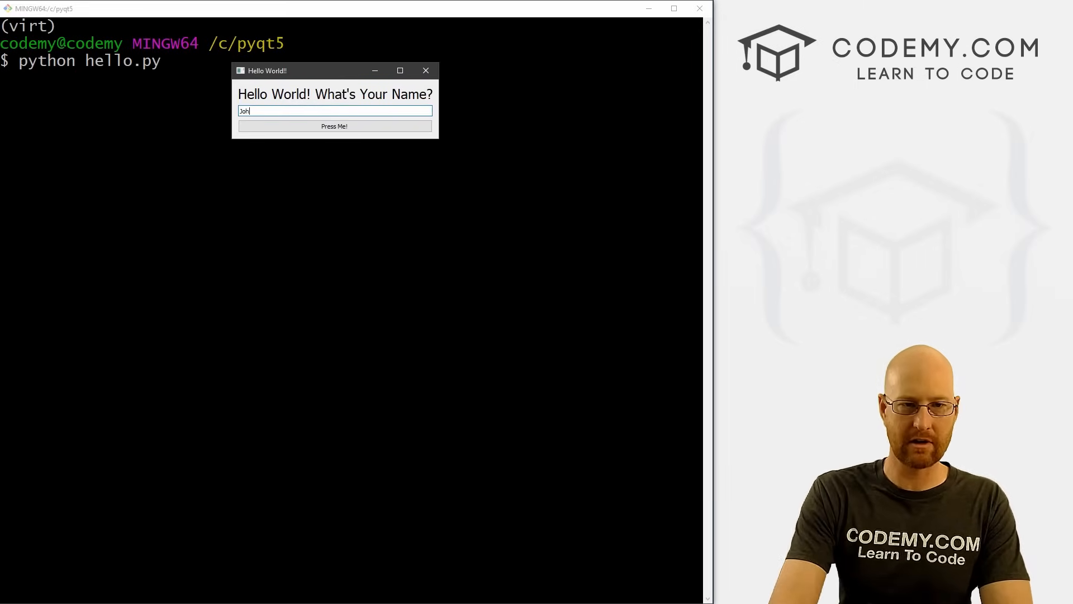
left_click(335, 125)
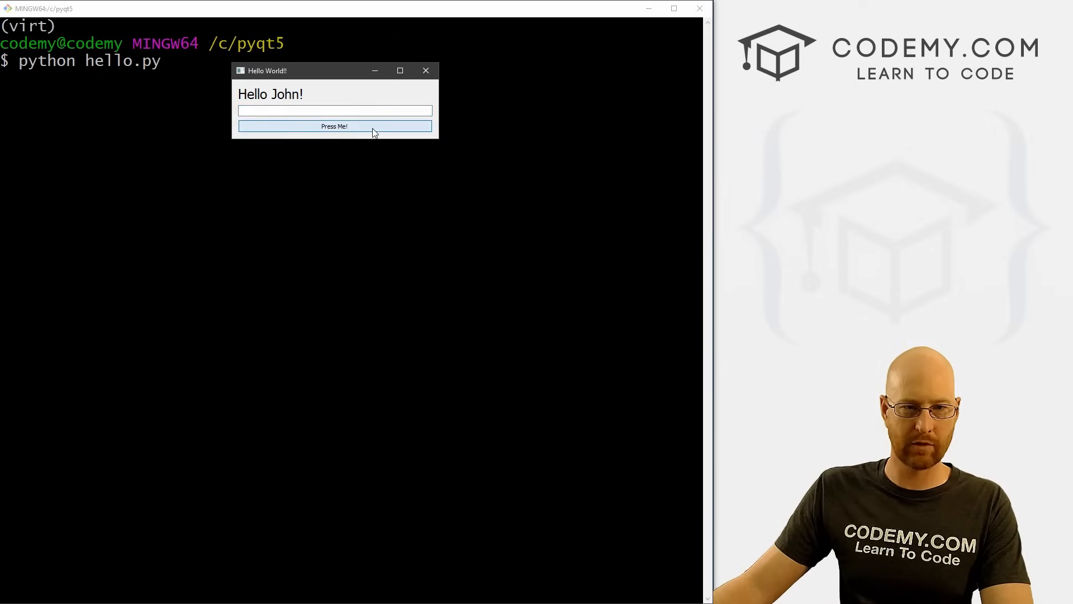